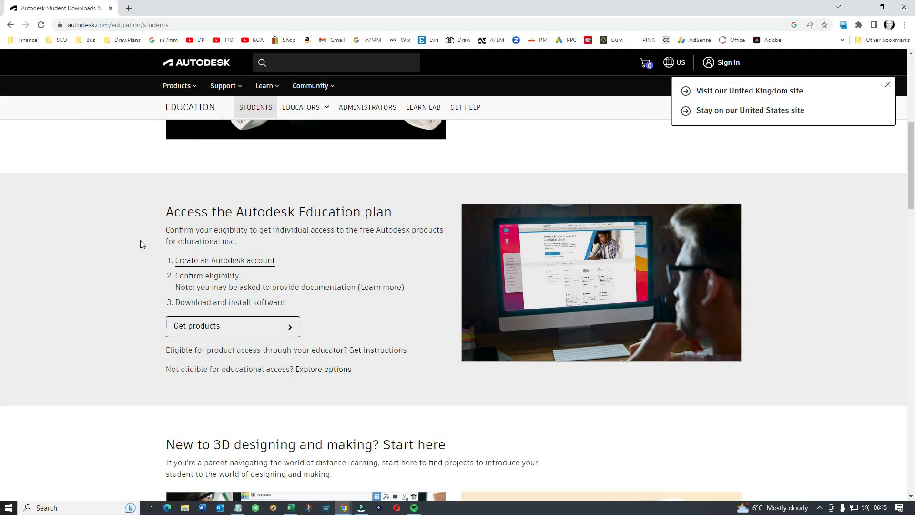
Scroll the Autodesk Education students page and launch Try Tinkercad in a new tab.
scroll("down", 3)
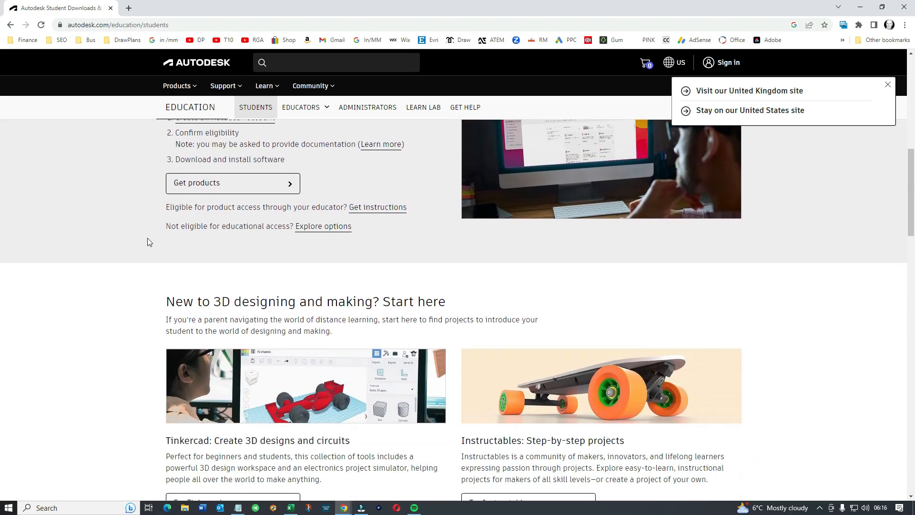
scroll("down", 3)
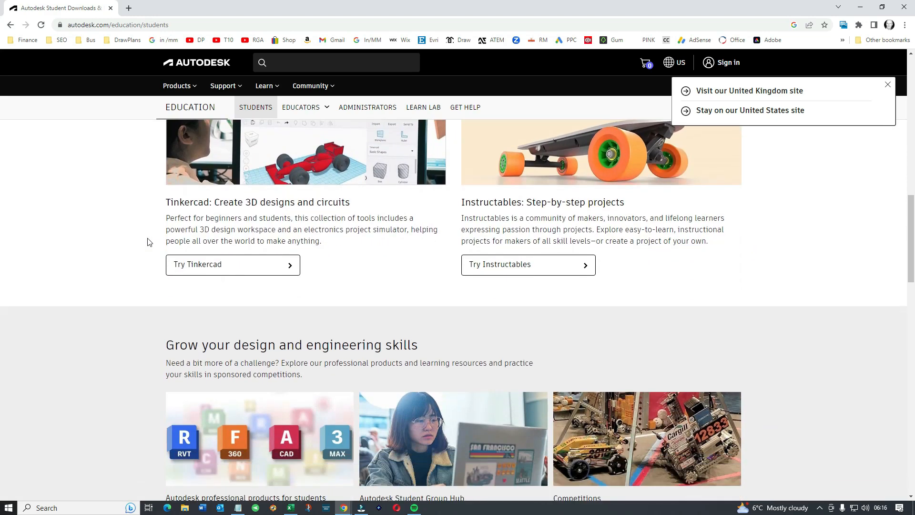
scroll("up", 3)
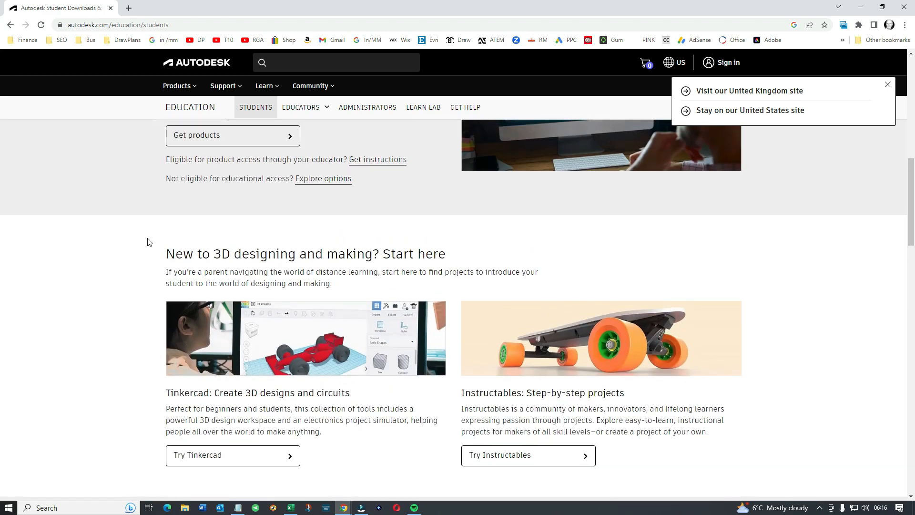
scroll("down", 3)
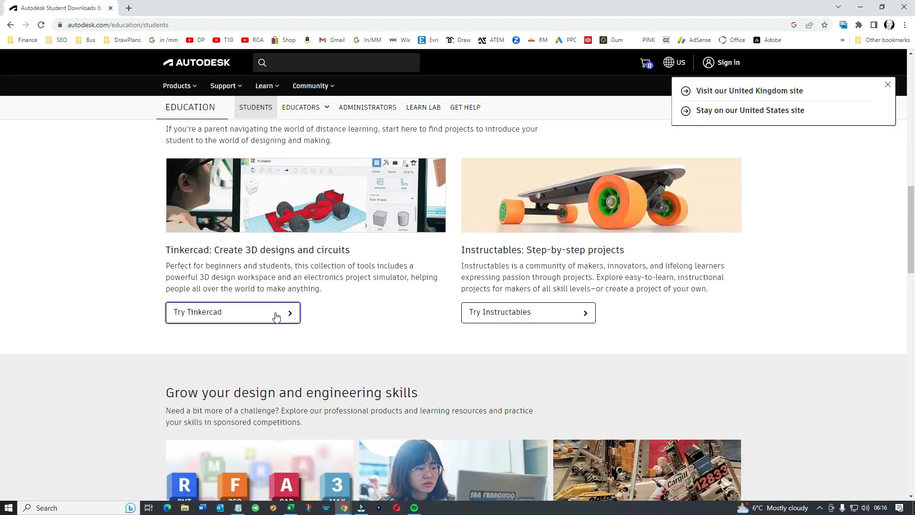
left_click(232, 311)
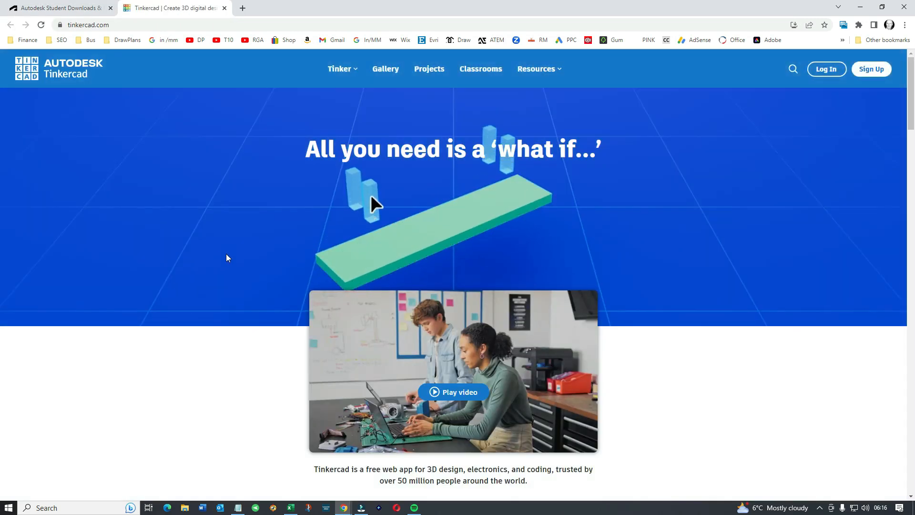
Start Tinkering, choose a personal account, and sign up with email.
scroll("down", 3)
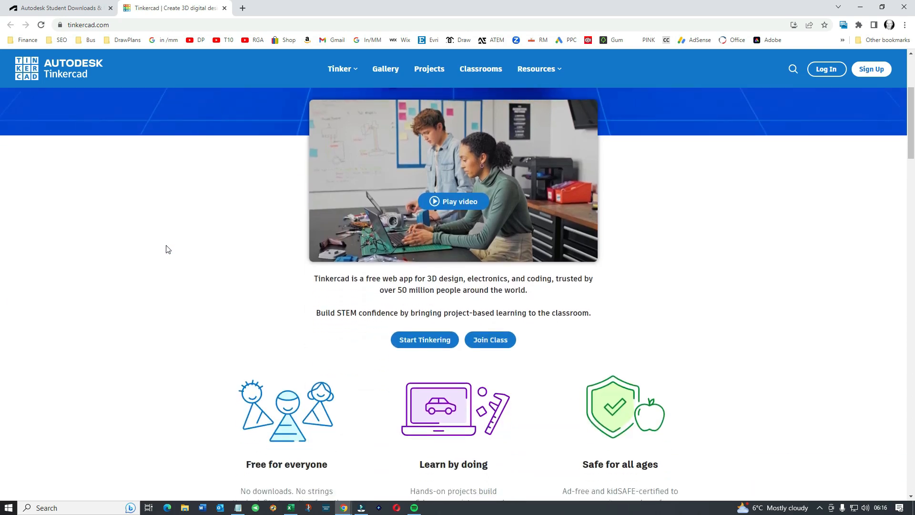
scroll("down", 3)
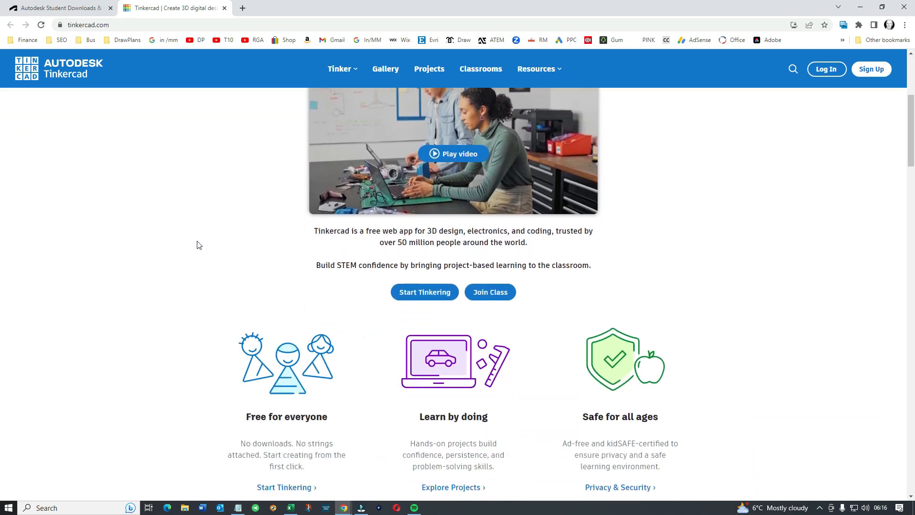
mouse_move(424, 292)
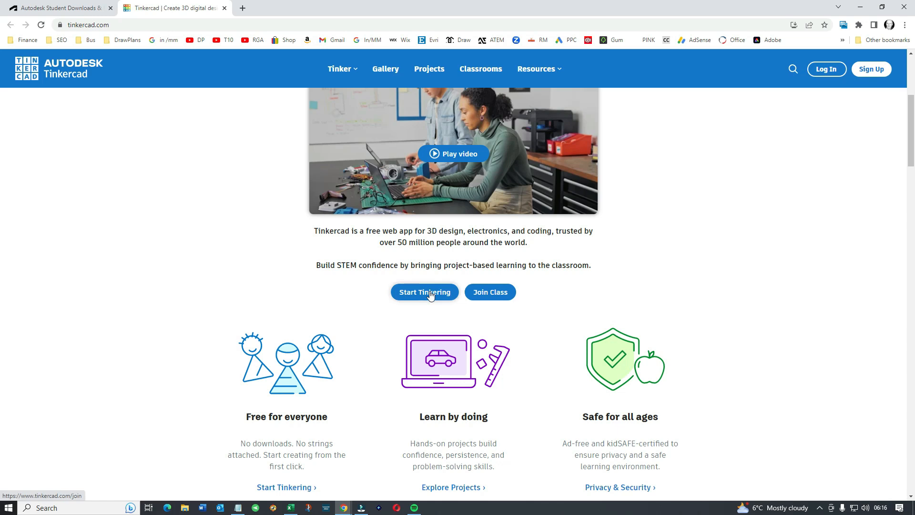
left_click(425, 292)
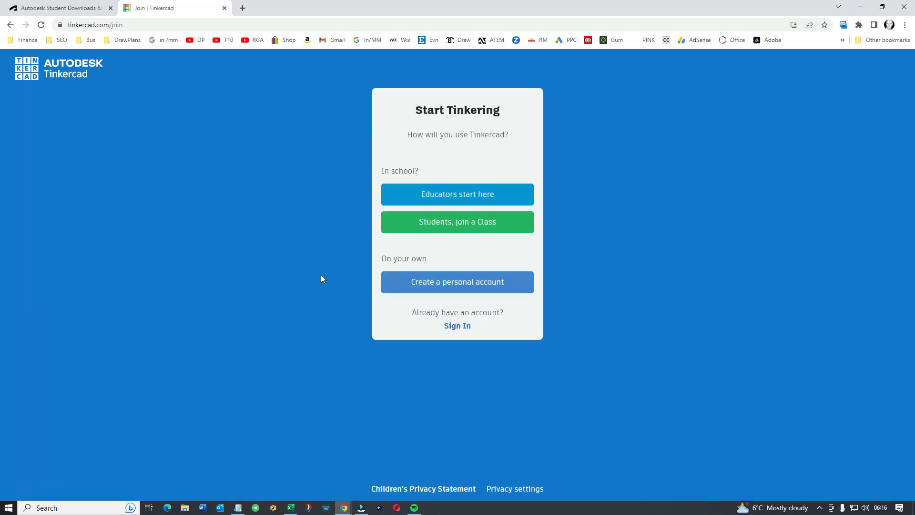
mouse_move(476, 286)
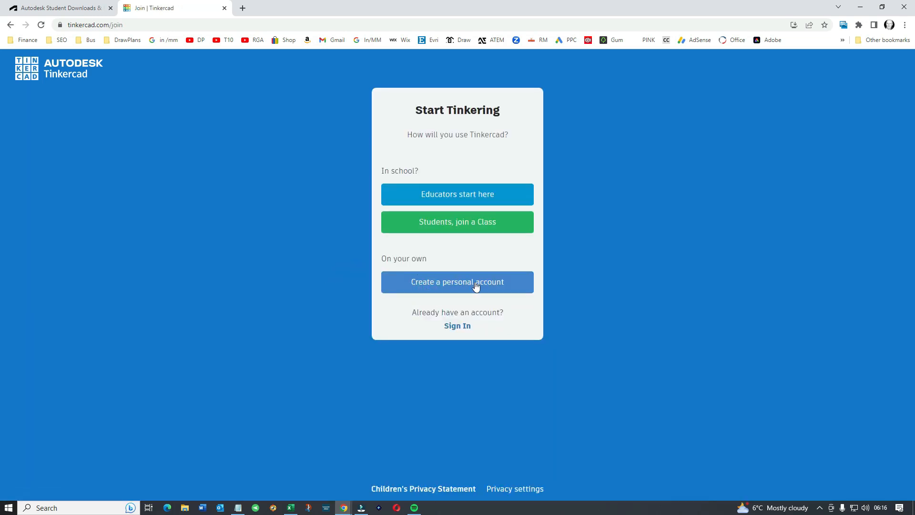
left_click(457, 281)
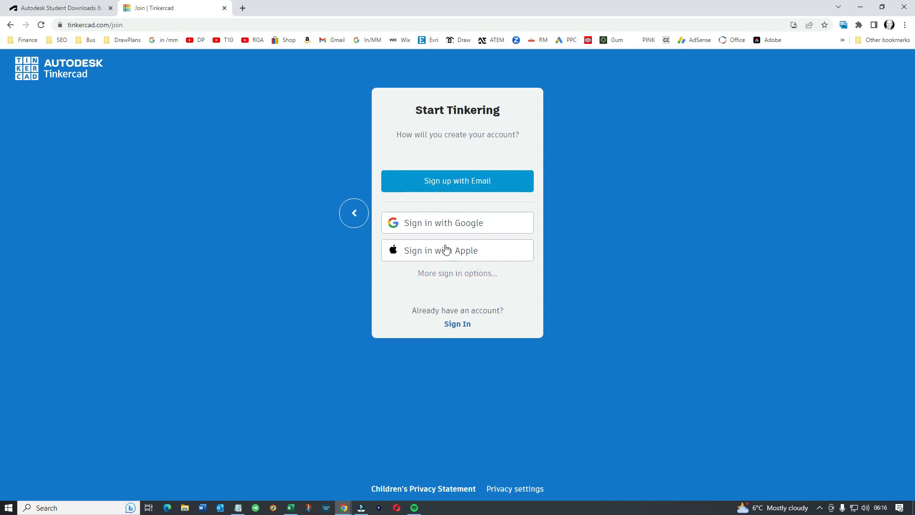
left_click(457, 180)
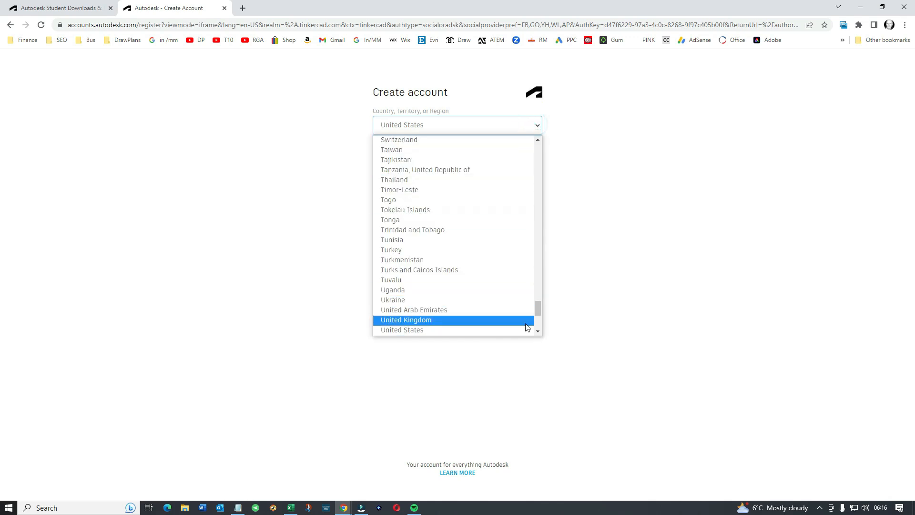
left_click(406, 319)
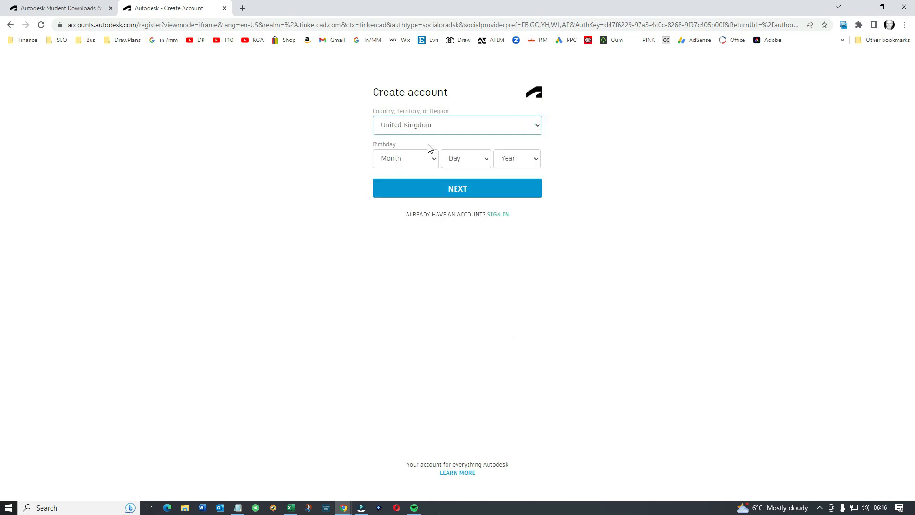
left_click(405, 158)
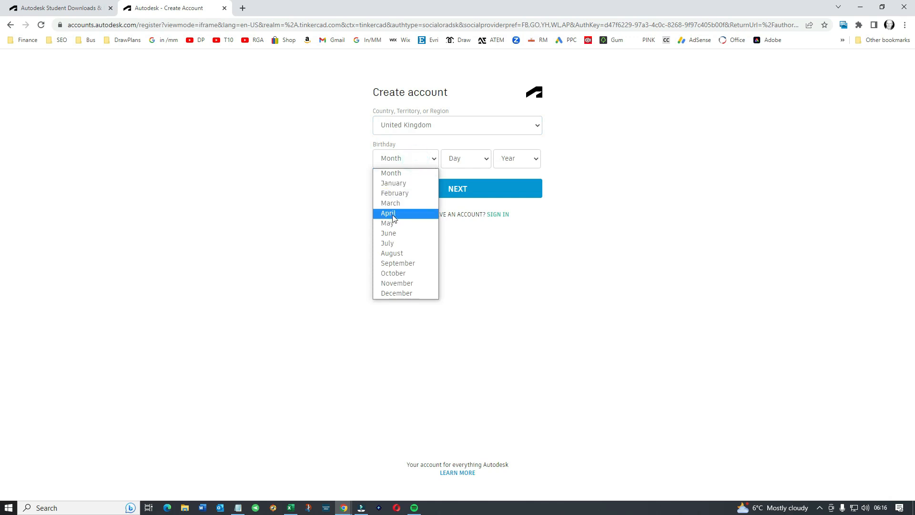
mouse_move(387, 223)
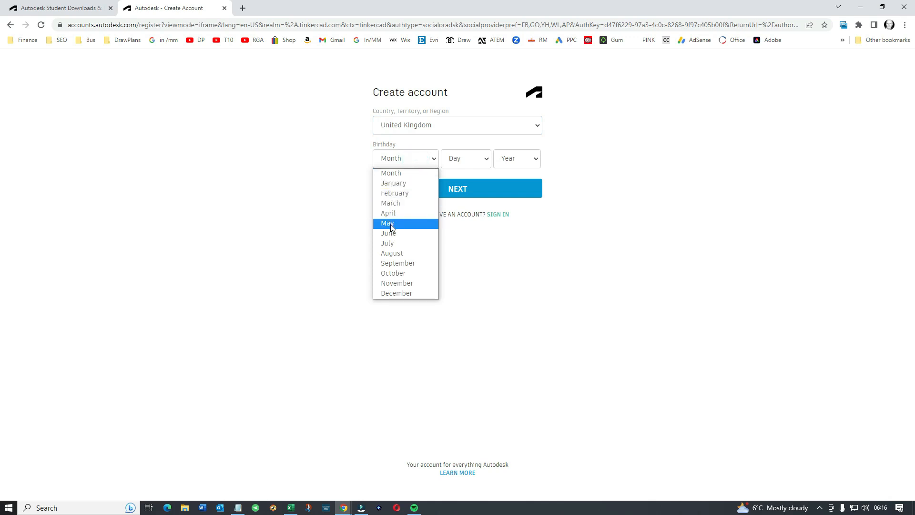
mouse_move(388, 213)
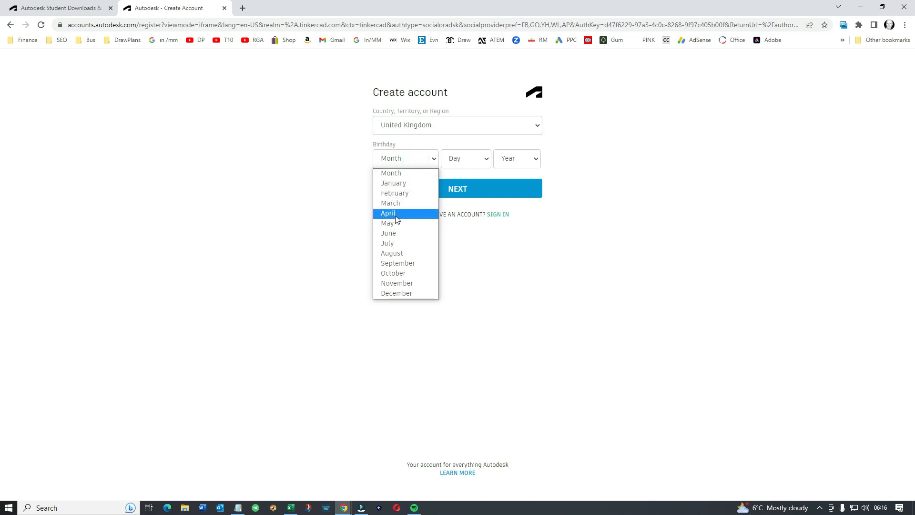
left_click(388, 213)
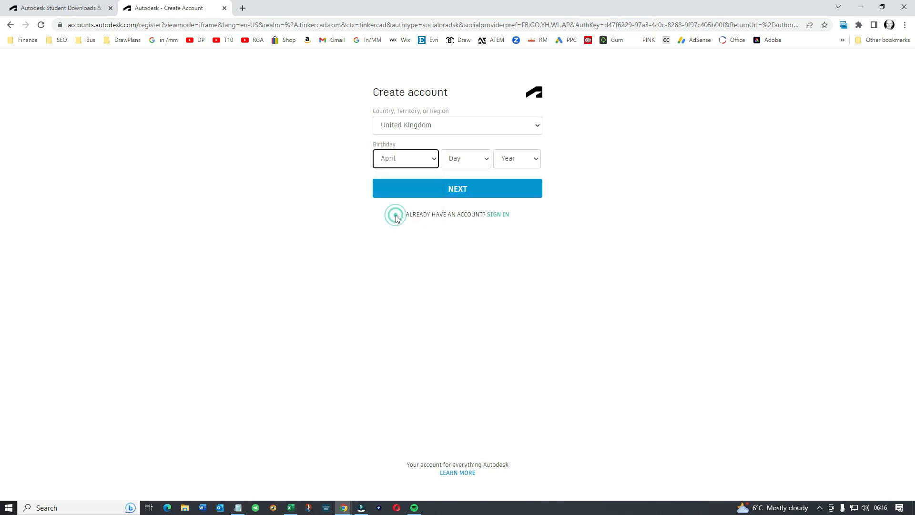
left_click(465, 158)
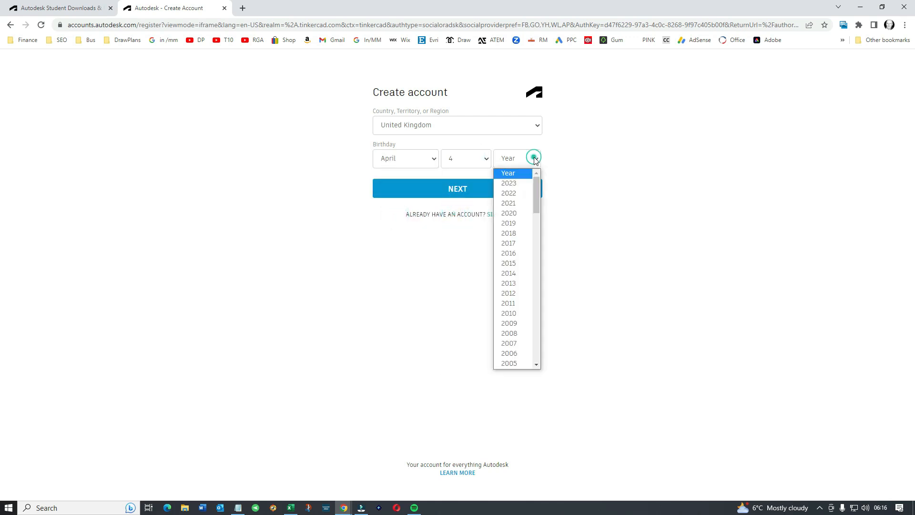
scroll("down", 3)
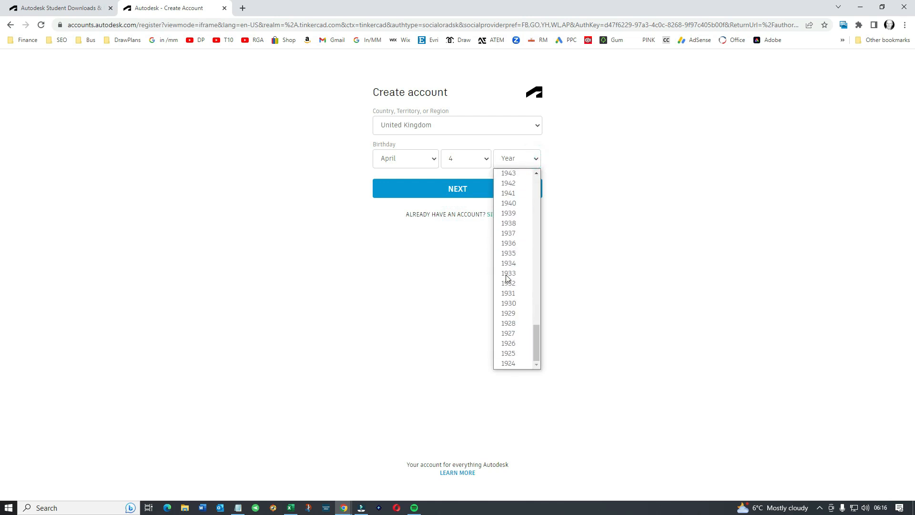
scroll("up", 3)
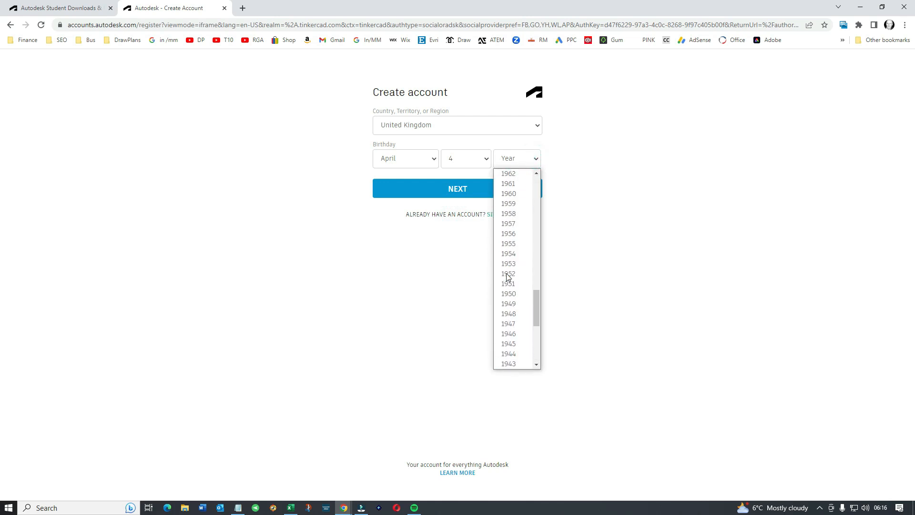
left_click(507, 174)
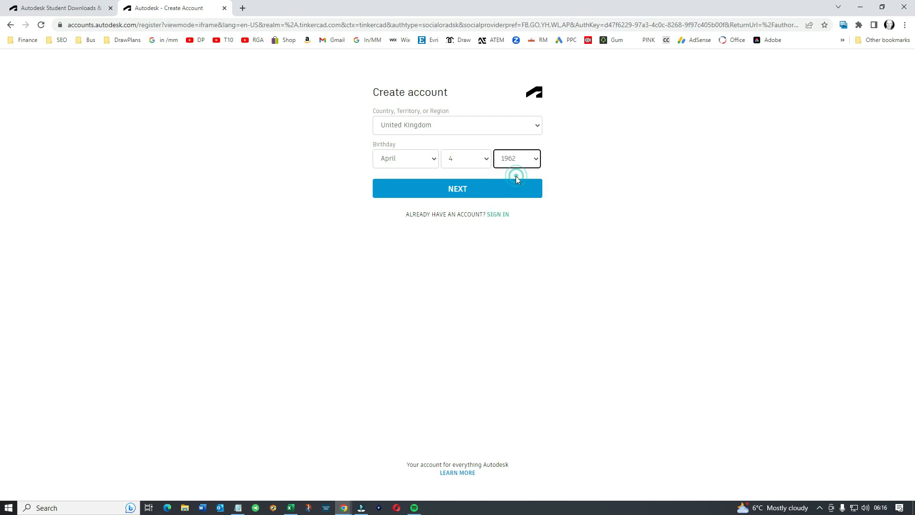
left_click(458, 188)
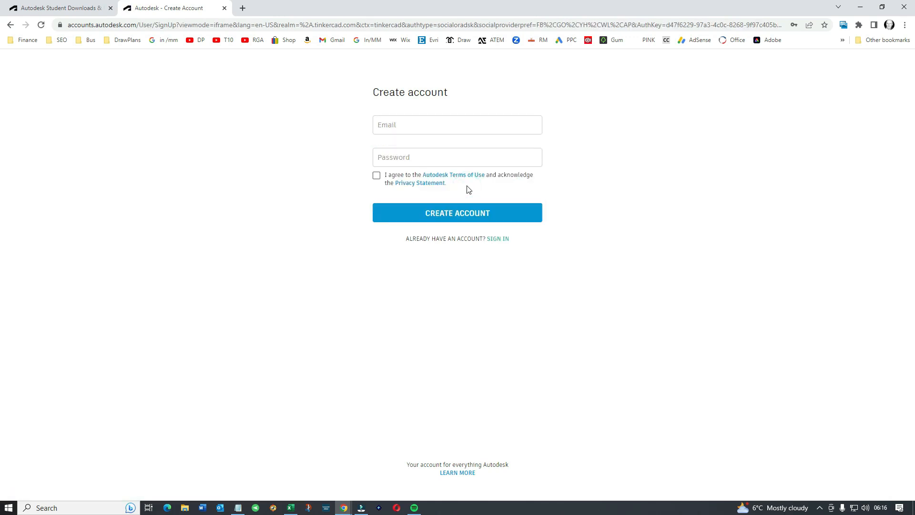
left_click(457, 125)
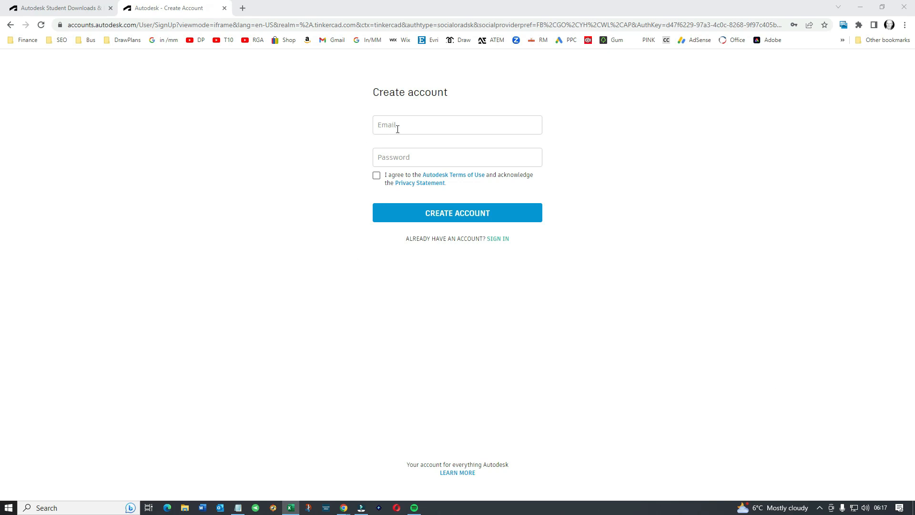
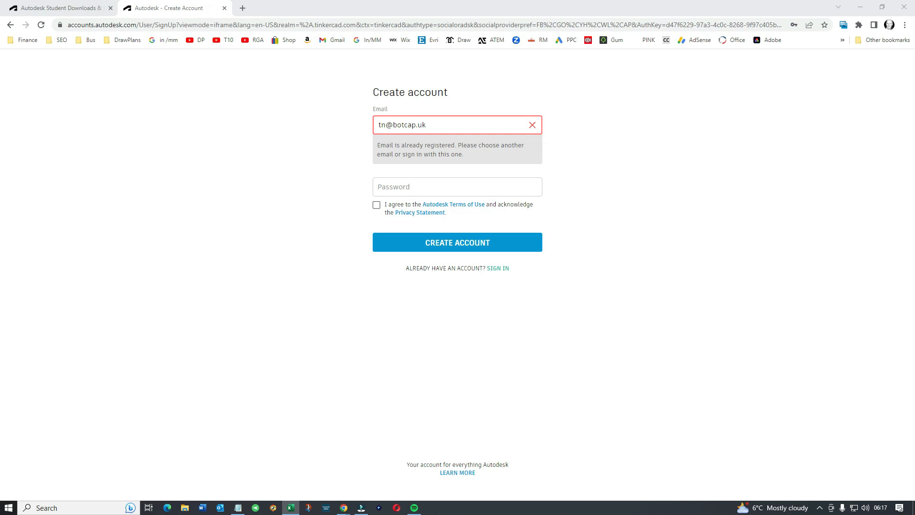
mouse_move(480, 381)
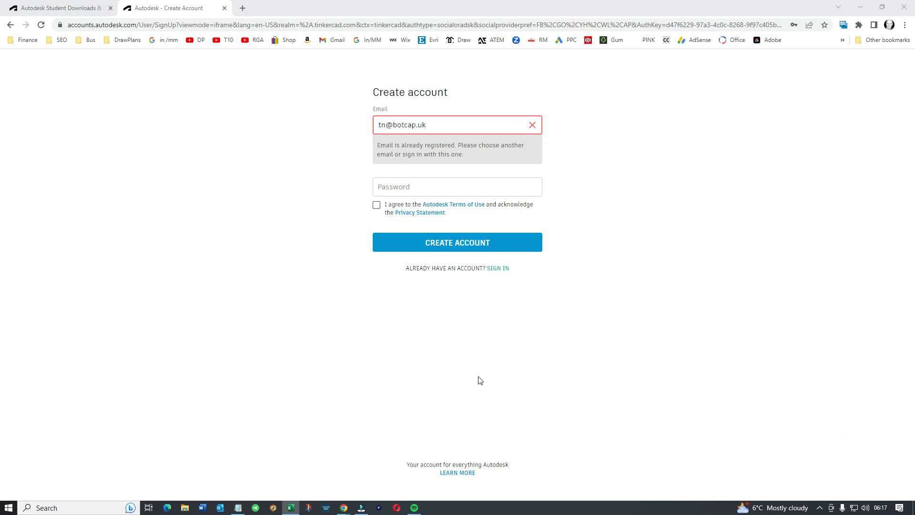
mouse_move(363, 322)
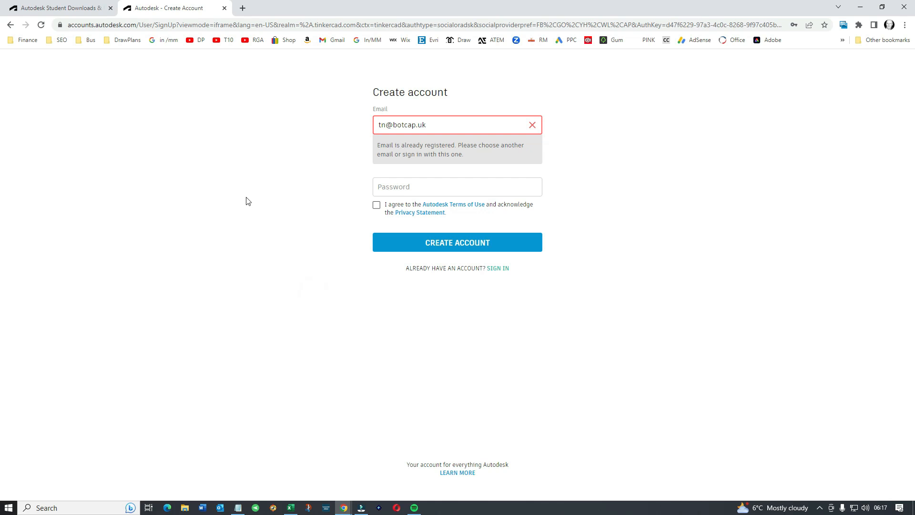
mouse_move(497, 267)
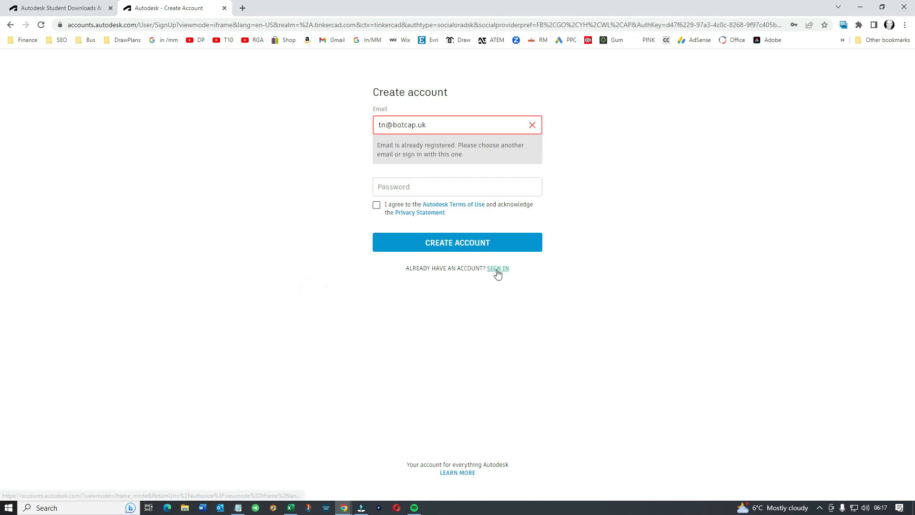
left_click(497, 268)
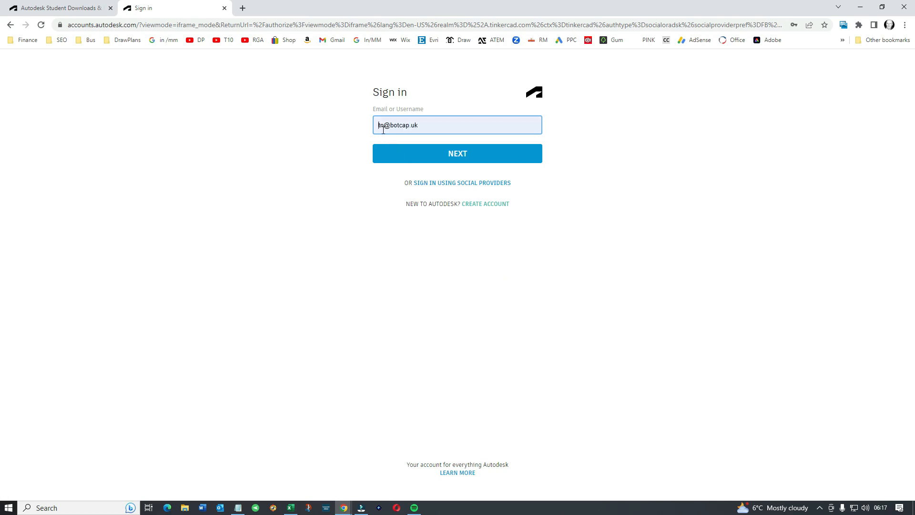
Submit the password for the prefilled account to sign in.
left_click(457, 153)
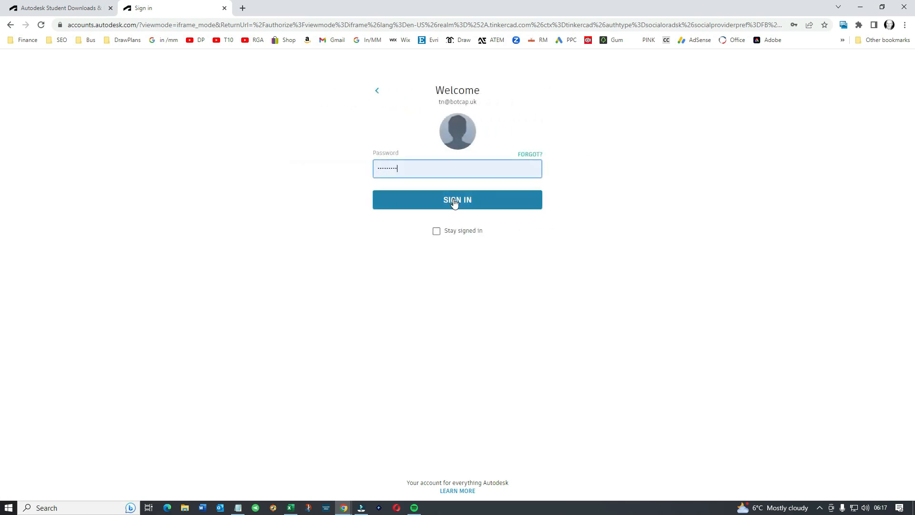
left_click(457, 200)
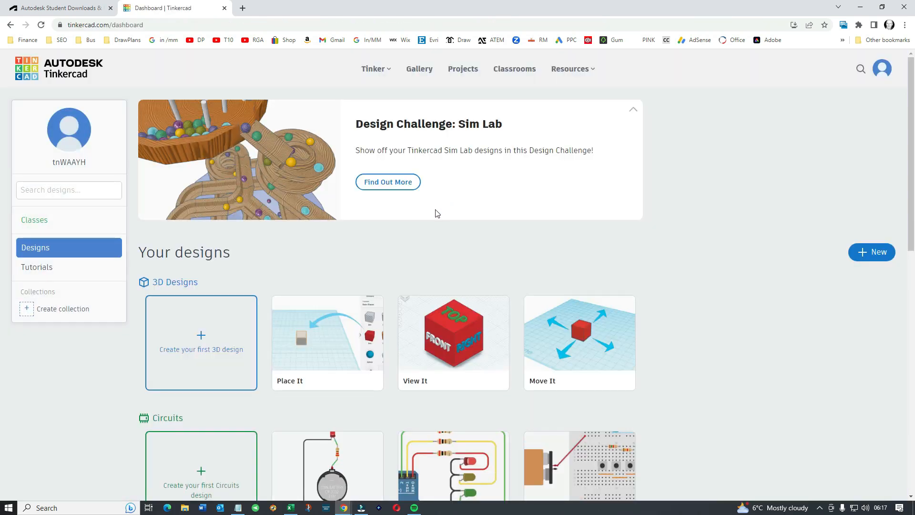
mouse_move(376, 261)
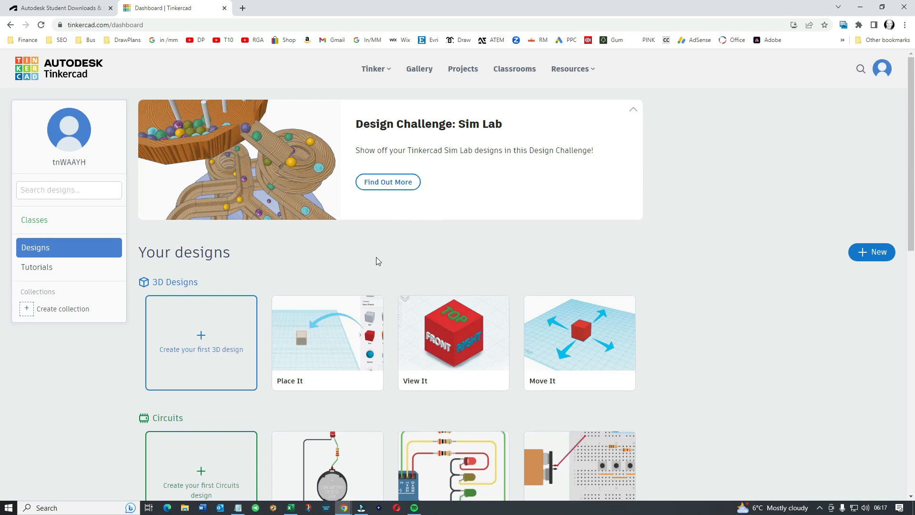
Open the Place It tutorial card from the dashboard and start its lesson.
scroll("down", 3)
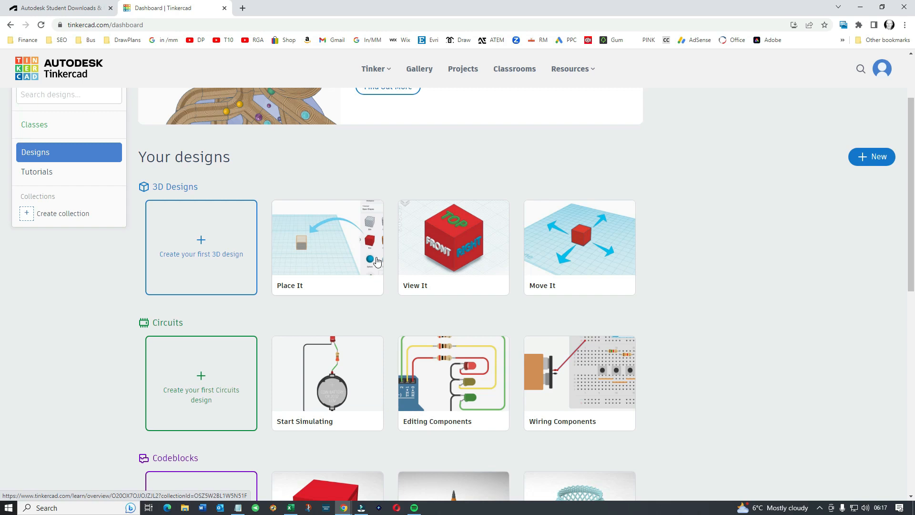
mouse_move(365, 262)
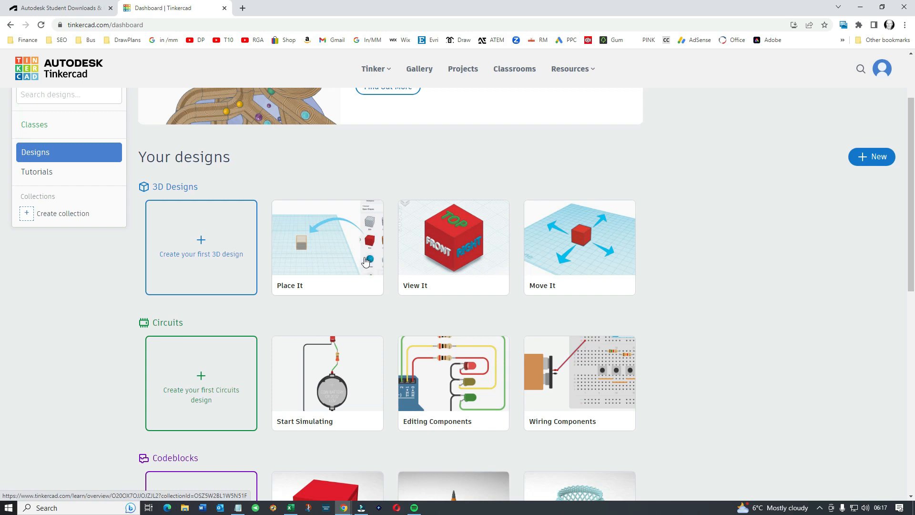
mouse_move(335, 262)
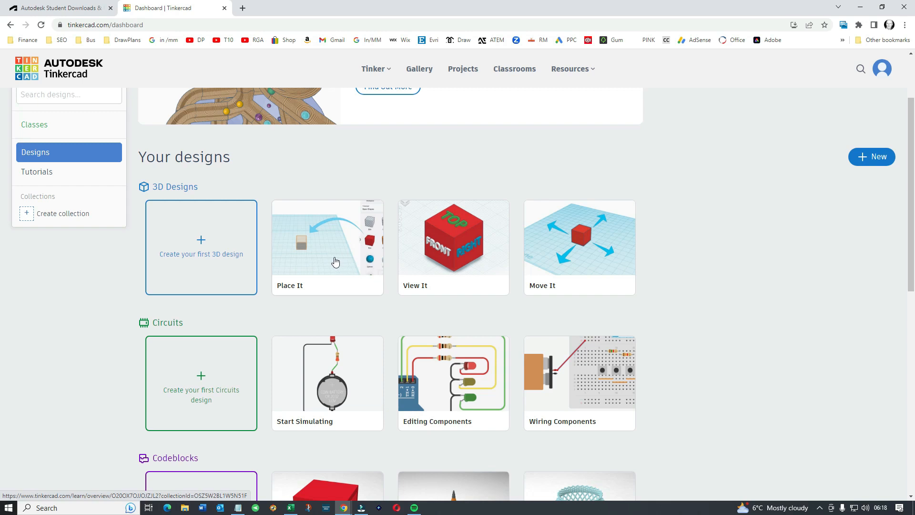
left_click(335, 262)
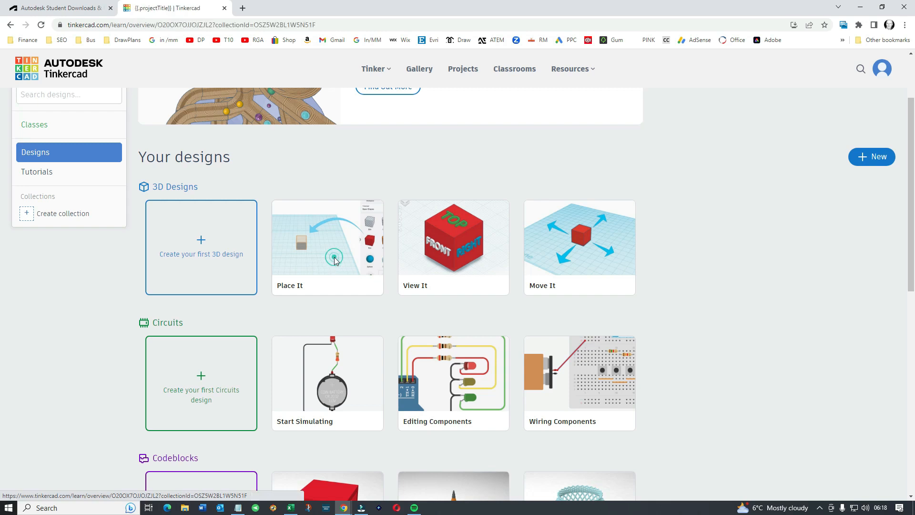
left_click(327, 247)
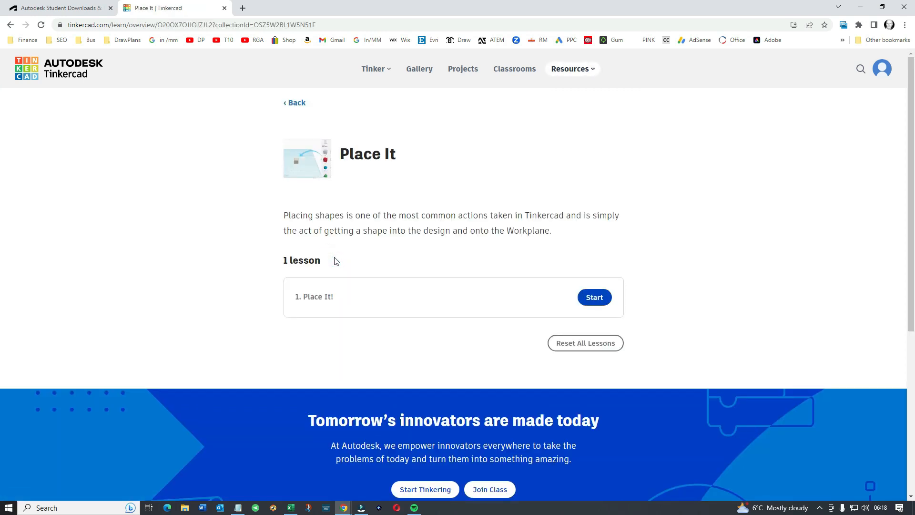
mouse_move(496, 228)
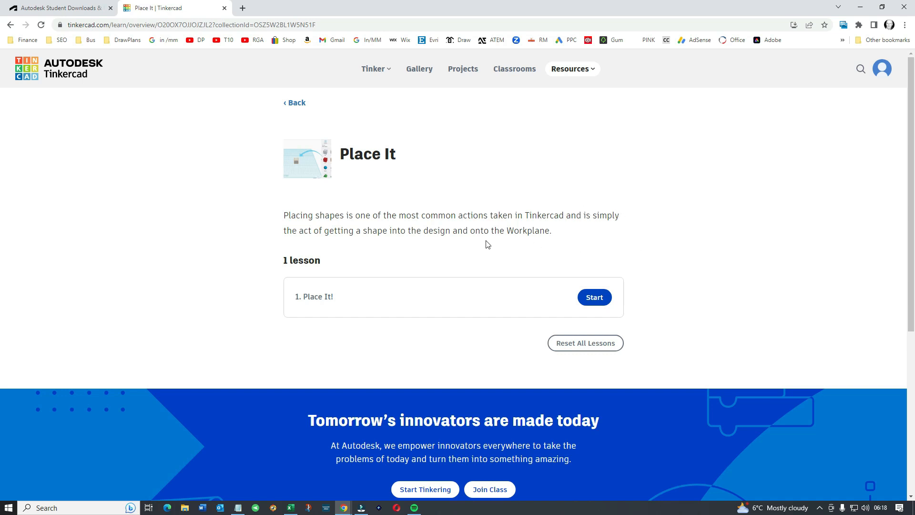
mouse_move(595, 297)
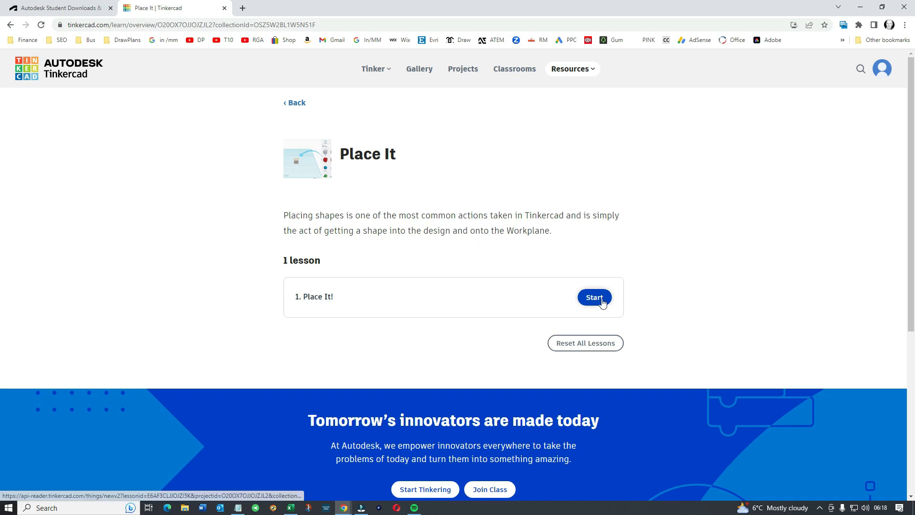
left_click(593, 297)
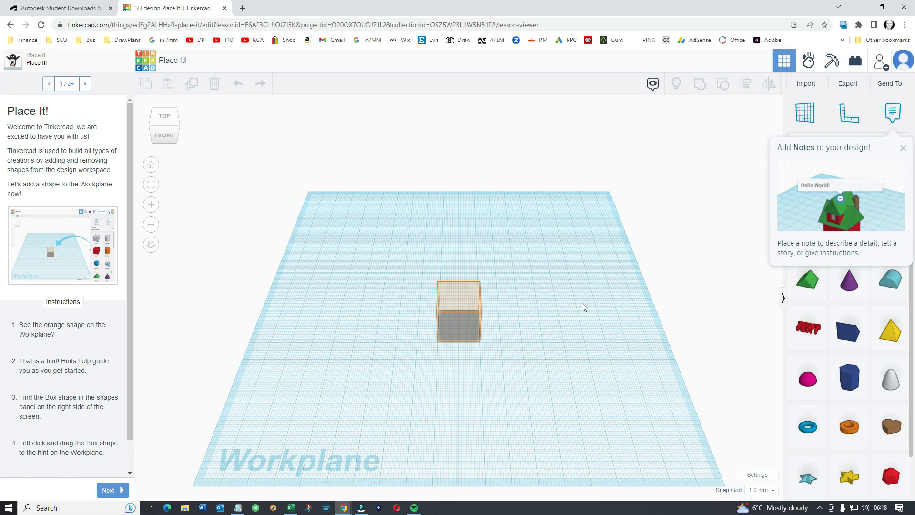
mouse_move(564, 307)
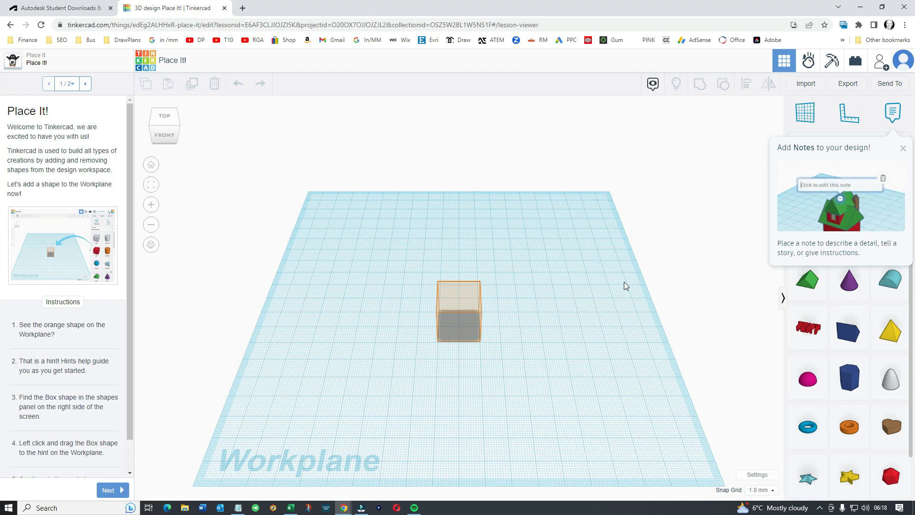
Place a green Roof on the hint box, widen it over the top, and raise its peak.
type("Hello World")
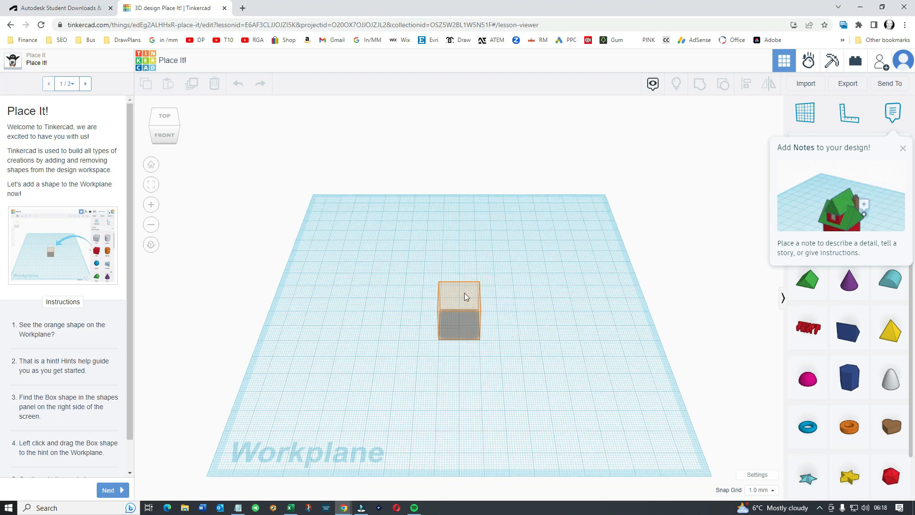
mouse_move(482, 280)
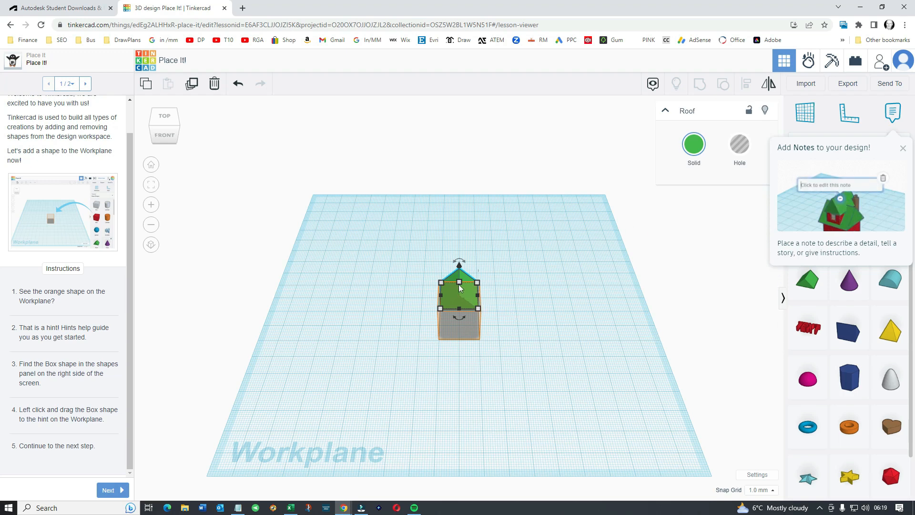
type("Hello Worl")
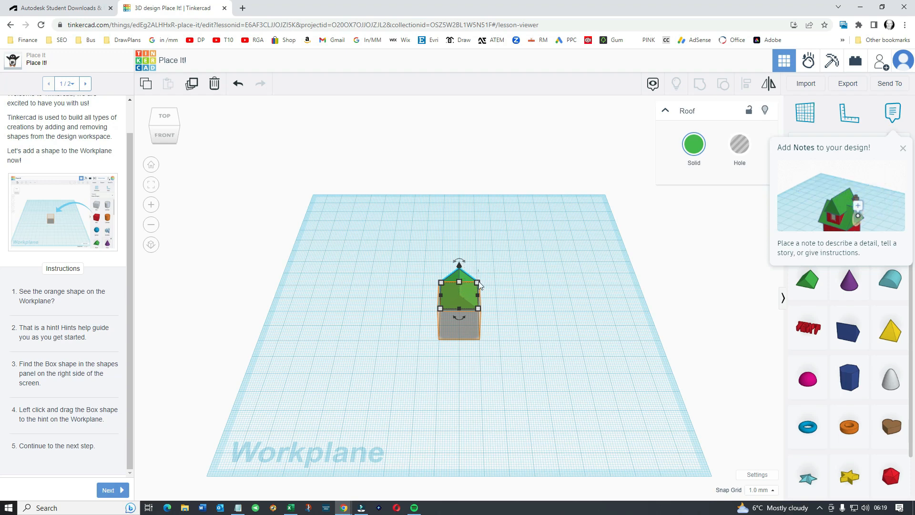
left_click(458, 263)
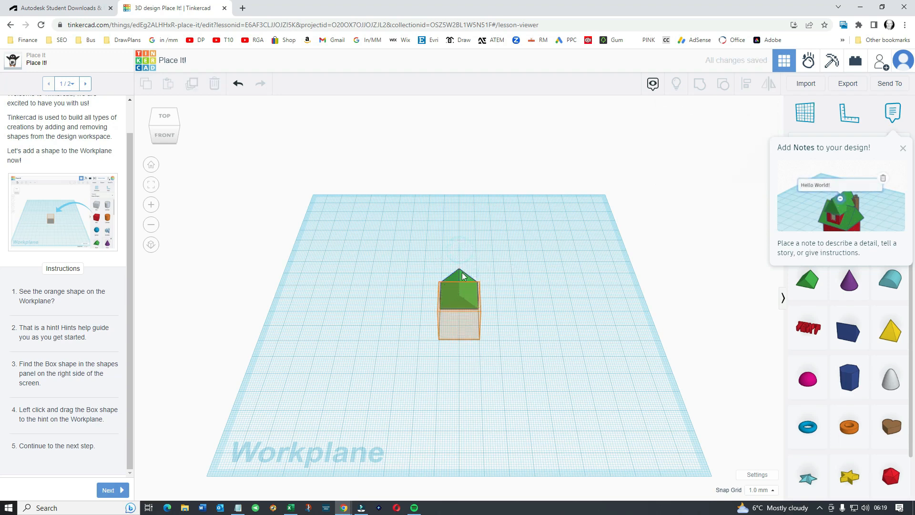
left_click(458, 286)
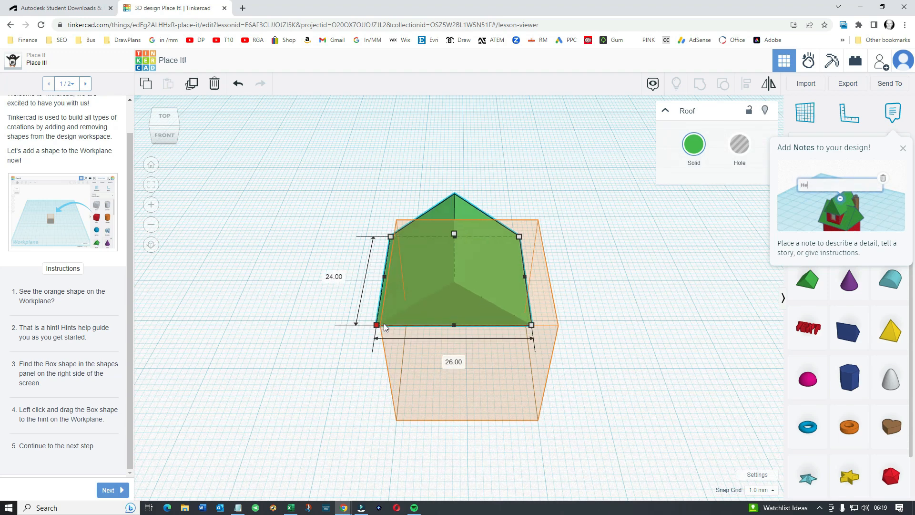
type("Hello World!")
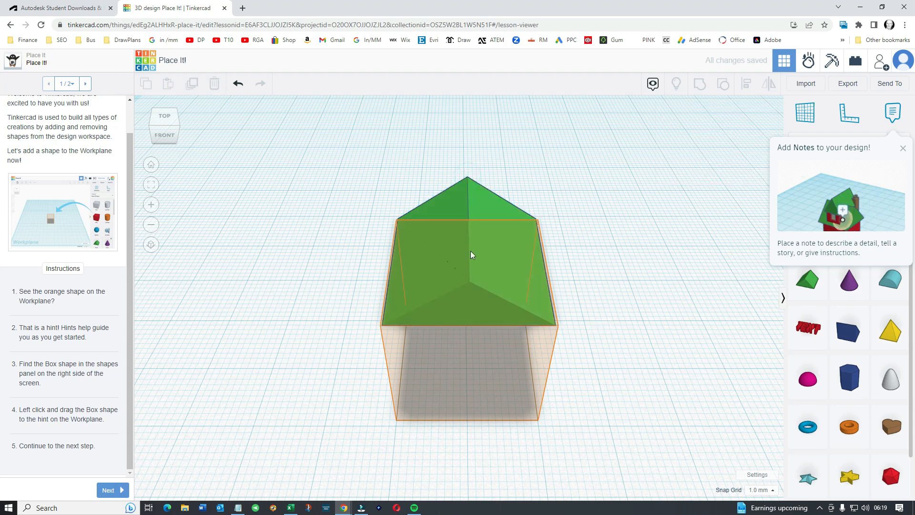
left_click(466, 245)
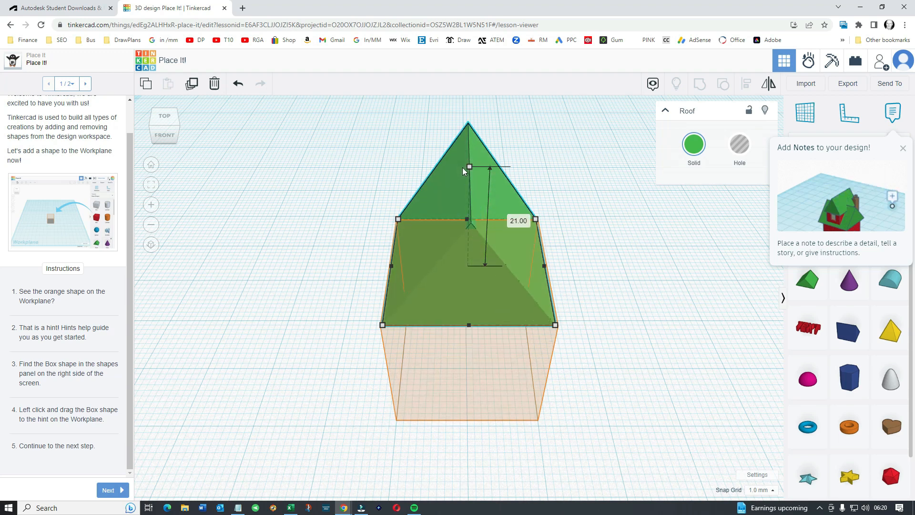
left_click(595, 200)
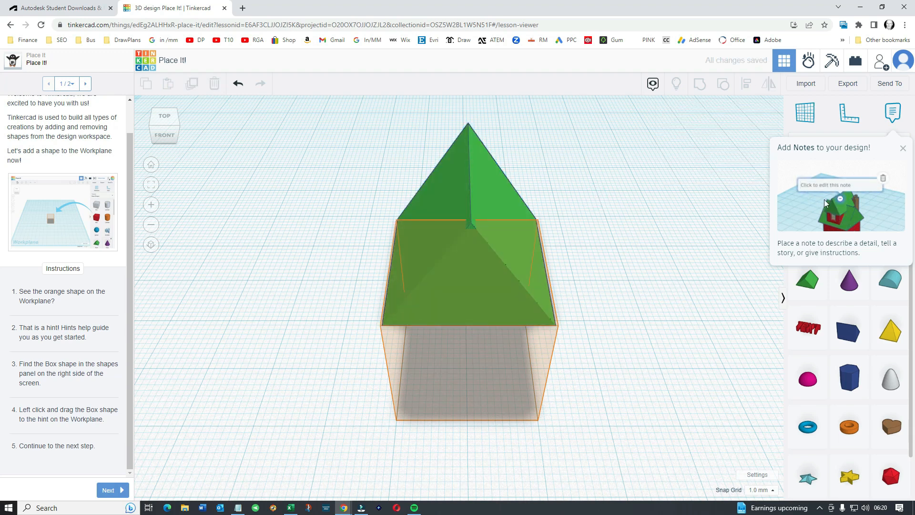
type("Hello World!")
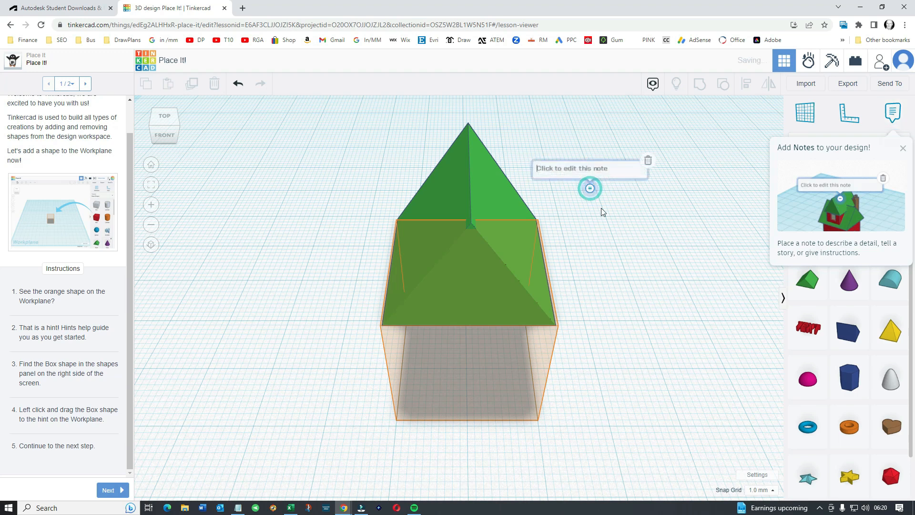
Type 'my new roof' into the note and collapse it onto the roof's peak.
type("my")
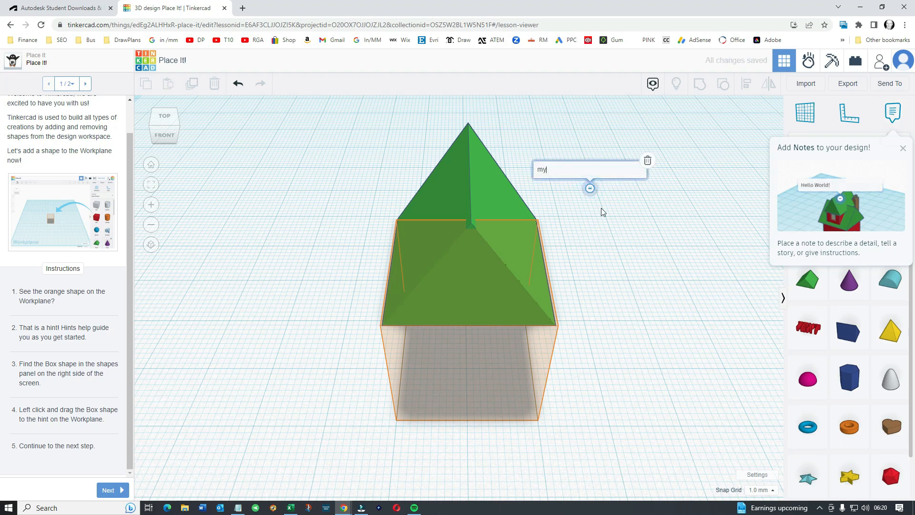
type("new roo")
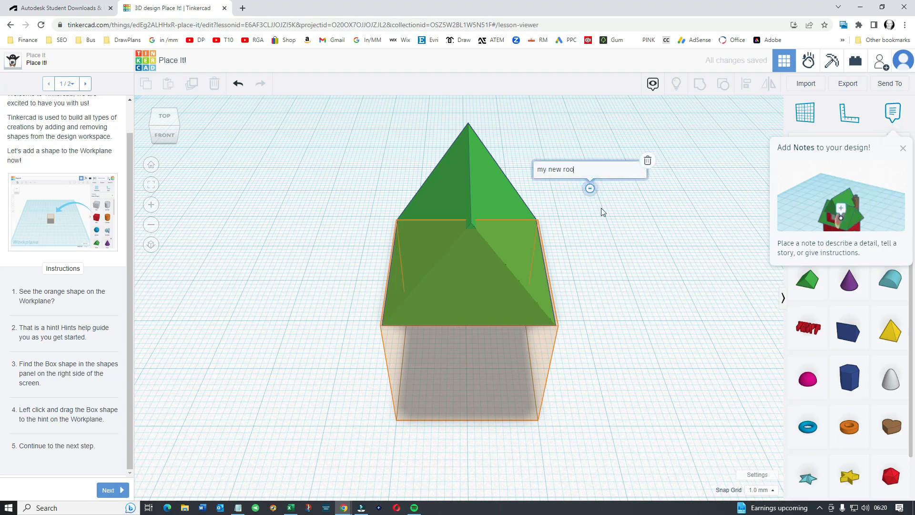
type("f")
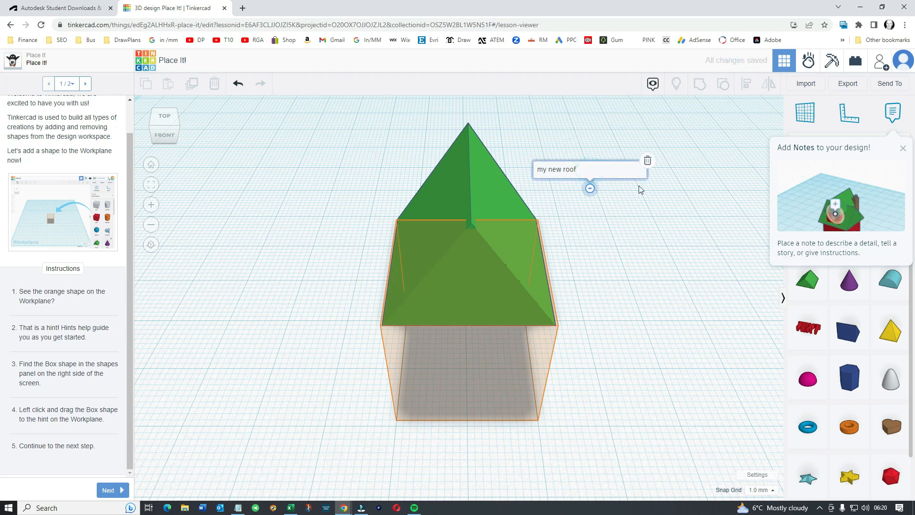
left_click(589, 168)
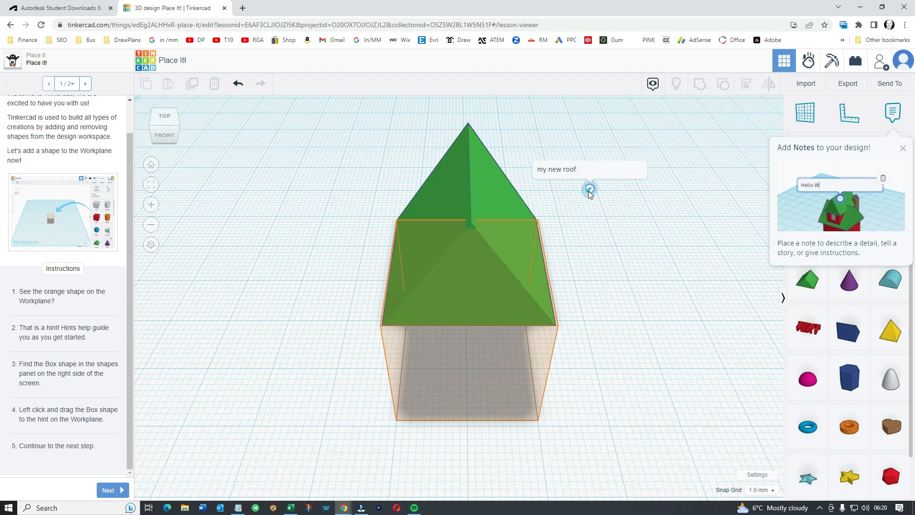
left_click(589, 188)
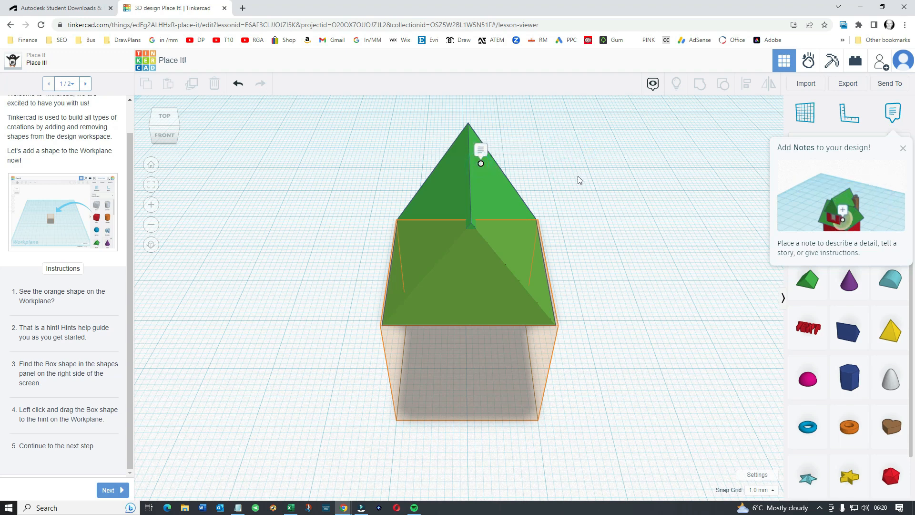
mouse_move(564, 224)
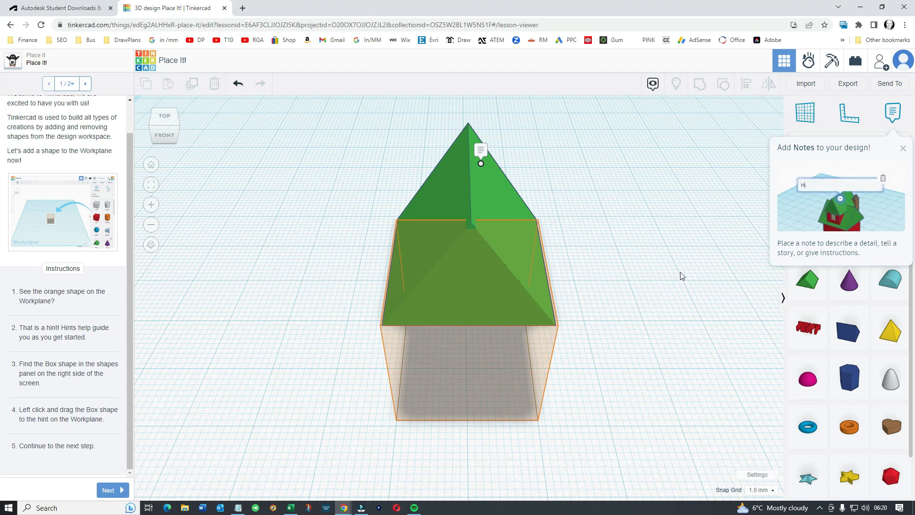
type("Hello World!")
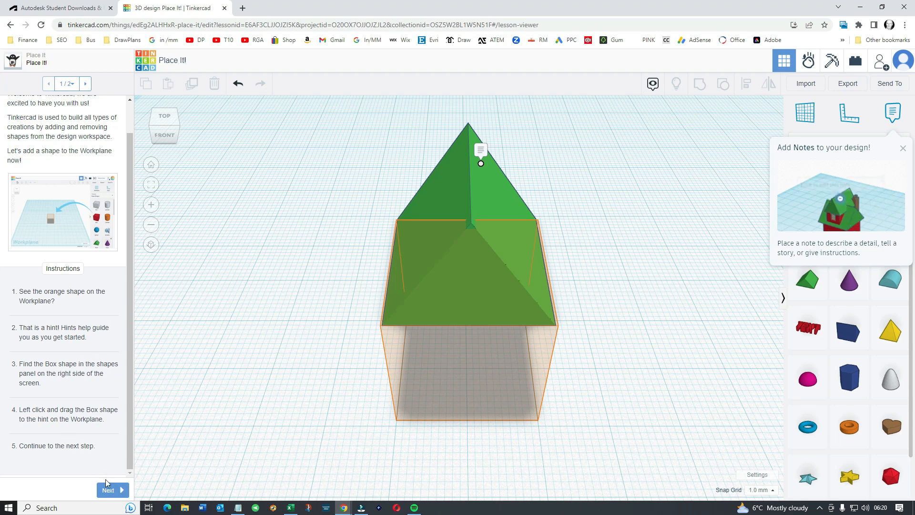
Finish the last Place It! step and continue to the View It! project.
left_click(107, 489)
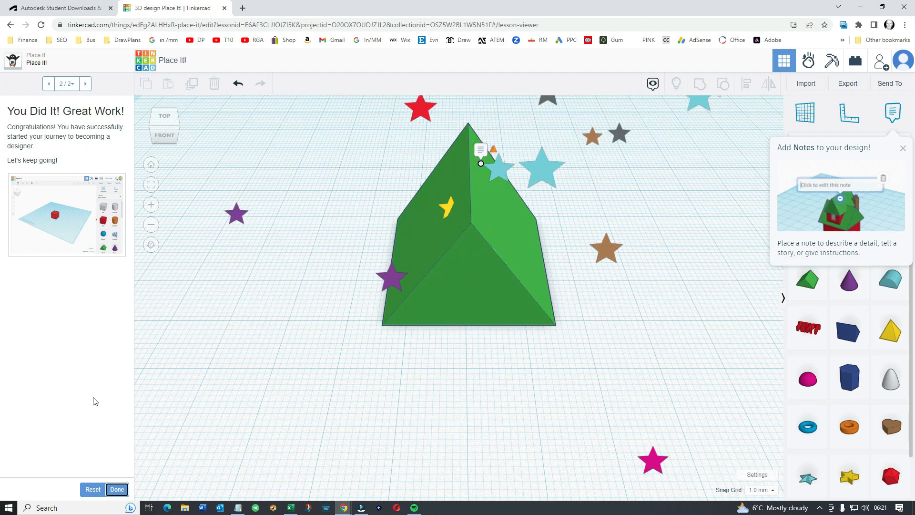
type("Hello Wo")
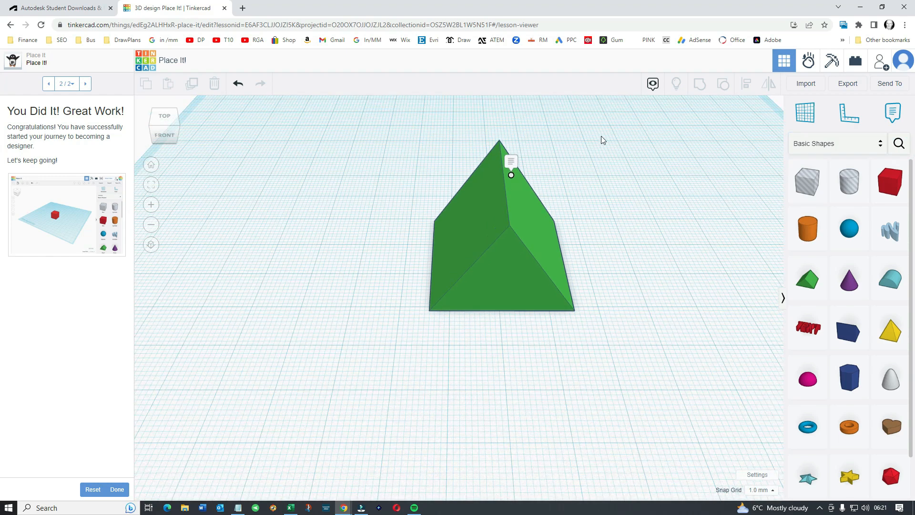
mouse_move(878, 61)
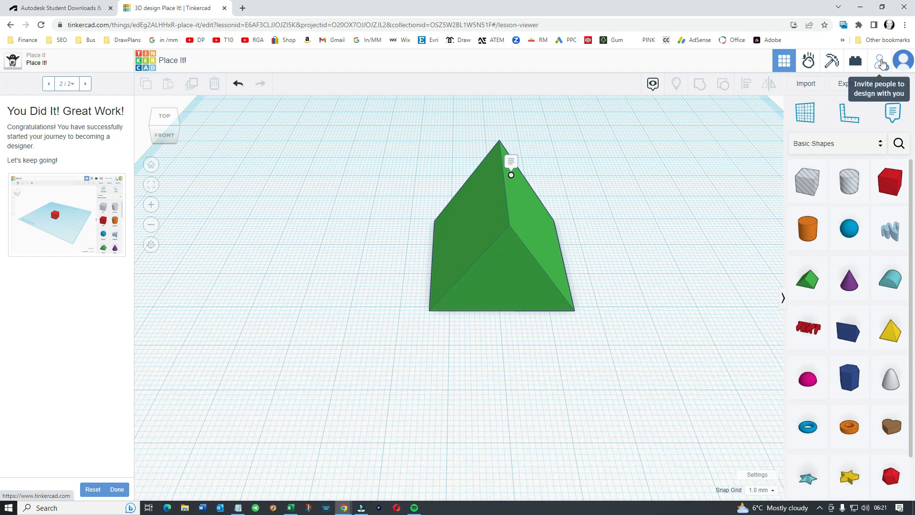
mouse_move(856, 60)
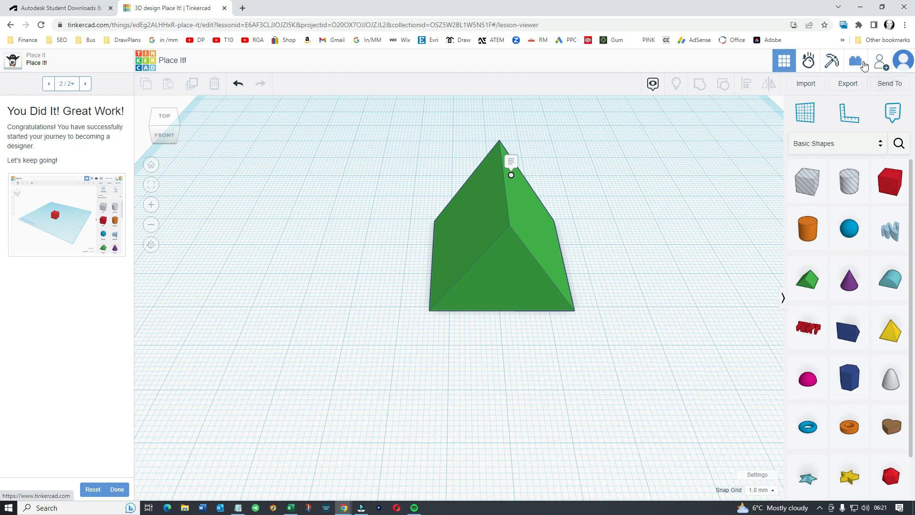
mouse_move(826, 65)
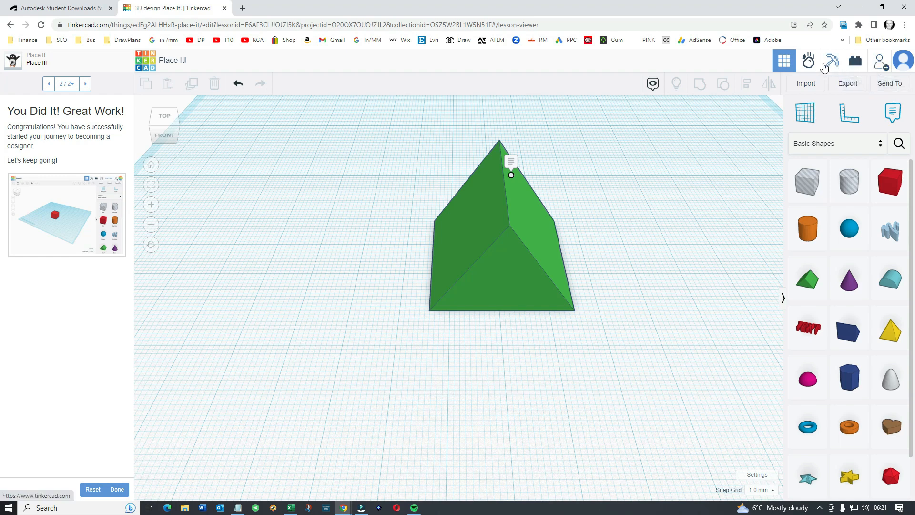
mouse_move(808, 60)
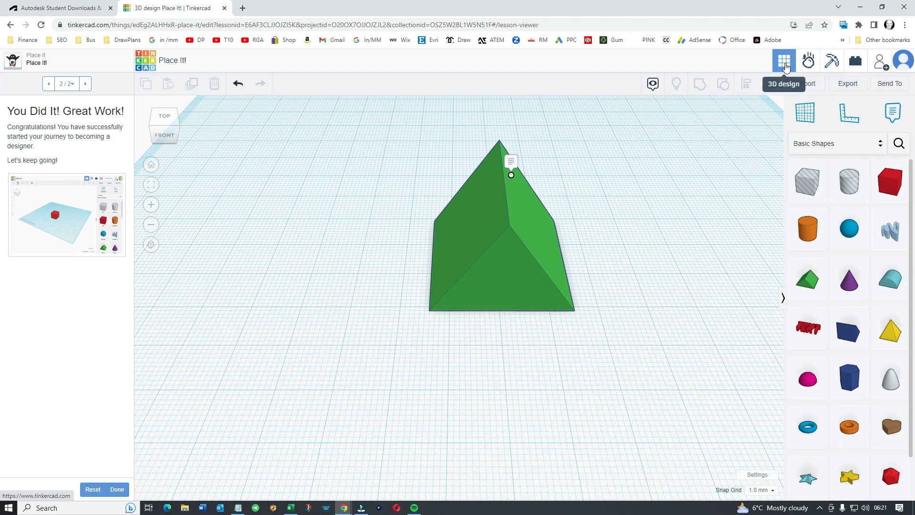
mouse_move(884, 60)
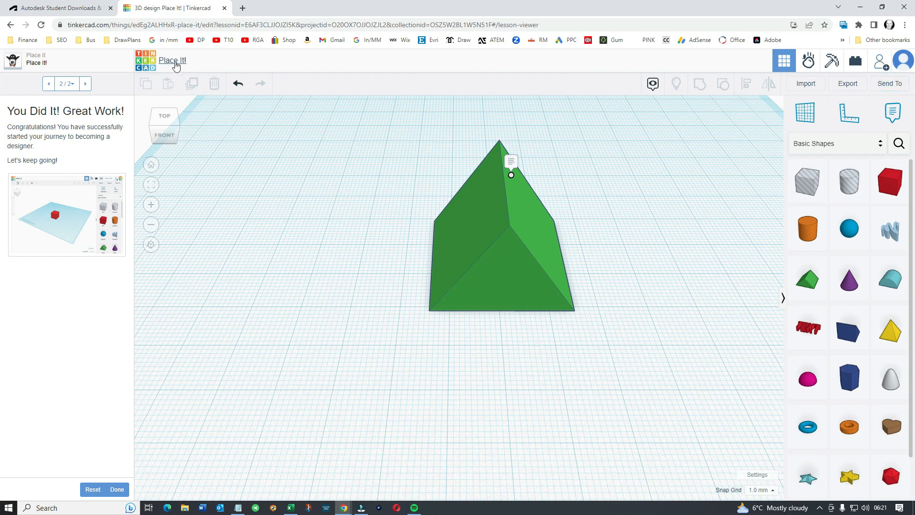
mouse_move(60, 91)
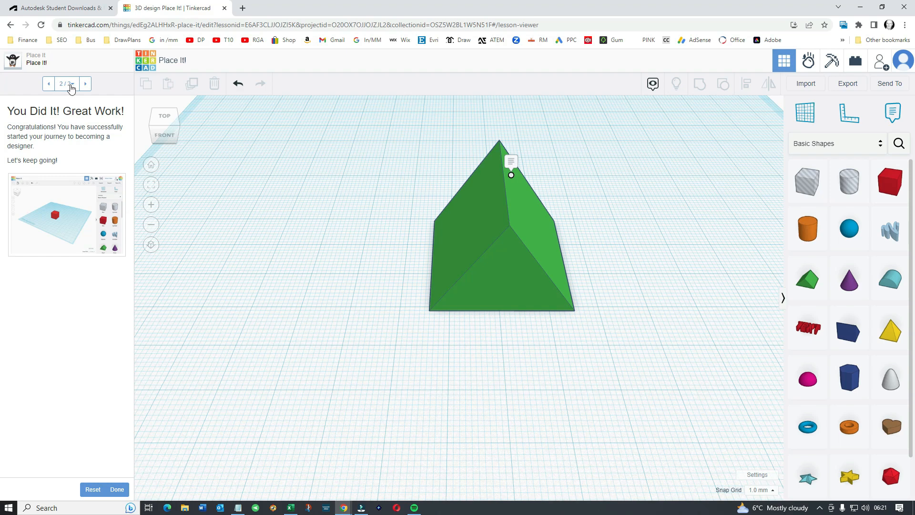
left_click(66, 84)
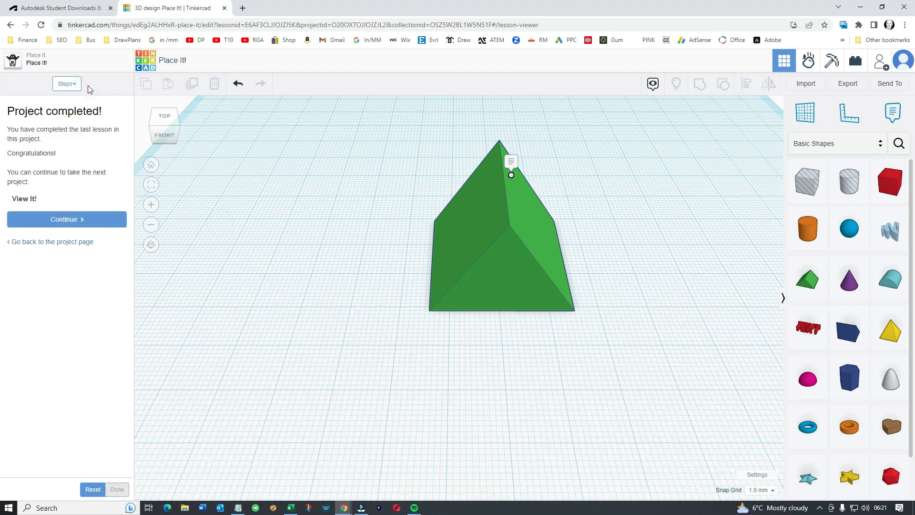
mouse_move(72, 138)
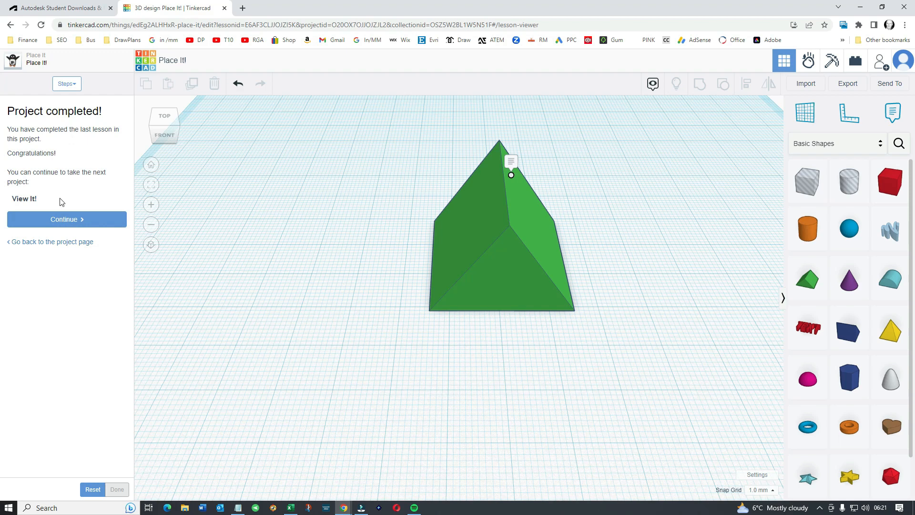
left_click(66, 218)
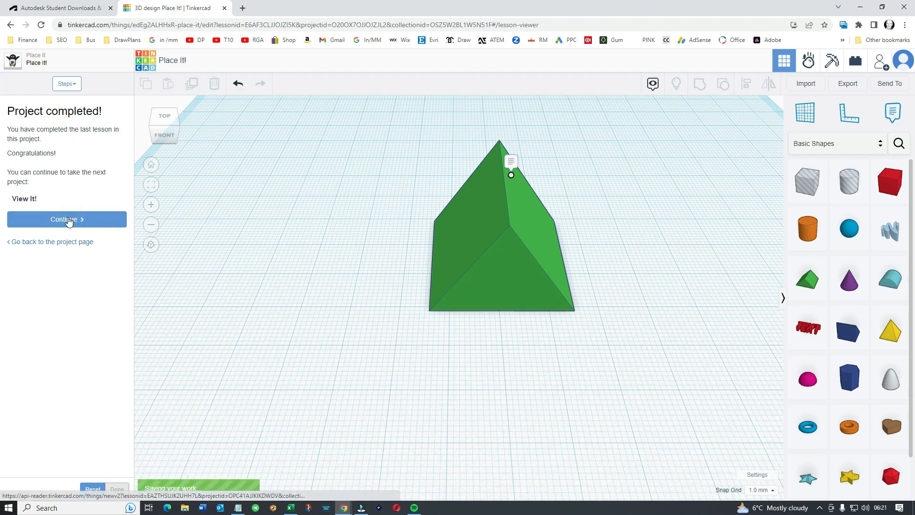
left_click(63, 219)
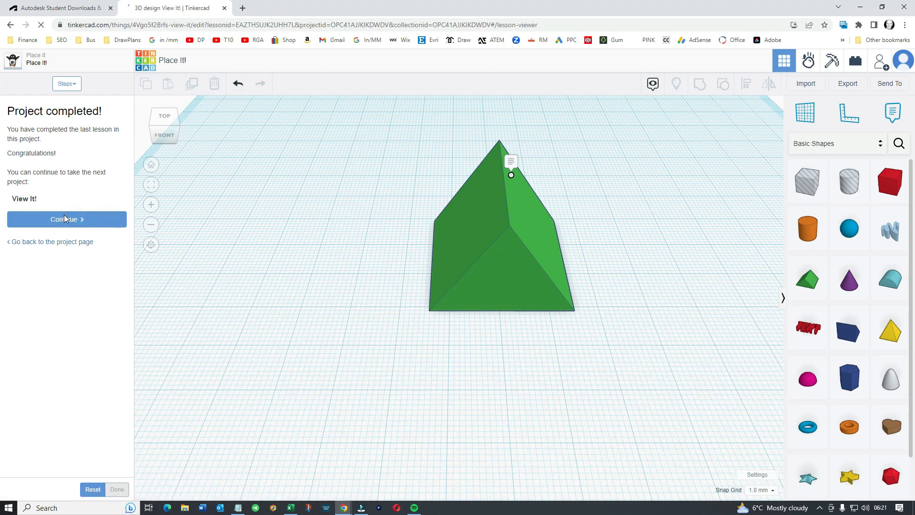
Launch View It!, then select and deselect the red TOP/FRONT cube.
left_click(66, 219)
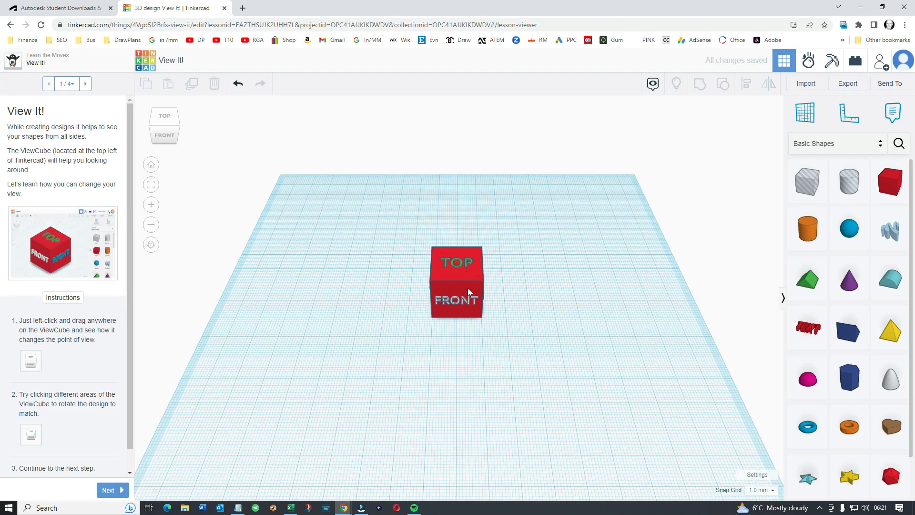
mouse_move(470, 269)
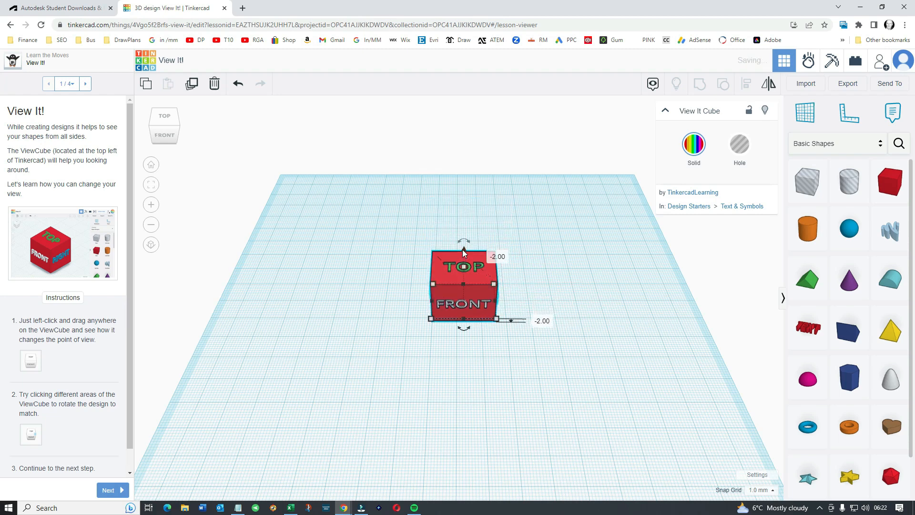
left_click(471, 333)
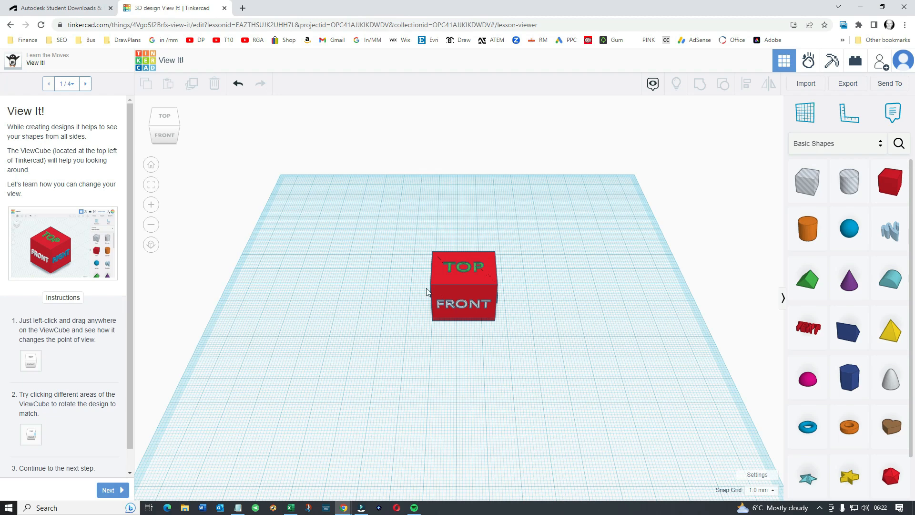
mouse_move(53, 164)
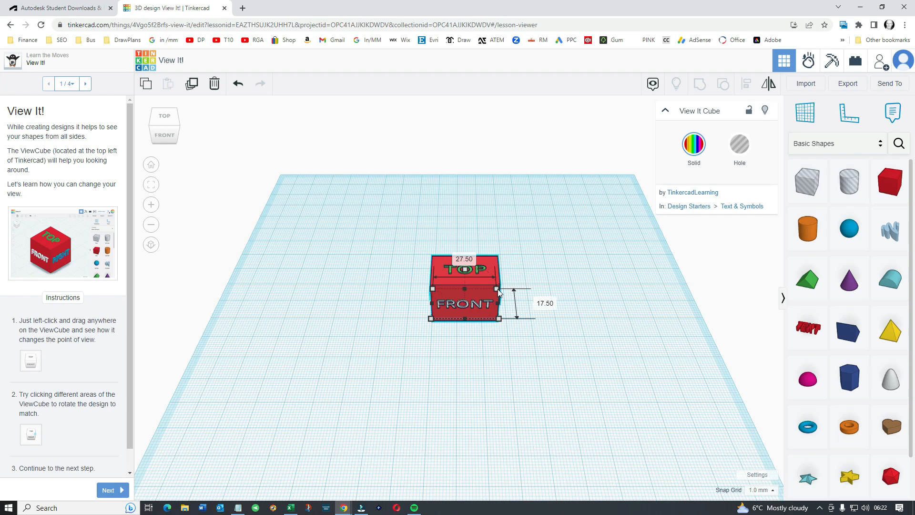
left_click(465, 289)
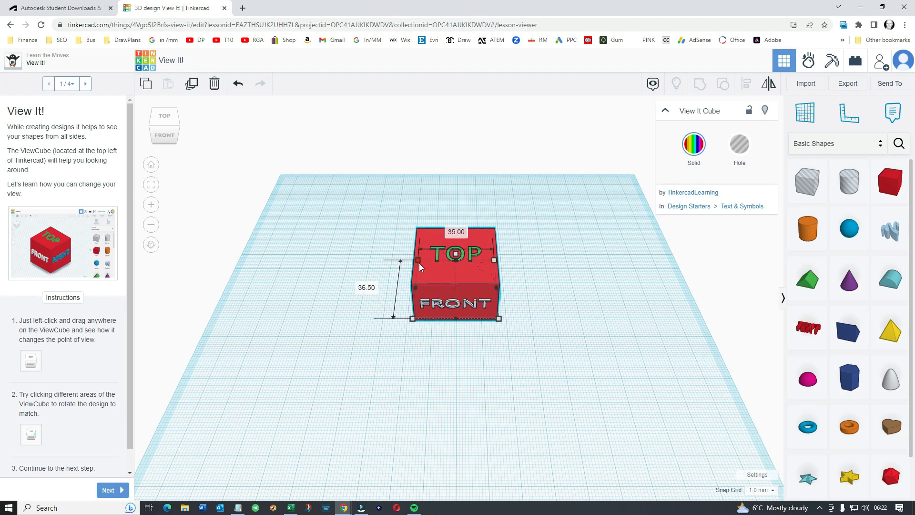
left_click(549, 284)
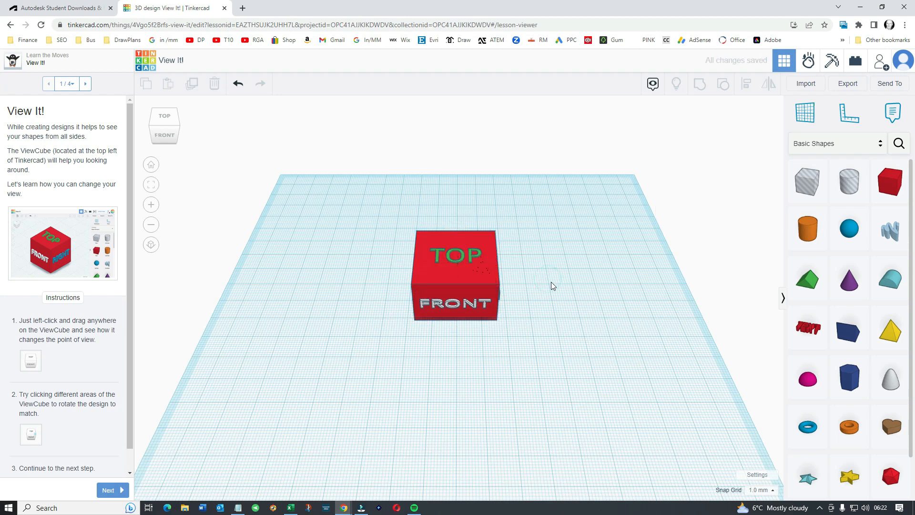
mouse_move(746, 196)
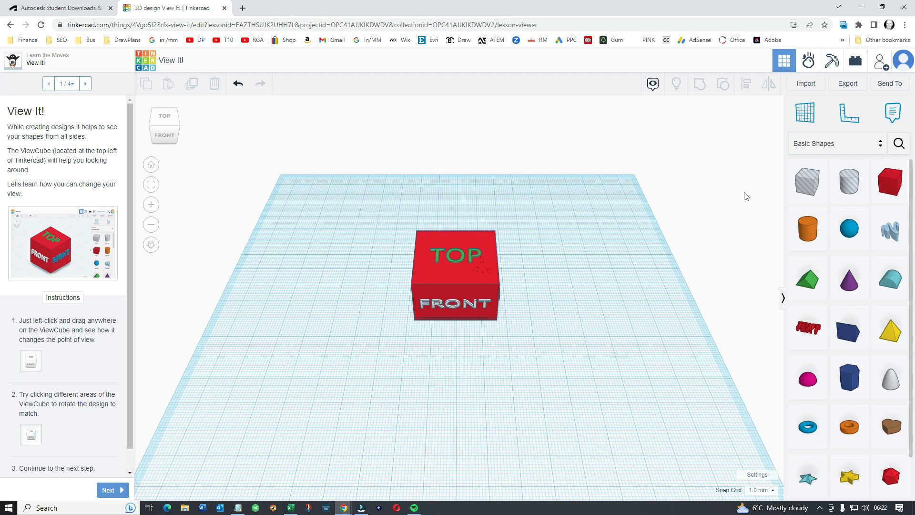
mouse_move(806, 113)
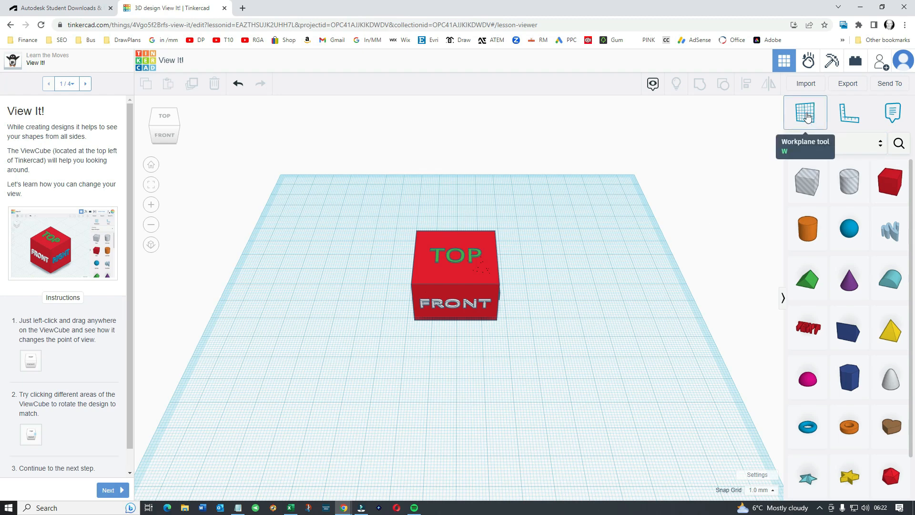
mouse_move(249, 133)
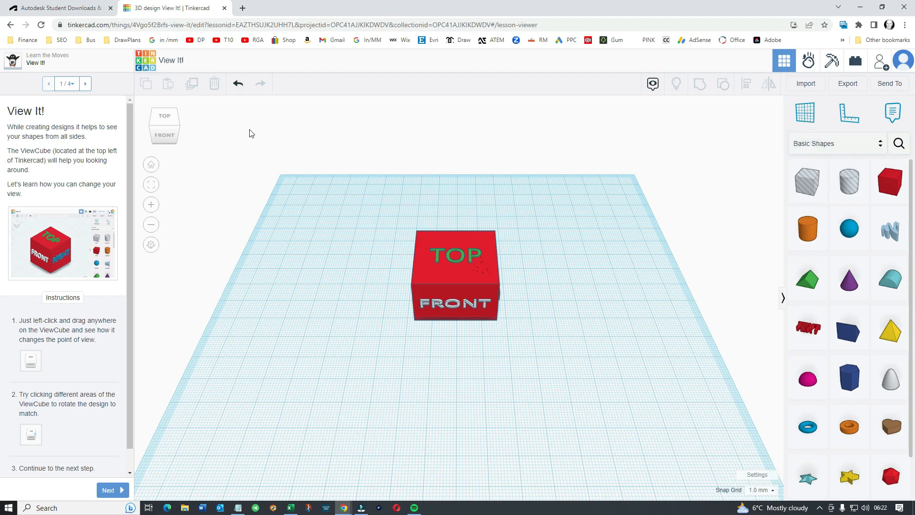
View the cube straight from the front, then orbit to look at its bottom face.
left_click(165, 133)
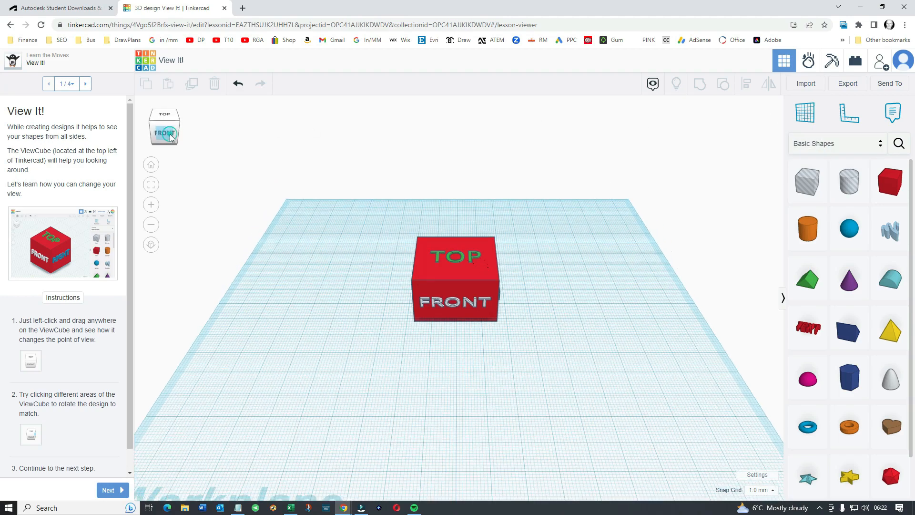
left_click(164, 132)
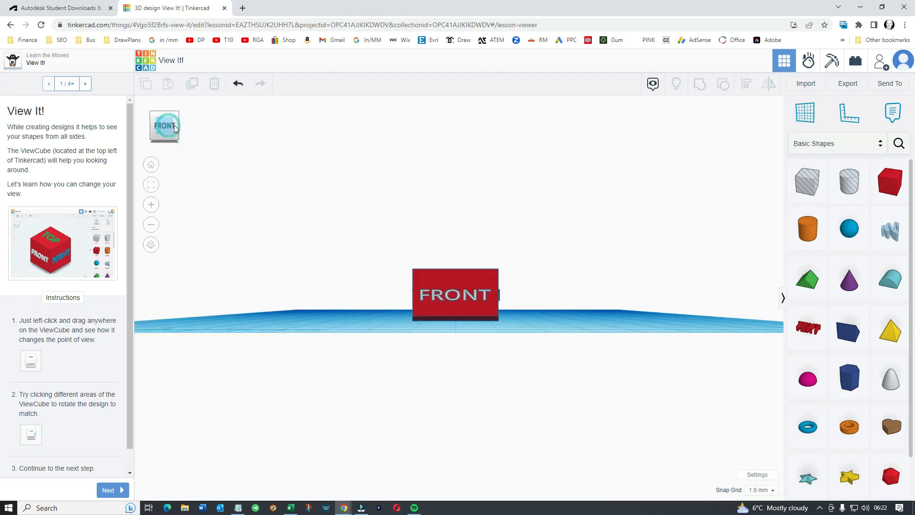
mouse_move(227, 143)
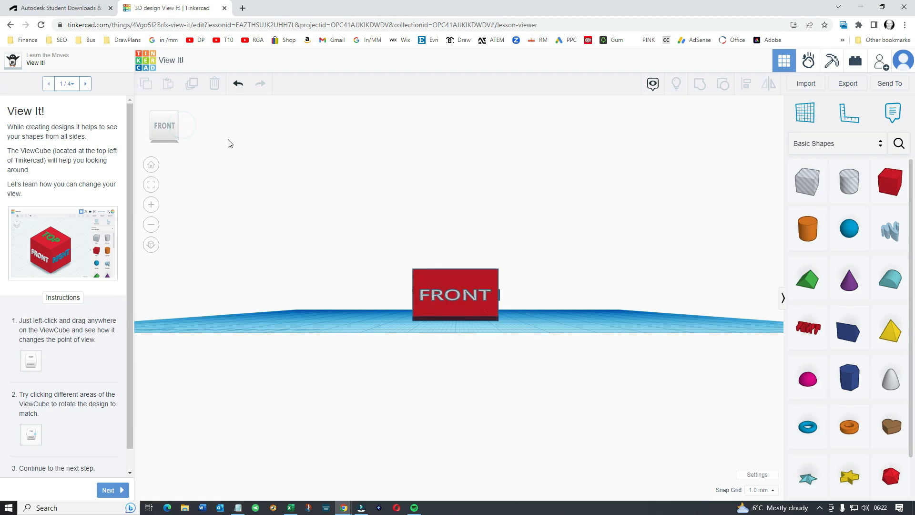
left_click_drag(164, 119, 164, 140)
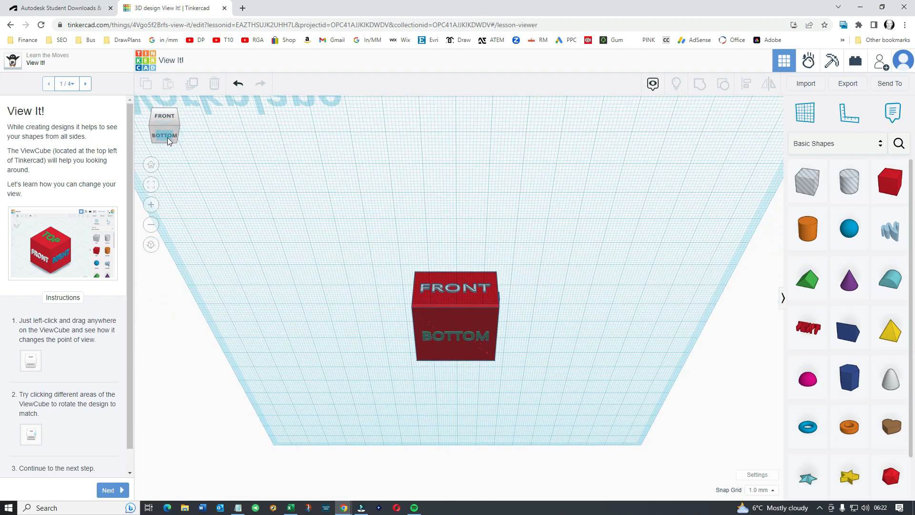
left_click(164, 135)
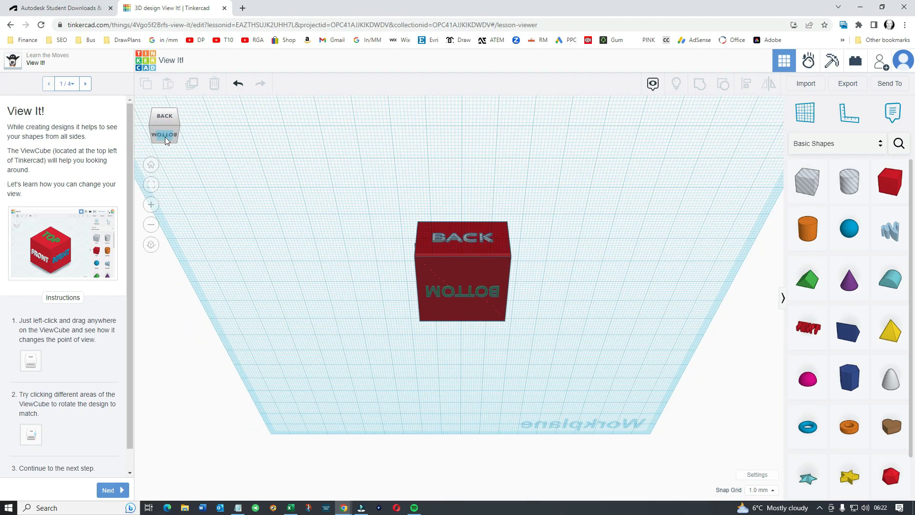
left_click(164, 135)
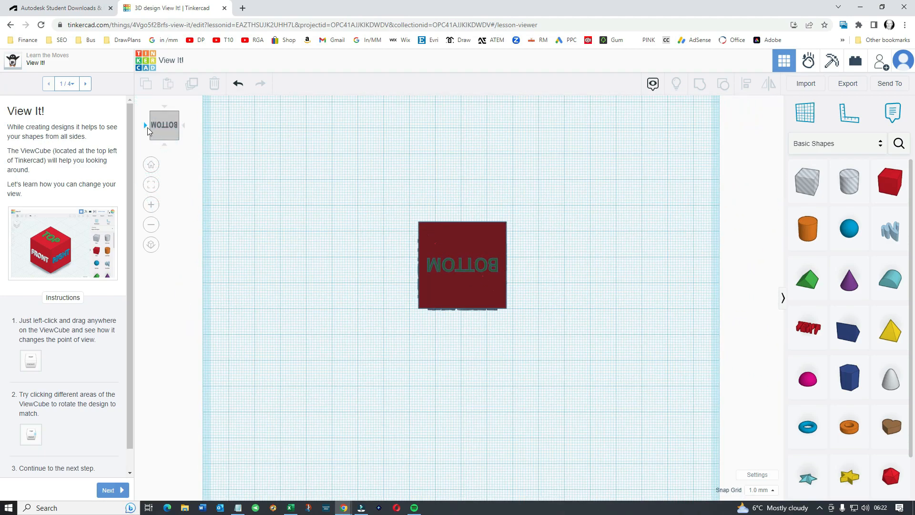
View the cube from top, right side and back, then select, deselect and reselect it.
left_click(145, 124)
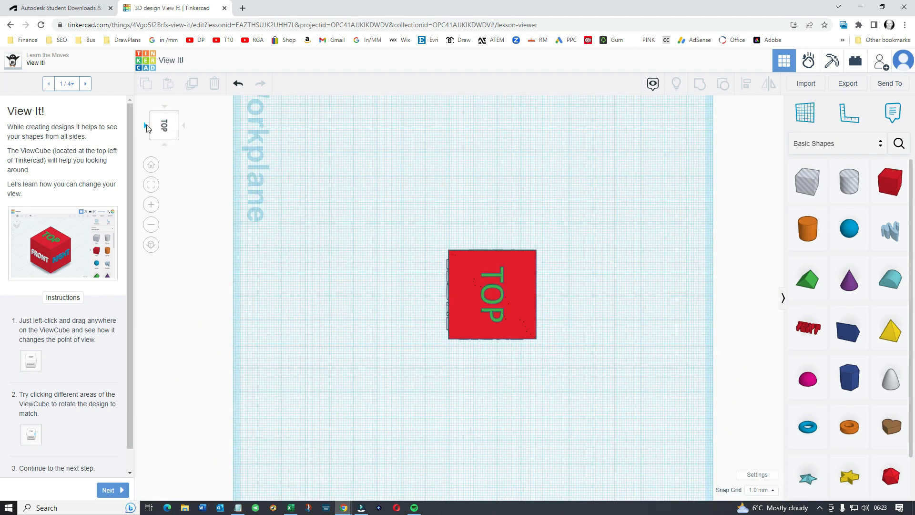
left_click(164, 145)
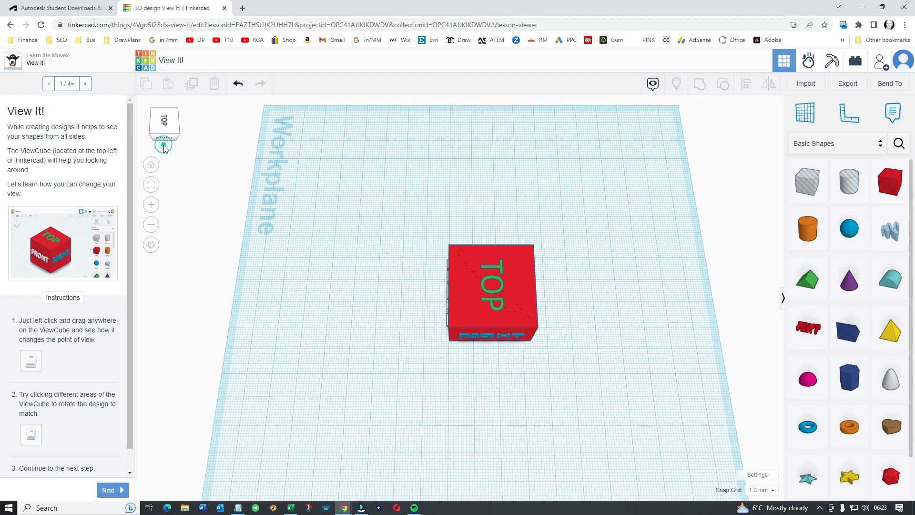
left_click(164, 135)
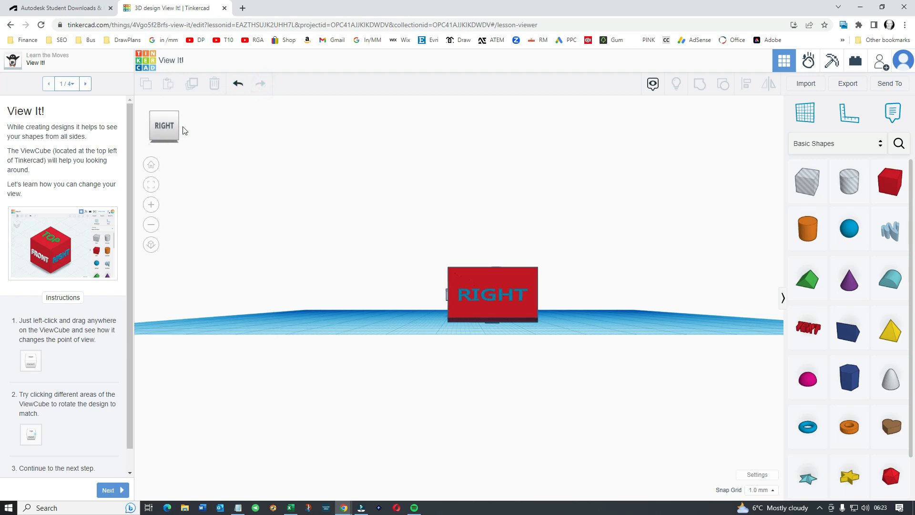
left_click(163, 125)
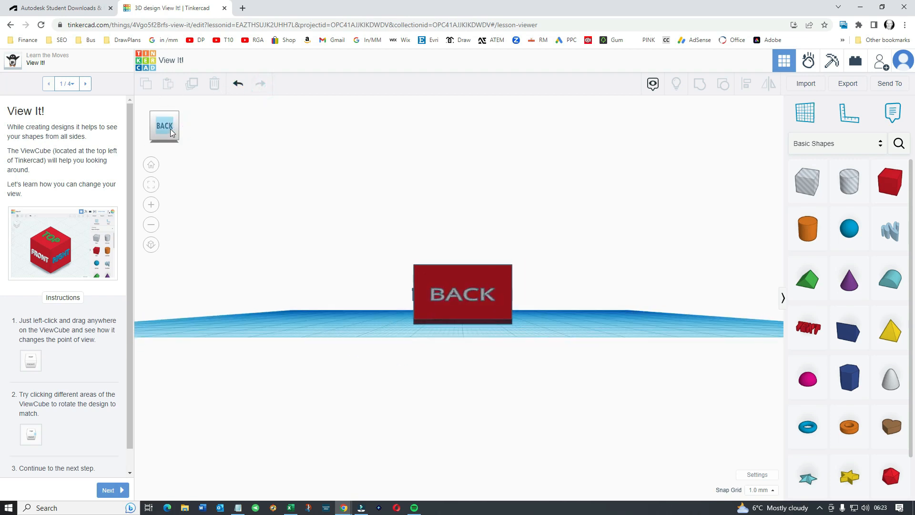
left_click(462, 293)
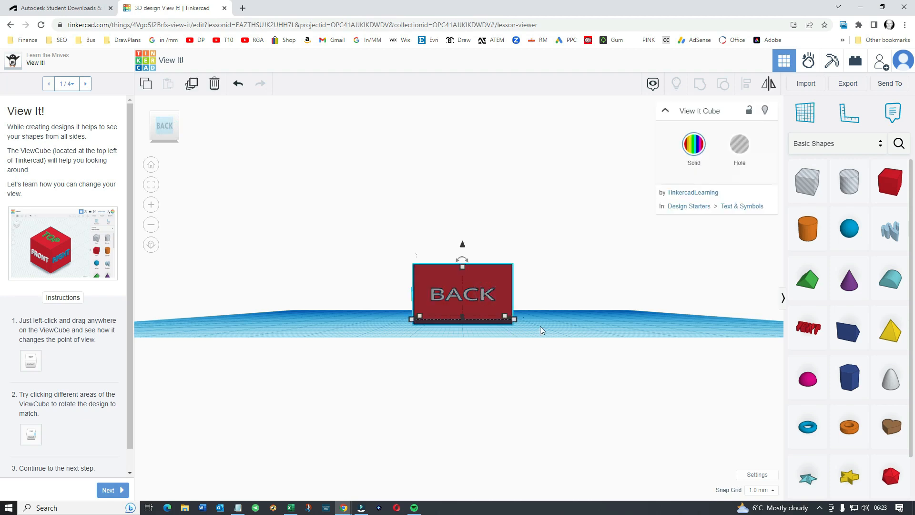
left_click(462, 359)
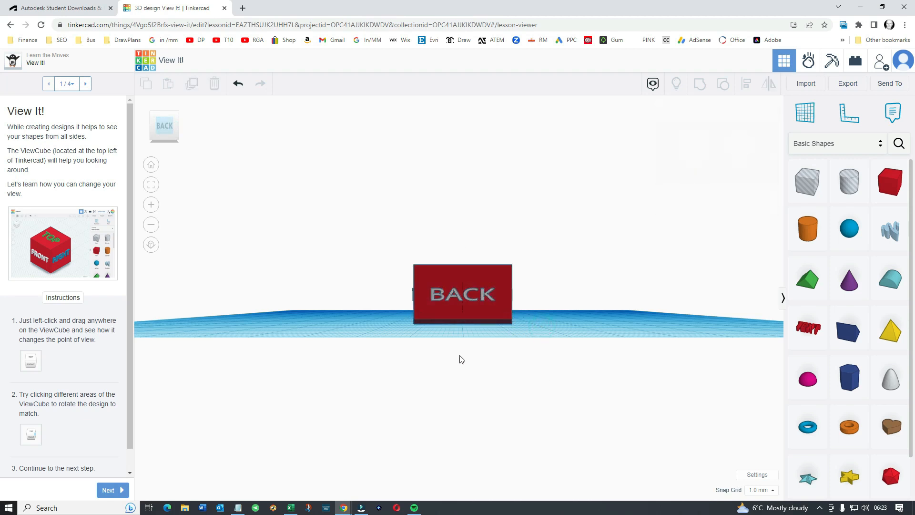
left_click(462, 293)
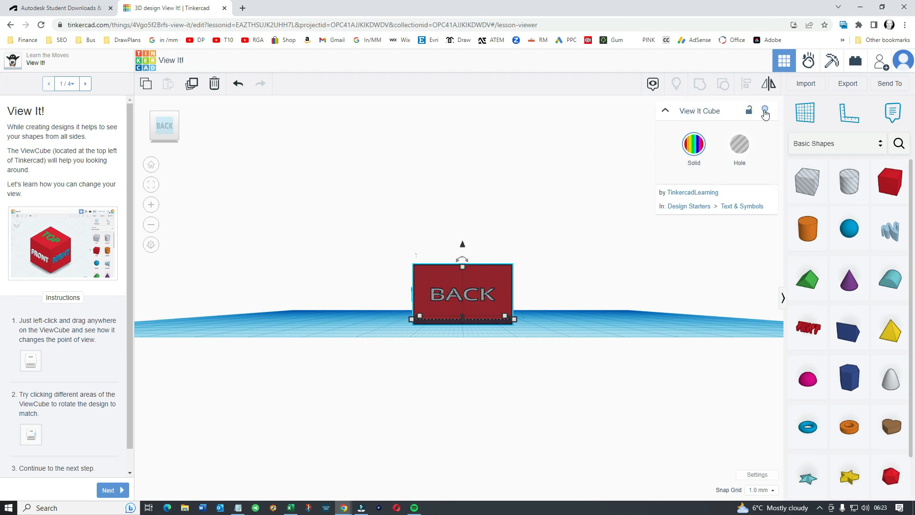
Toggle the cube to Hole and back to Solid, then orbit to the top-front view.
left_click(739, 144)
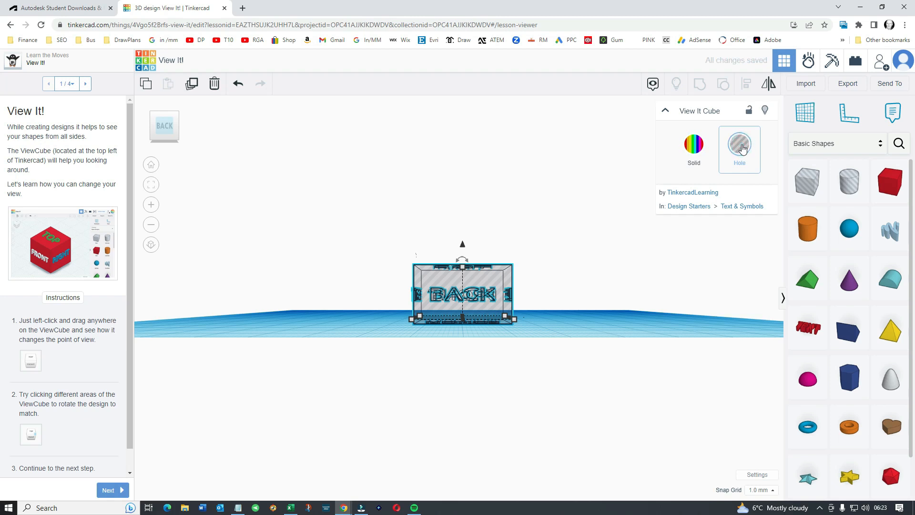
left_click(693, 148)
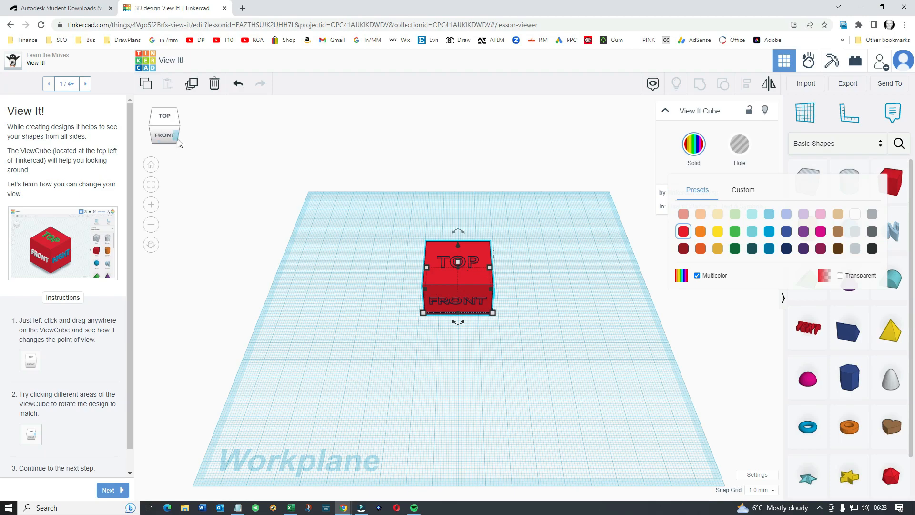
left_click_drag(172, 128, 181, 132)
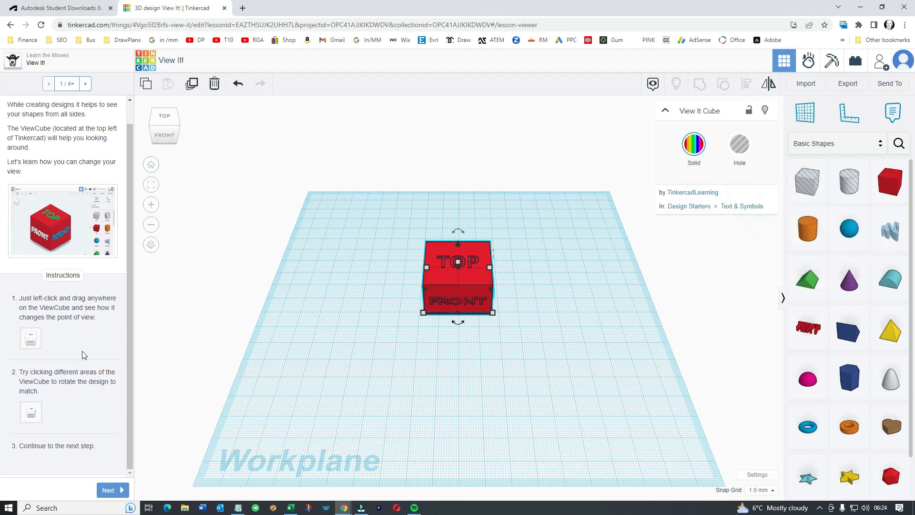
Step through the zoom lesson, zooming in on the cube and back out.
left_click(109, 489)
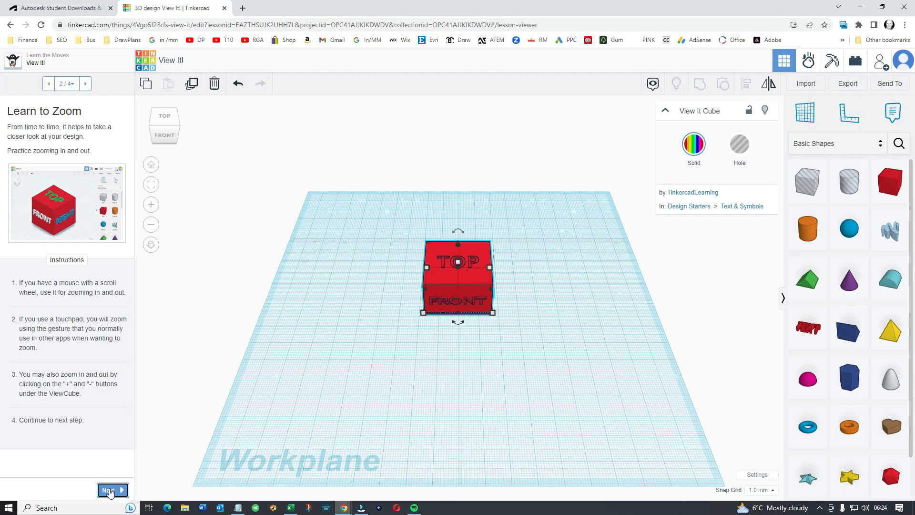
left_click(109, 489)
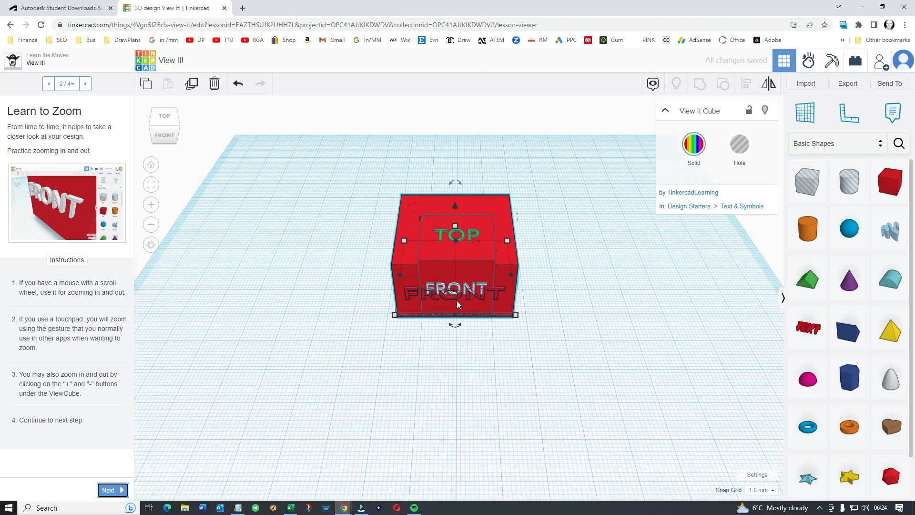
scroll("up", 3)
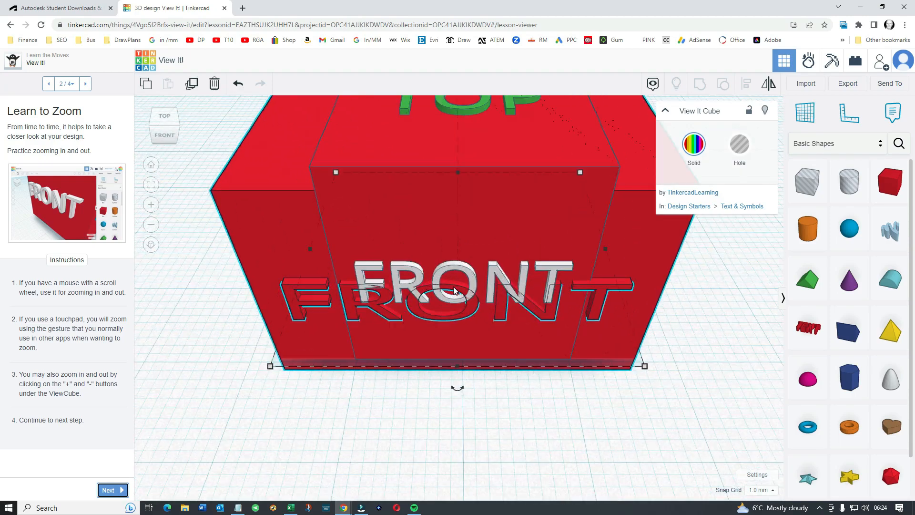
scroll("down", 3)
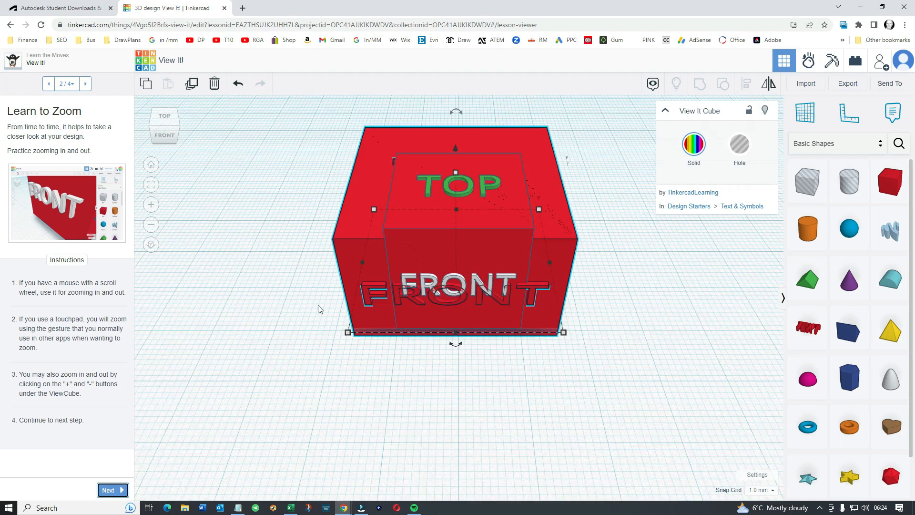
left_click(110, 489)
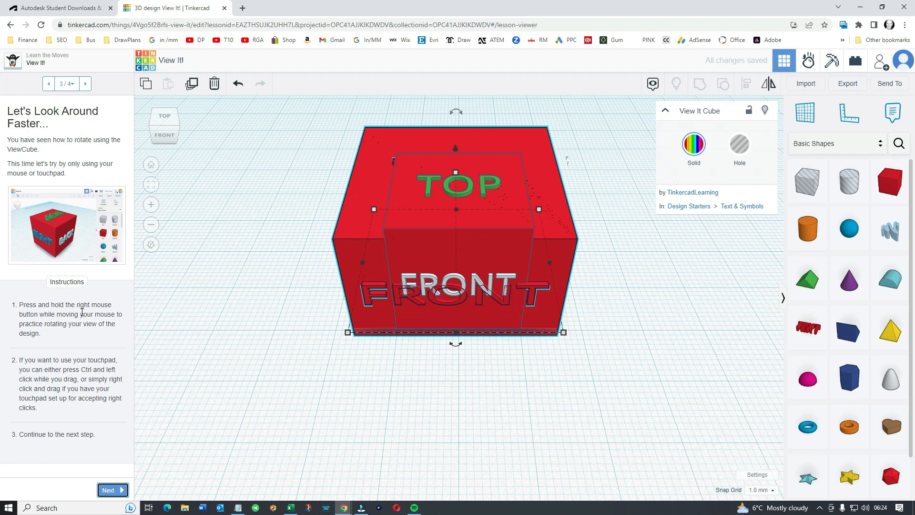
mouse_move(149, 334)
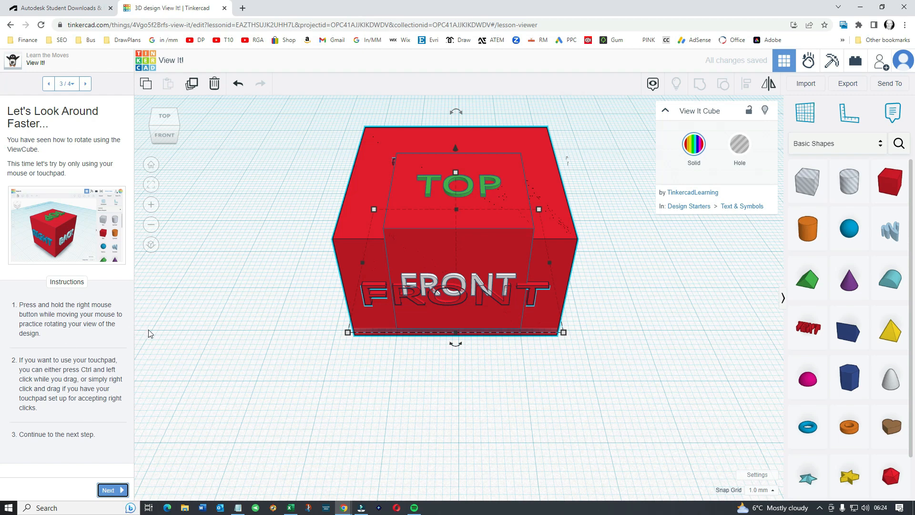
mouse_move(244, 341)
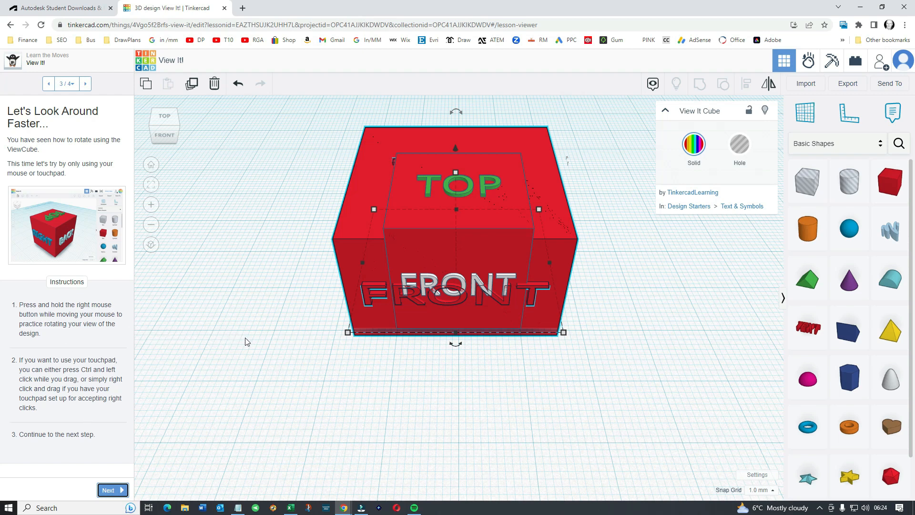
Deselect the cube and advance the View It! lesson to Good Work!
left_click(297, 379)
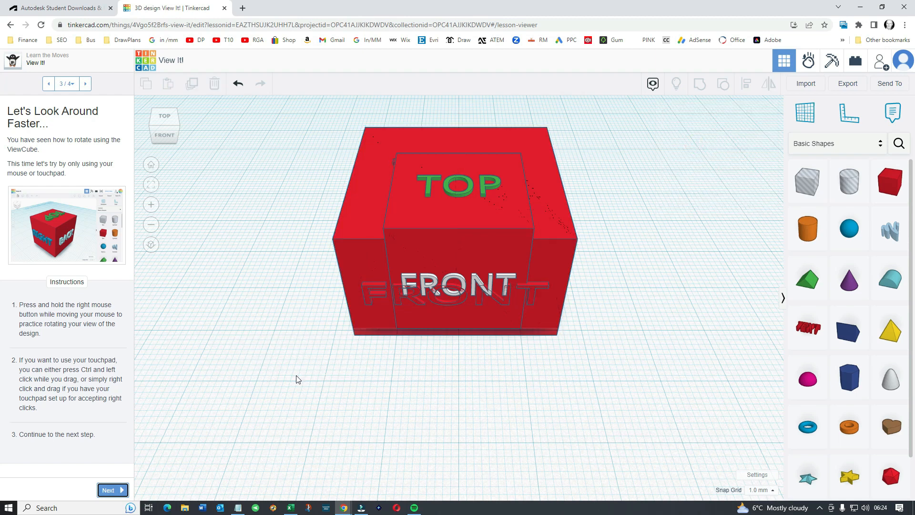
mouse_move(292, 361)
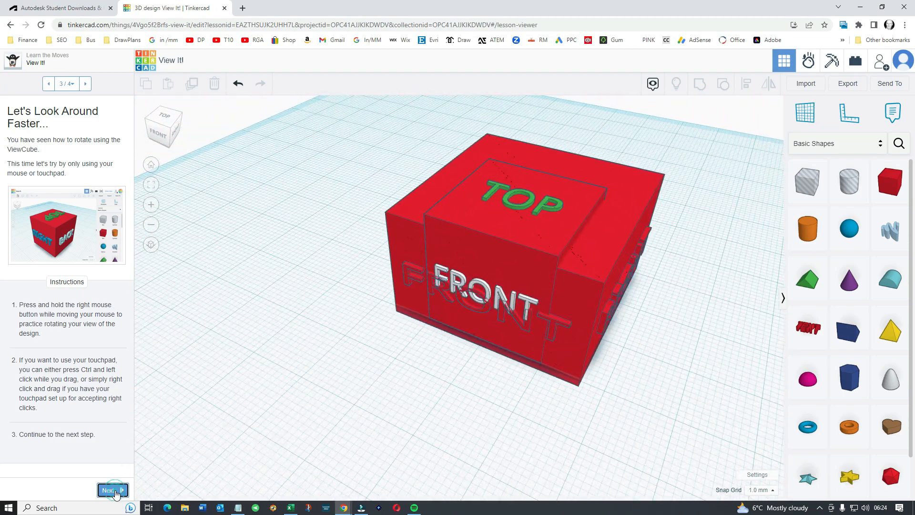
left_click(112, 489)
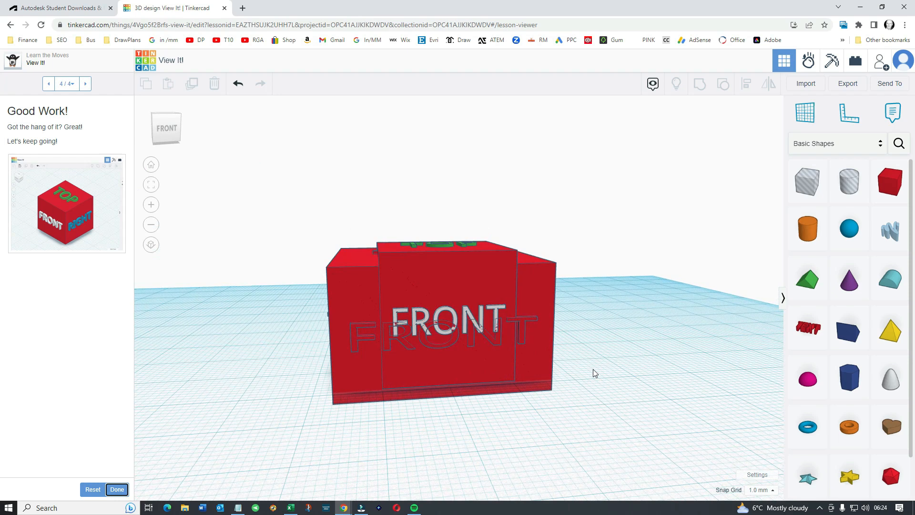
mouse_move(86, 84)
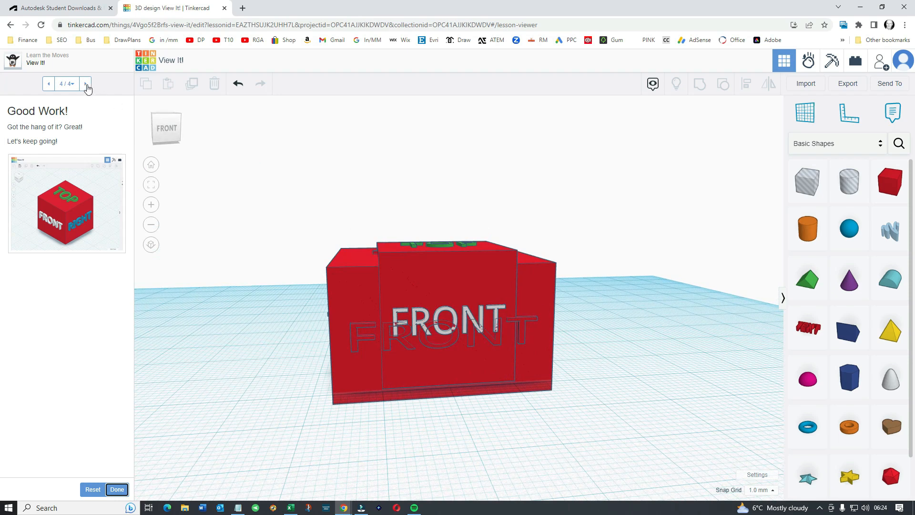
Finish View It!, continue to Move It!, and select the front-left red box.
left_click(86, 84)
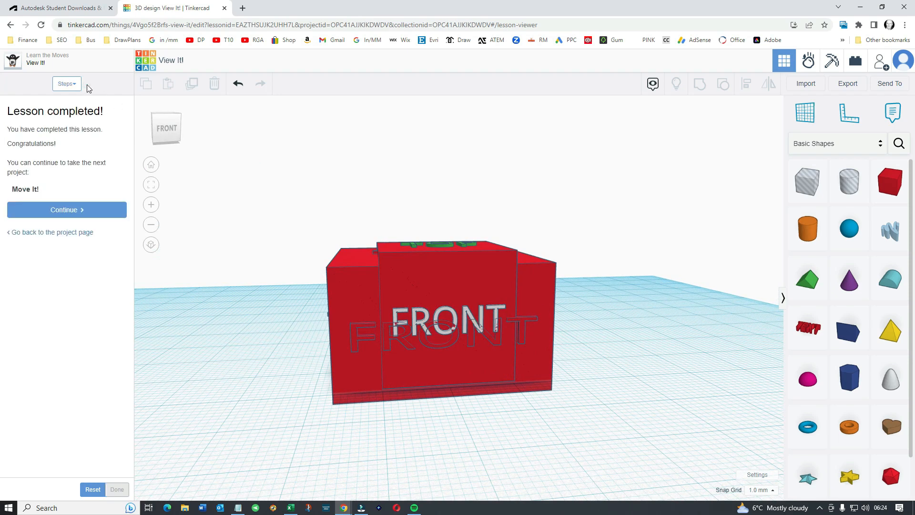
mouse_move(57, 101)
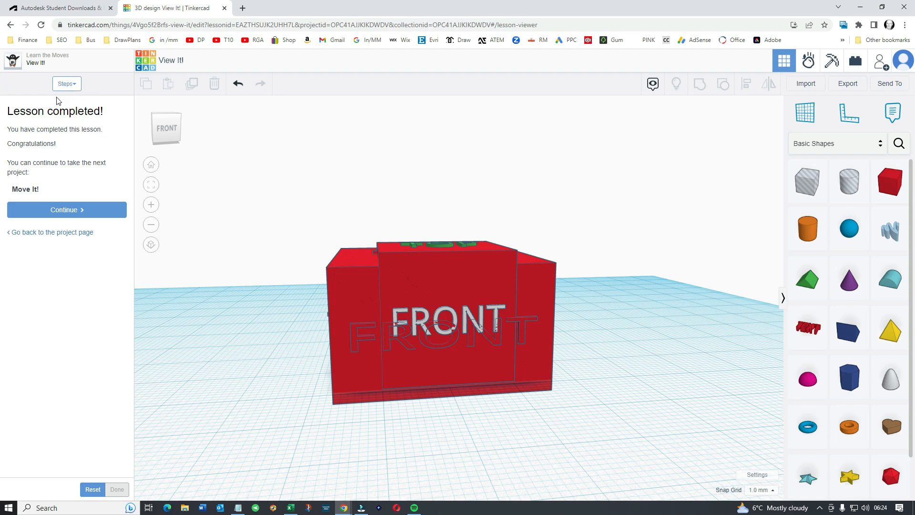
mouse_move(58, 213)
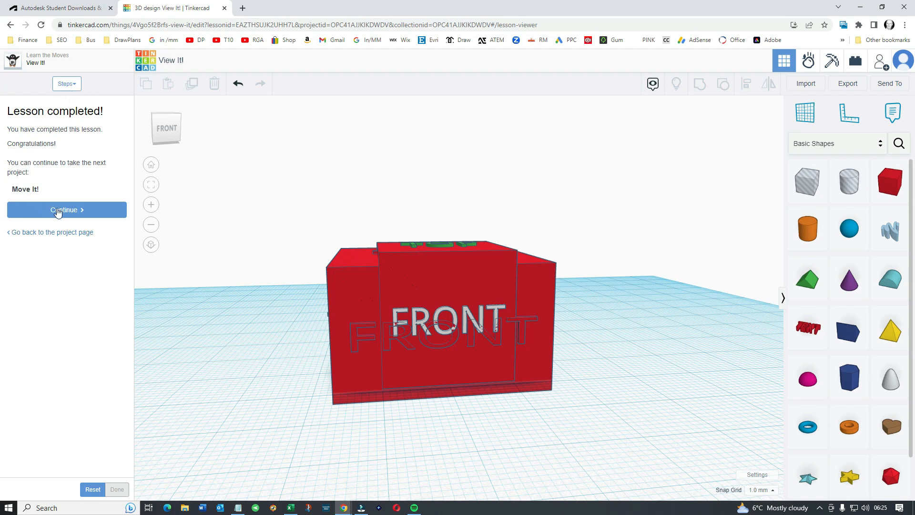
left_click(66, 210)
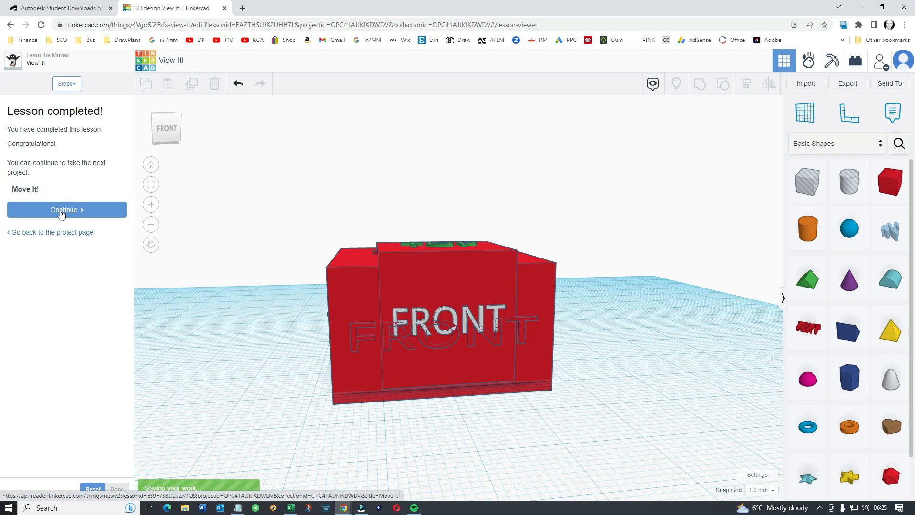
left_click(66, 210)
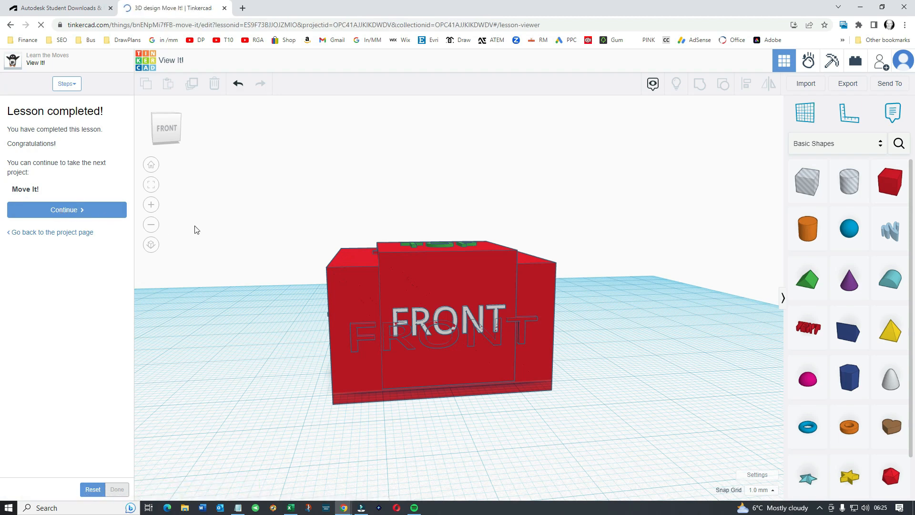
left_click(66, 210)
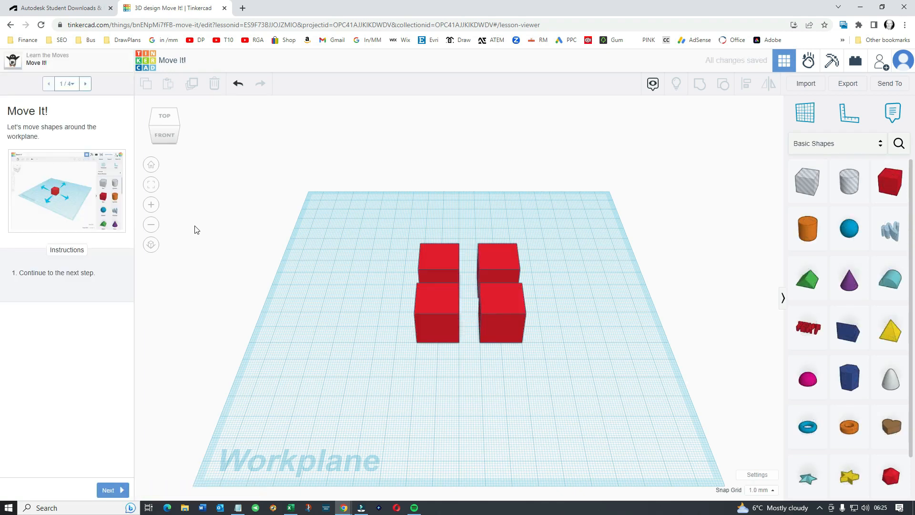
mouse_move(79, 286)
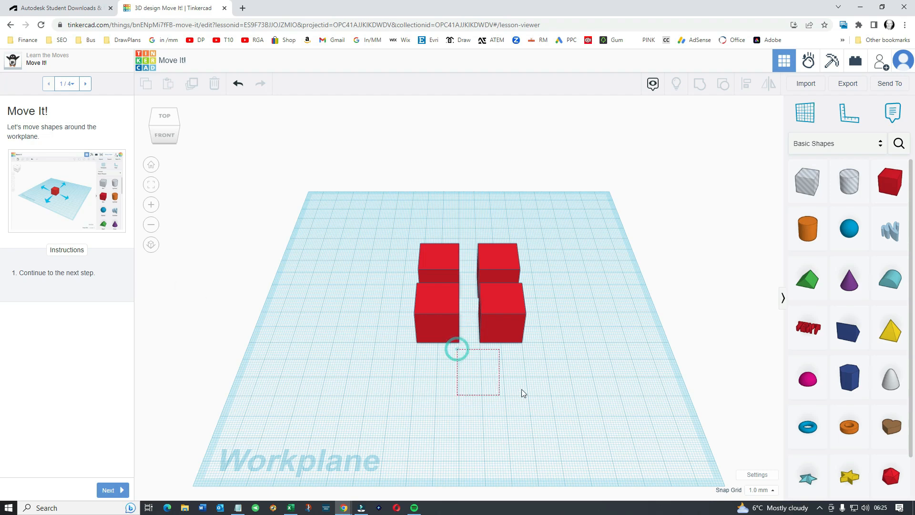
left_click(499, 312)
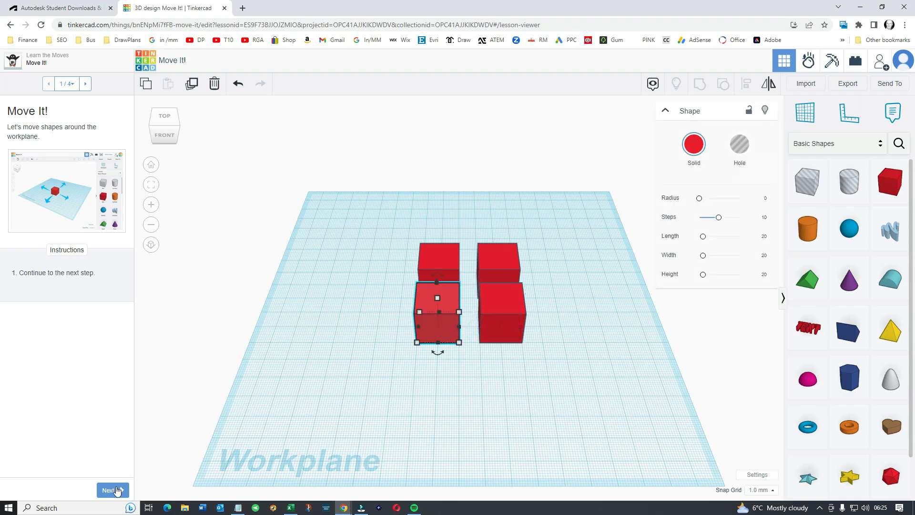
Move the remaining small boxes onto the corner hint outlines and advance to Move Box Height.
left_click(109, 489)
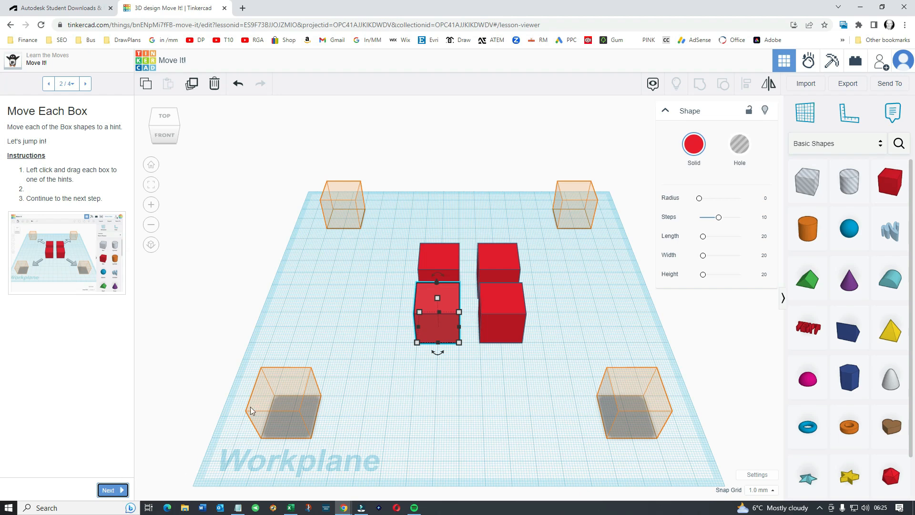
mouse_move(343, 339)
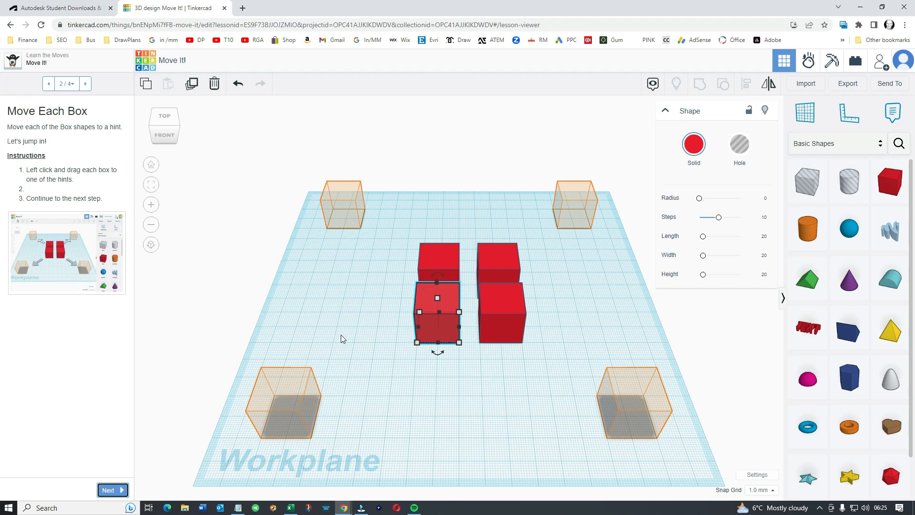
left_click(383, 322)
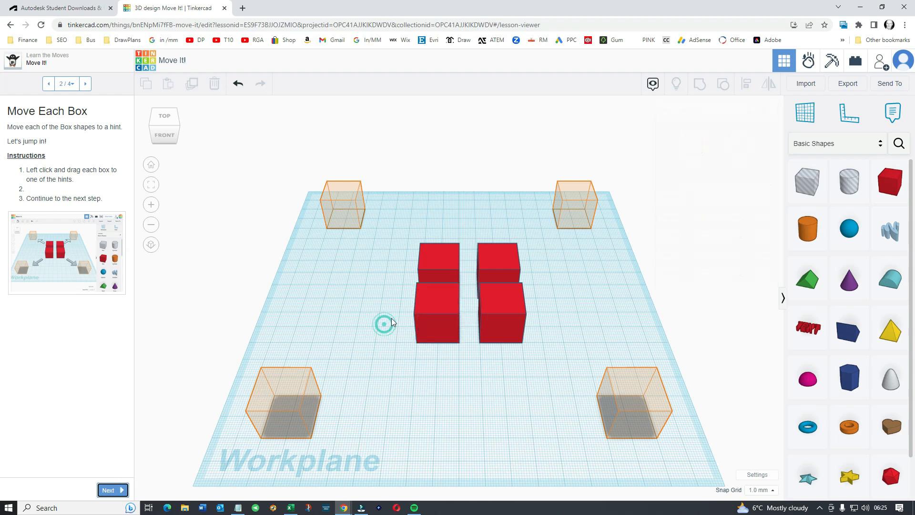
left_click(438, 312)
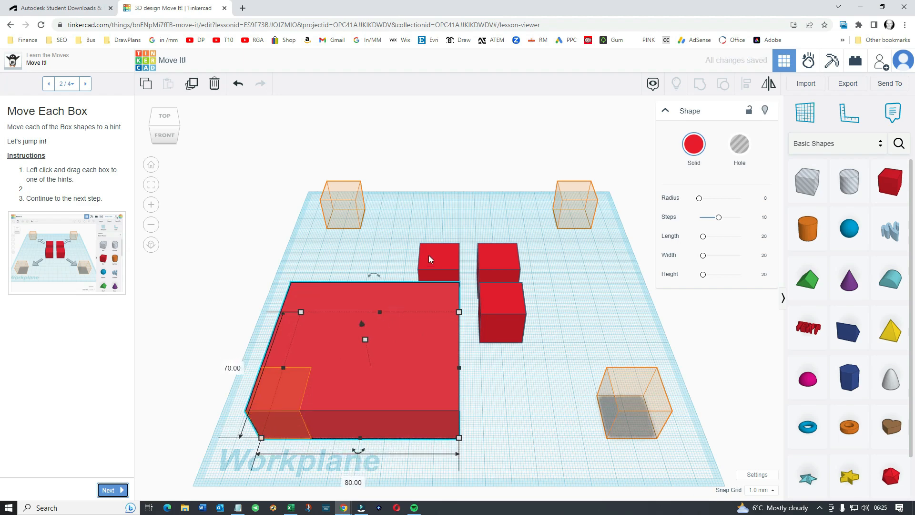
left_click(437, 260)
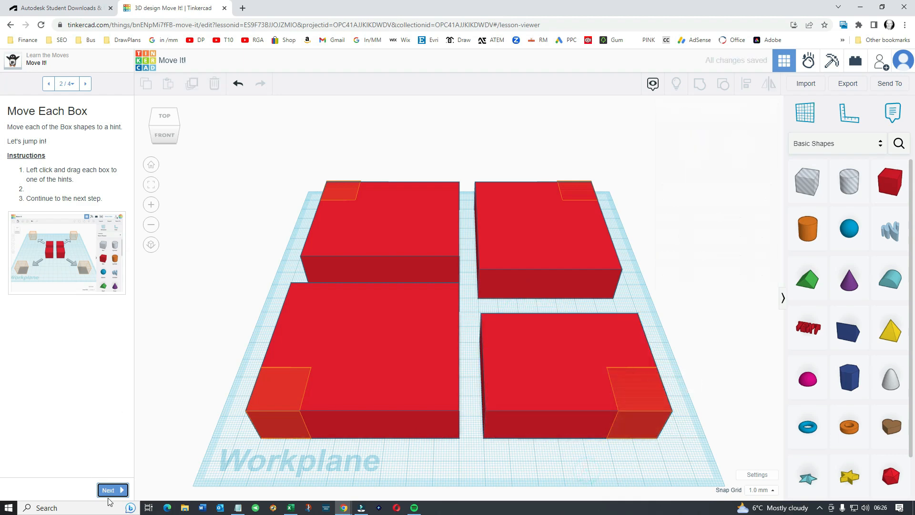
left_click(108, 490)
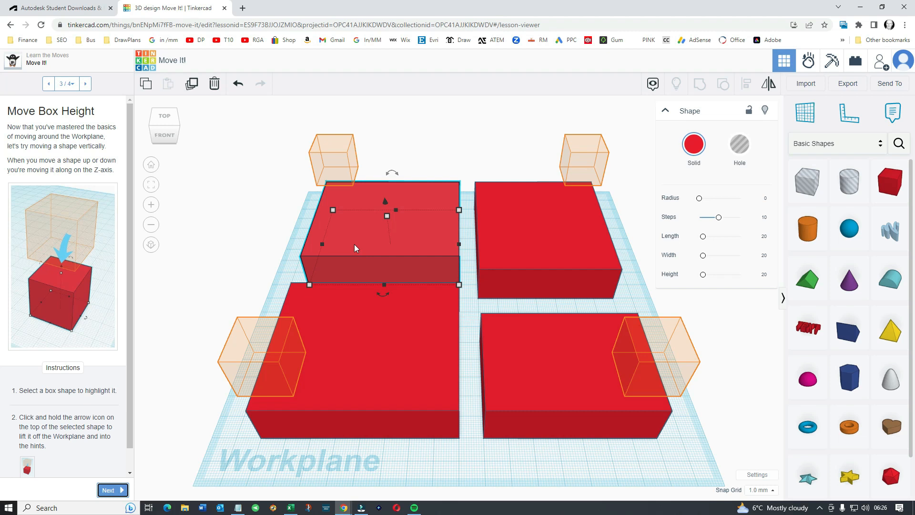
mouse_move(366, 239)
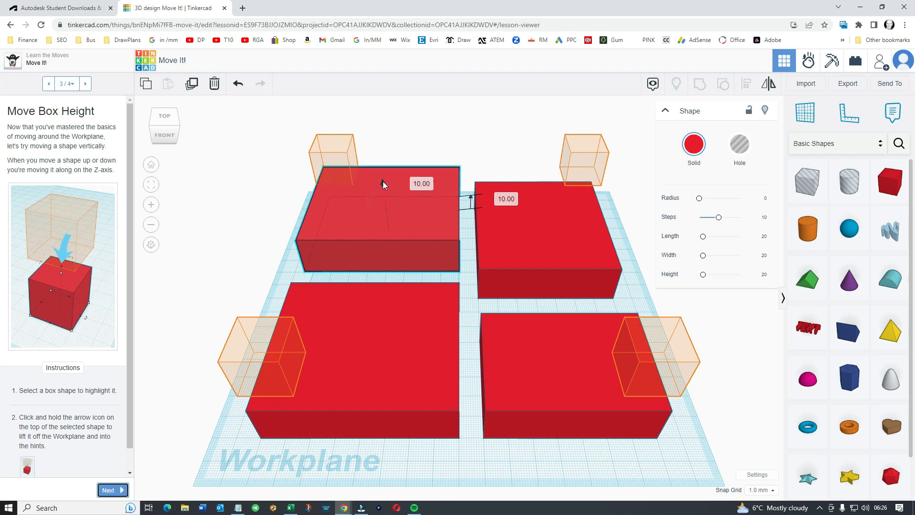
Raise the top-left, top-right and bottom-left boxes into their floating hints, then advance.
left_click_drag(378, 172, 378, 148)
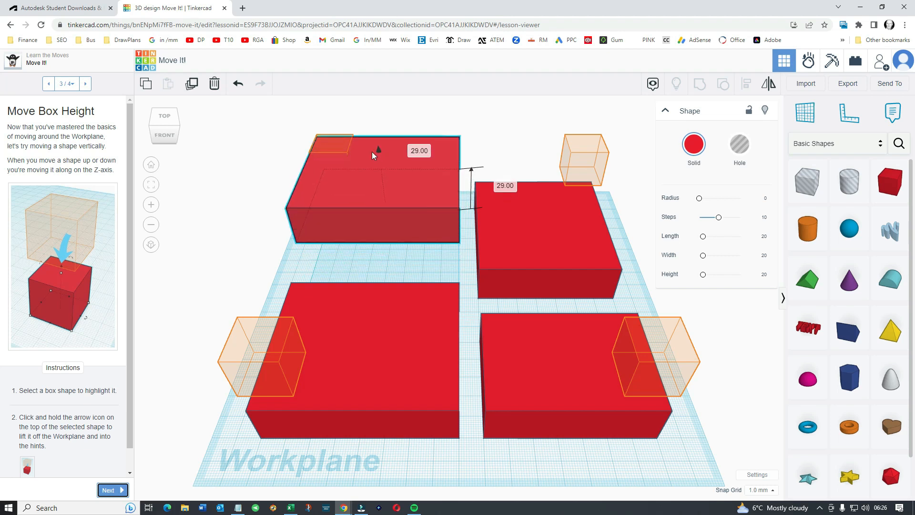
left_click(553, 206)
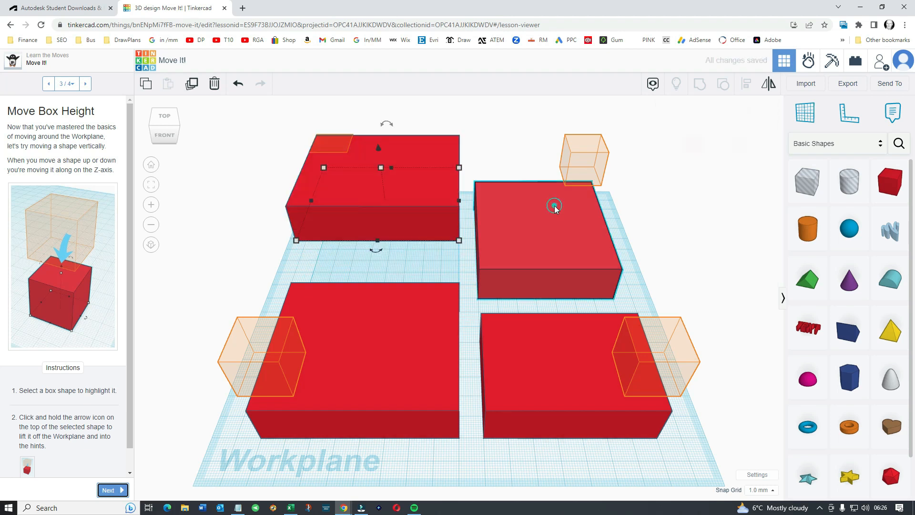
left_click(553, 207)
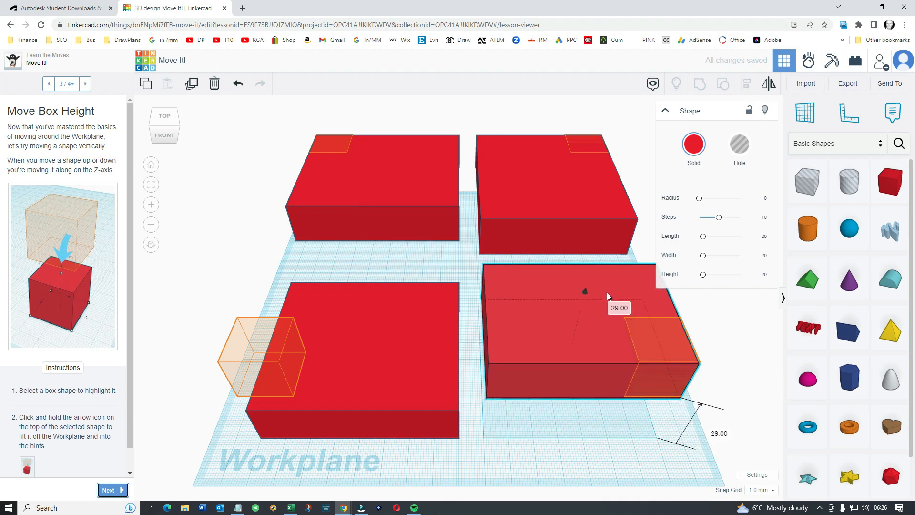
left_click(367, 324)
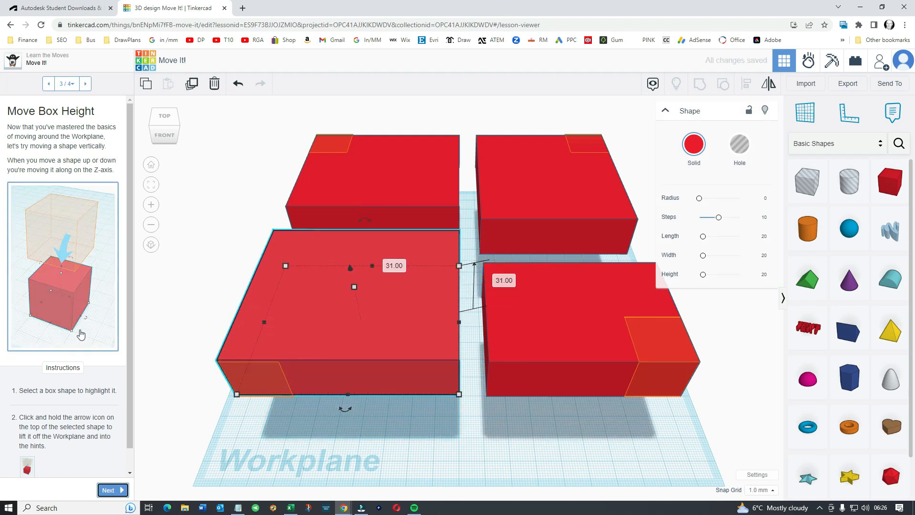
left_click(111, 490)
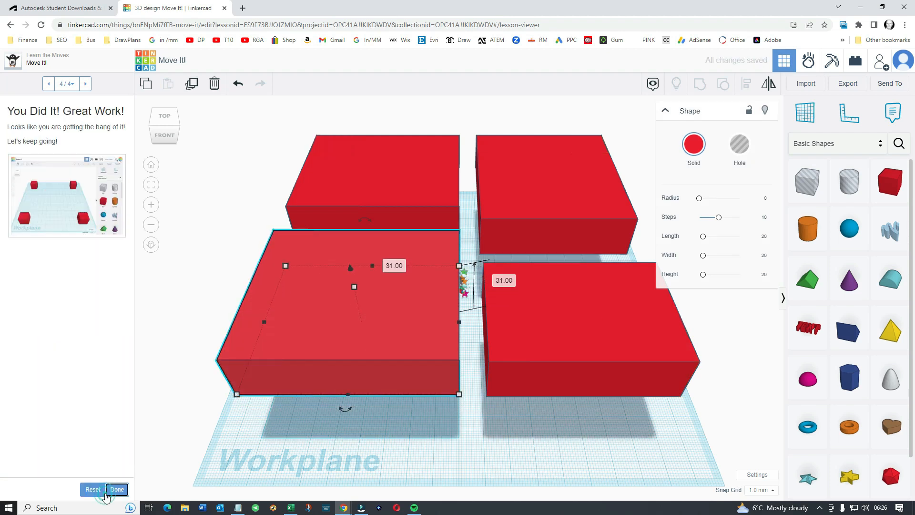
Mark Move It! as done and return to the lessons project page.
left_click(116, 489)
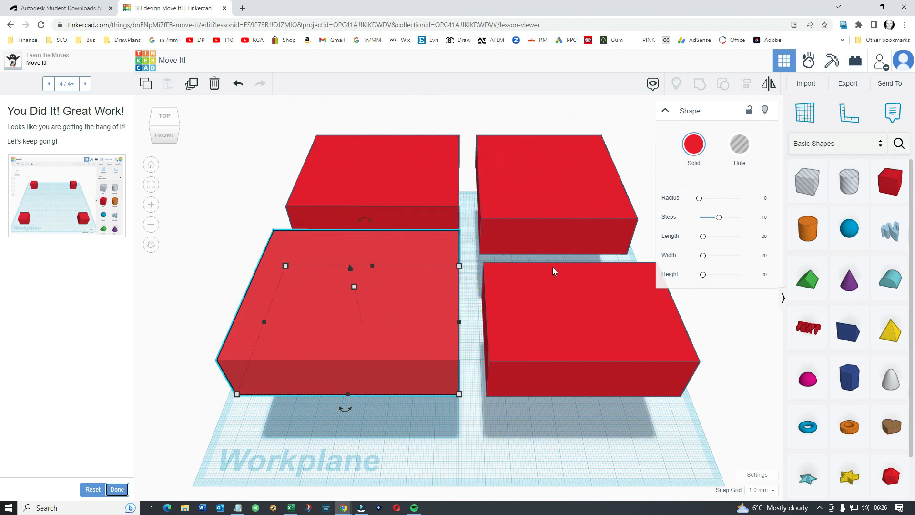
mouse_move(251, 161)
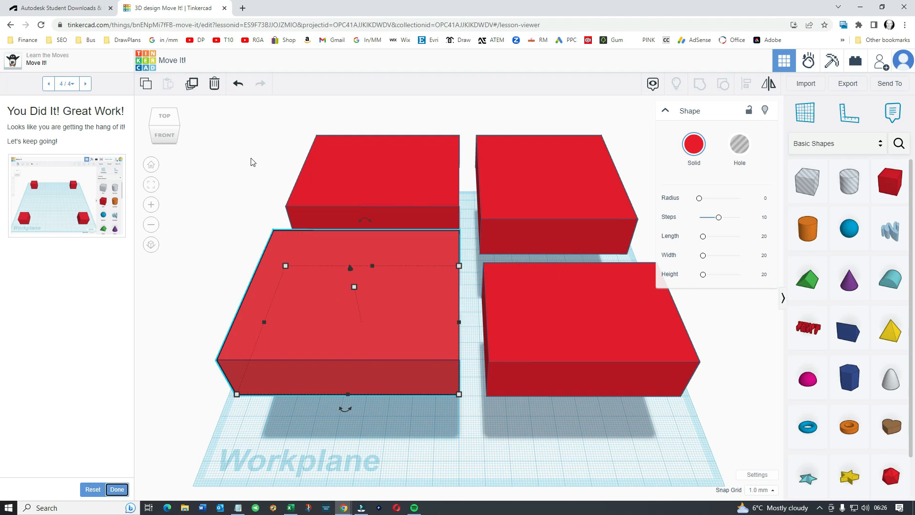
mouse_move(200, 256)
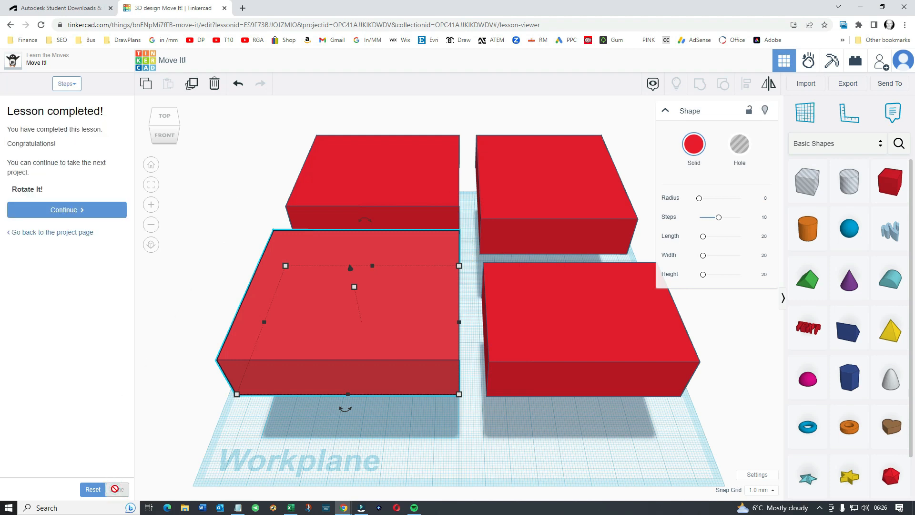
mouse_move(57, 232)
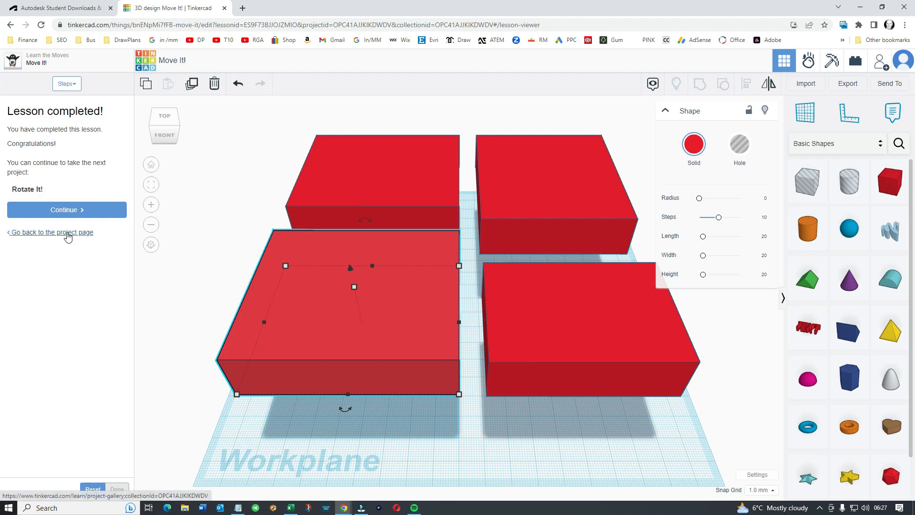
left_click(52, 231)
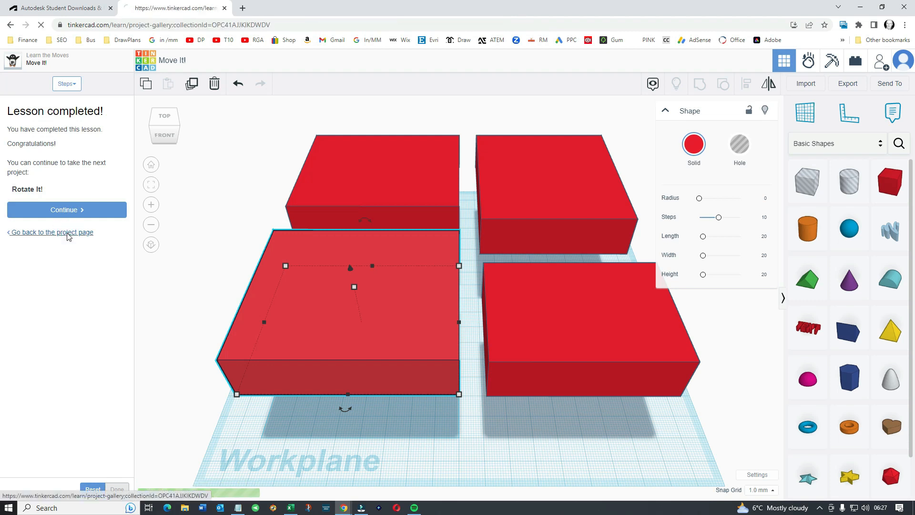
Leave the Learning center page for the community Gallery.
left_click(52, 231)
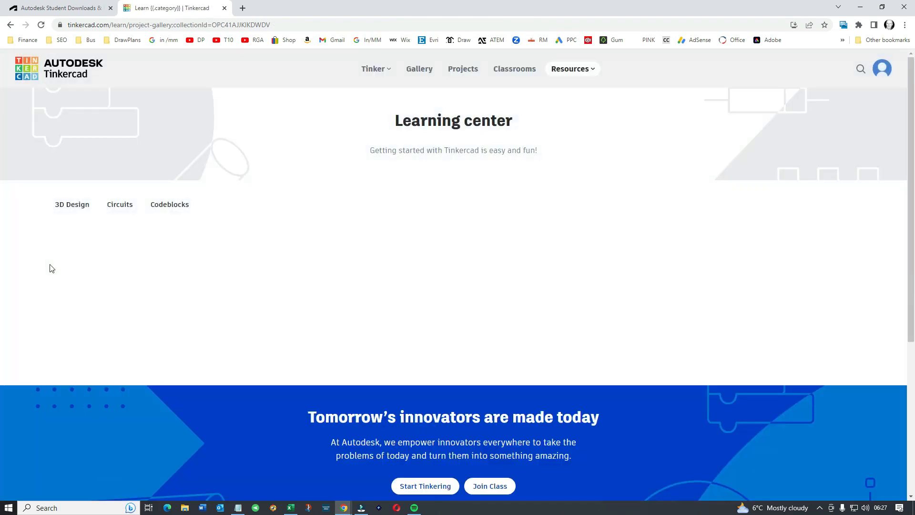
mouse_move(601, 348)
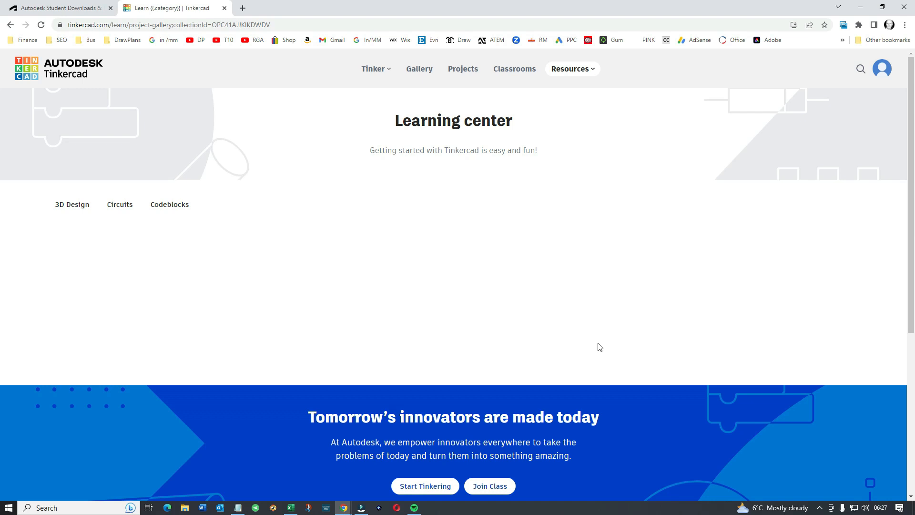
mouse_move(335, 239)
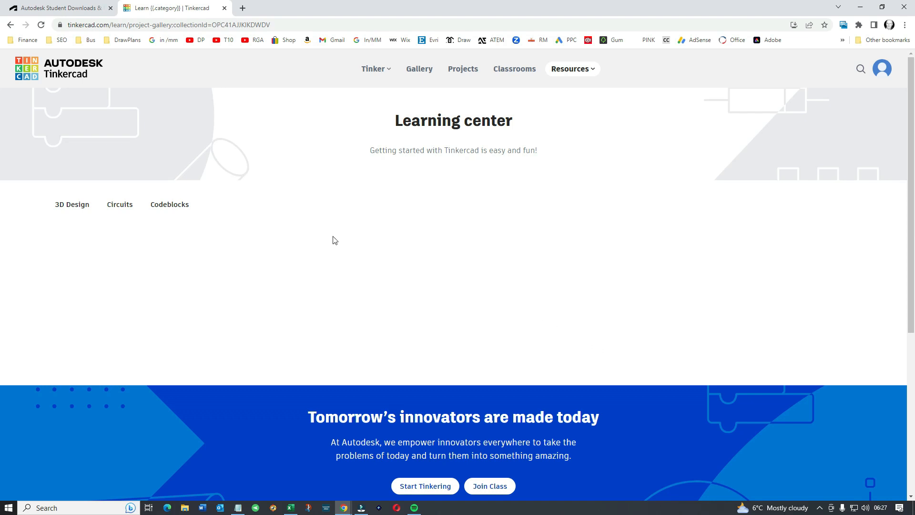
mouse_move(169, 204)
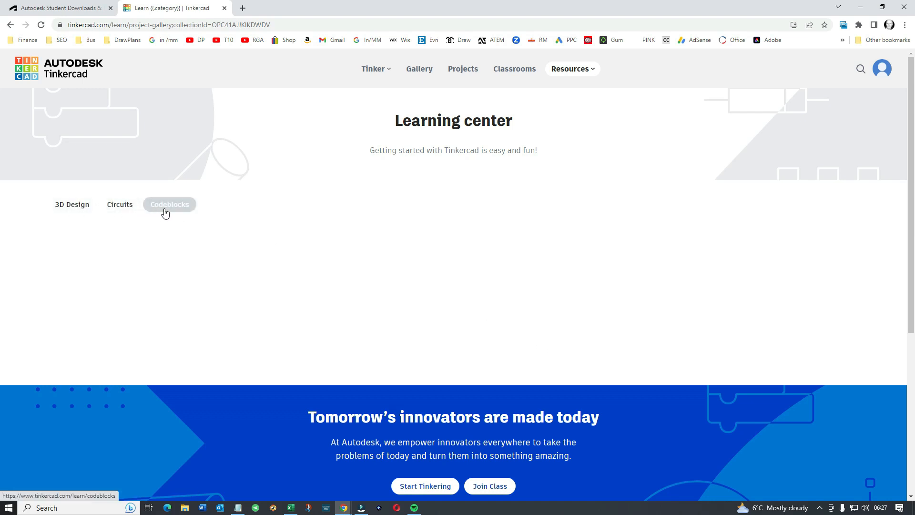
left_click(419, 68)
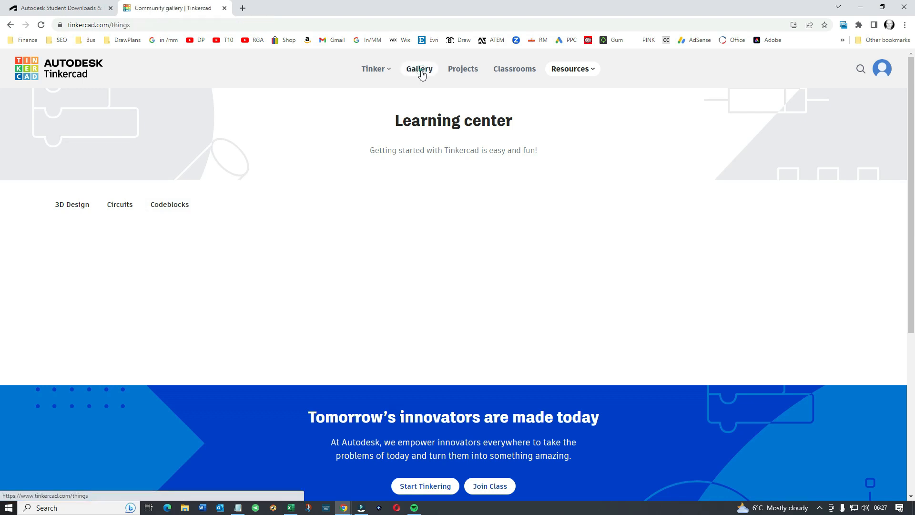
Browse down through the staff-pick designs in the Community gallery and back to the top.
left_click(418, 69)
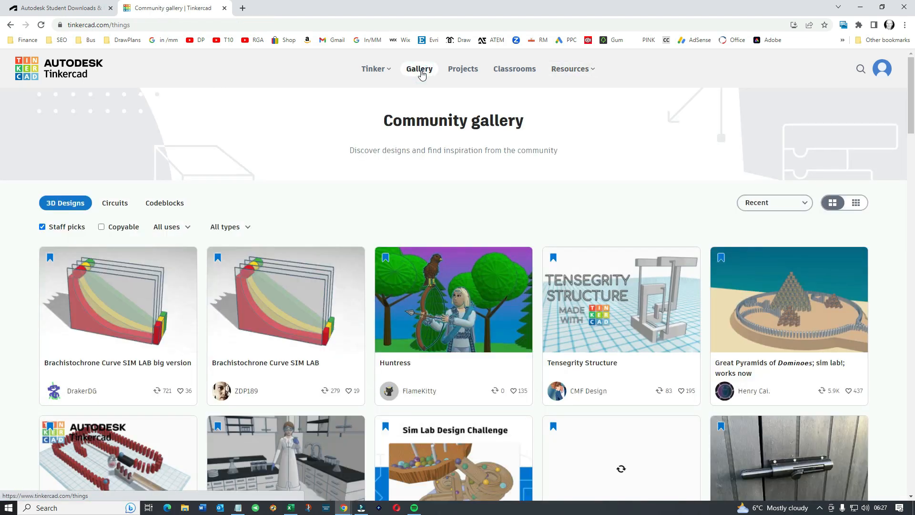
scroll("down", 3)
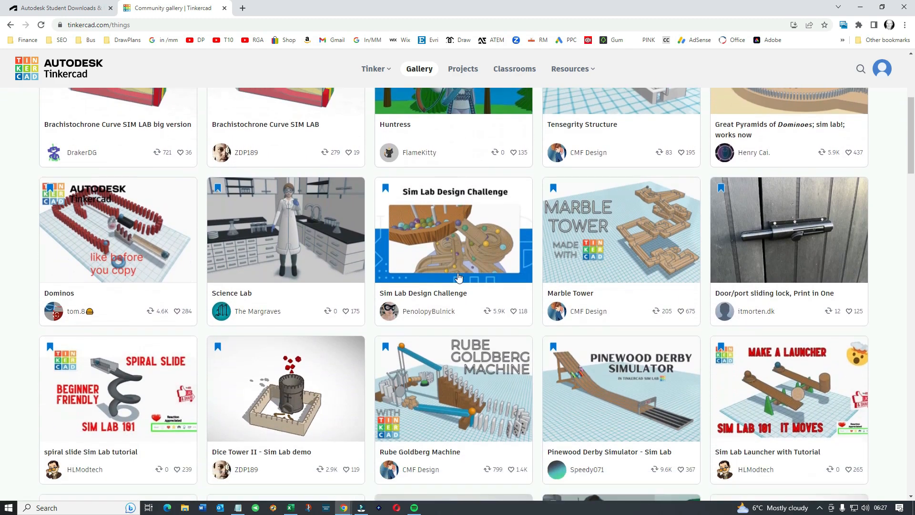
scroll("down", 3)
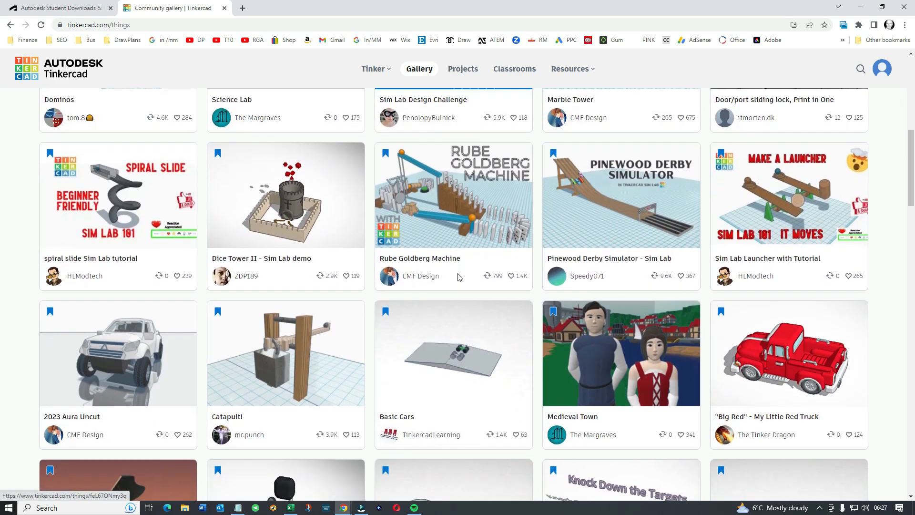
scroll("down", 3)
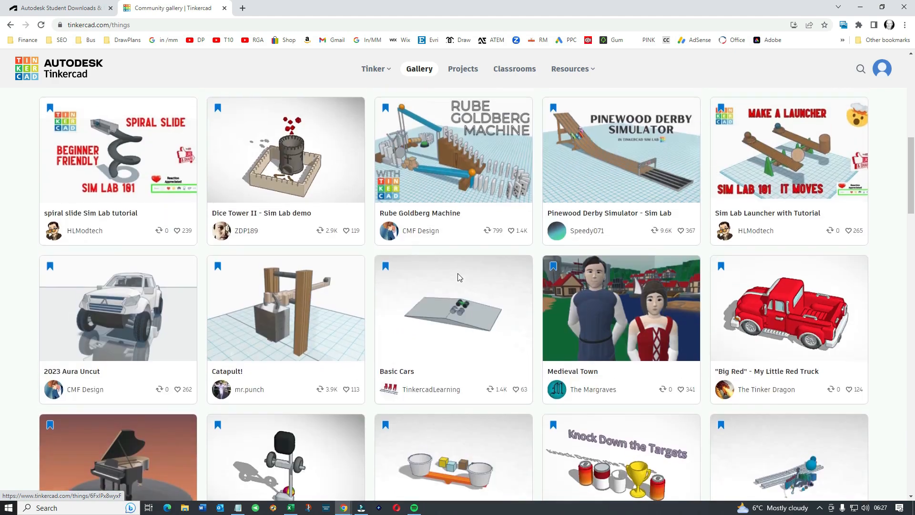
scroll("up", 3)
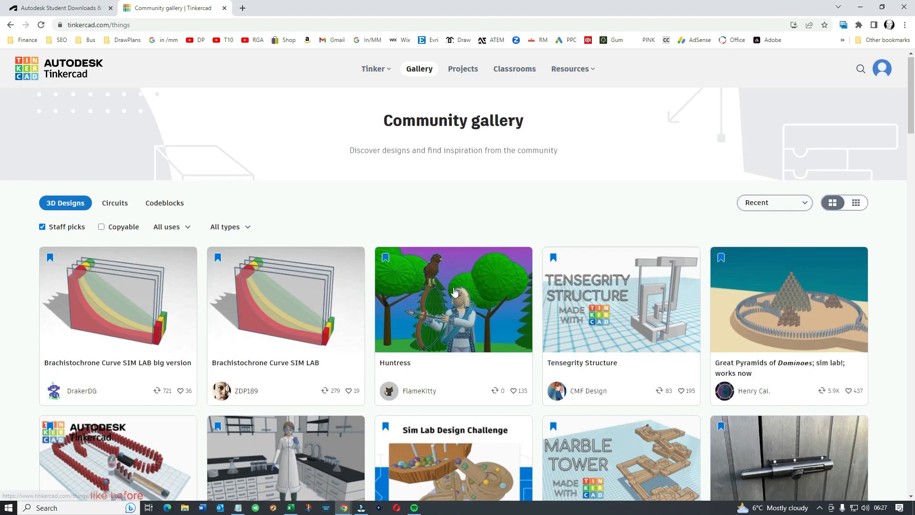
mouse_move(463, 68)
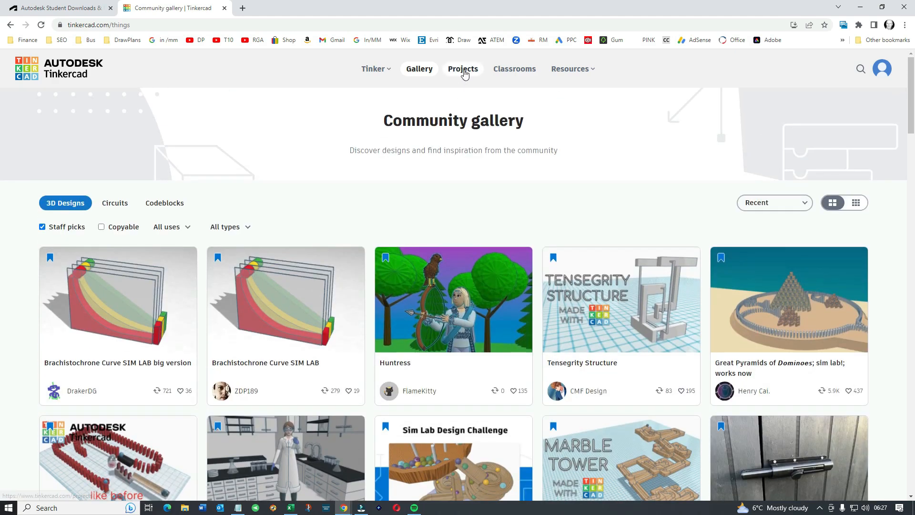
Browse the Hands-on projects page, then go to the Classrooms page.
left_click(463, 69)
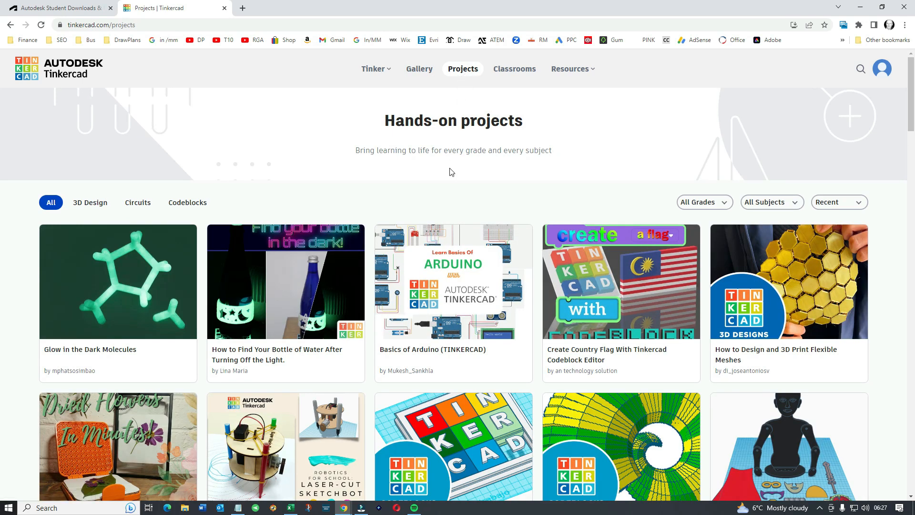
scroll("down", 3)
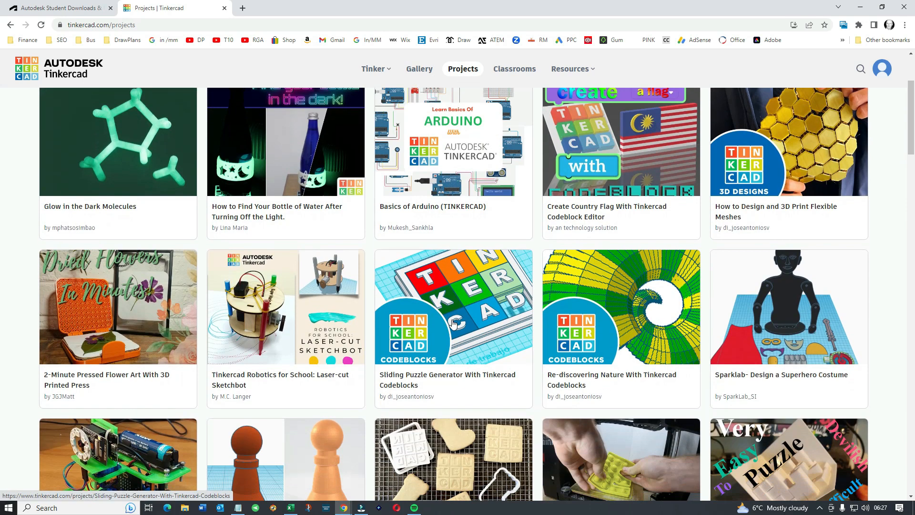
scroll("down", 3)
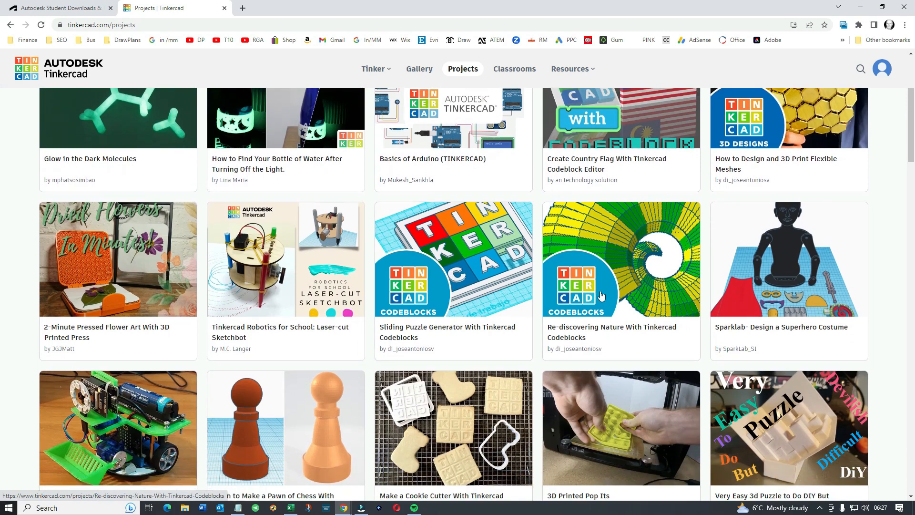
mouse_move(781, 298)
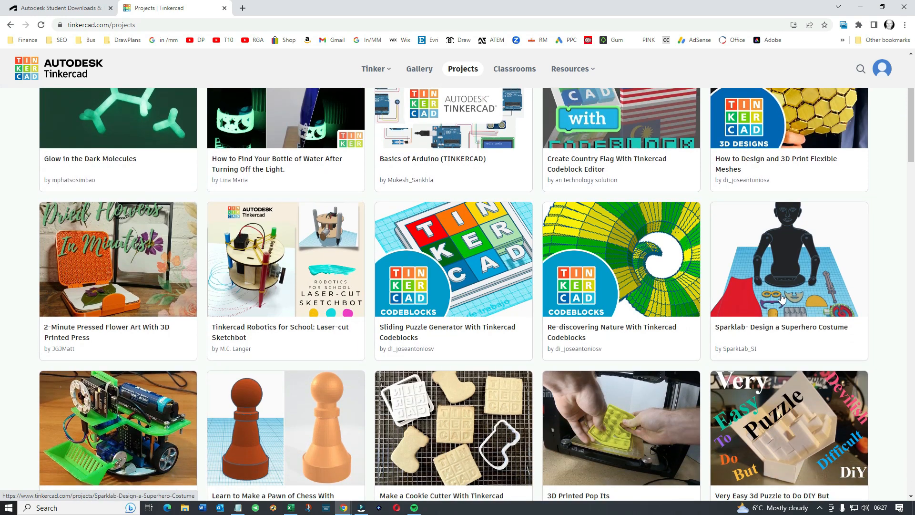
scroll("up", 3)
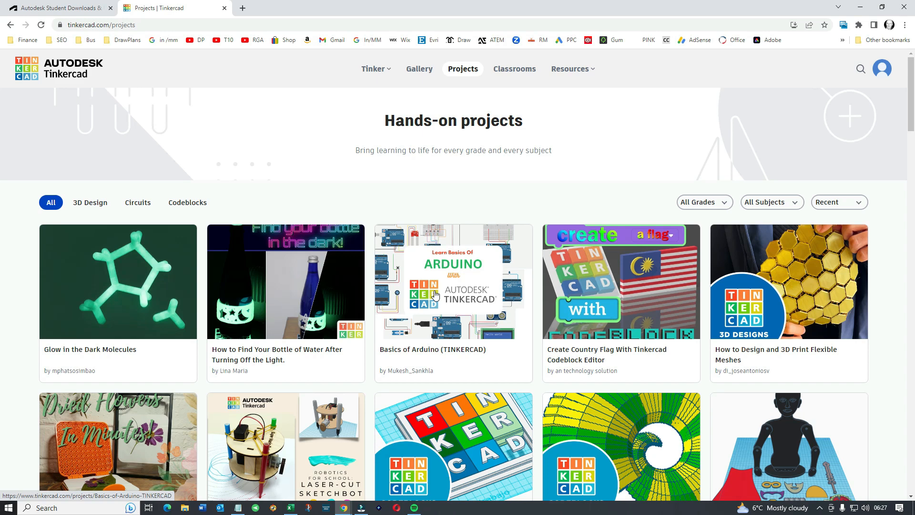
left_click(514, 68)
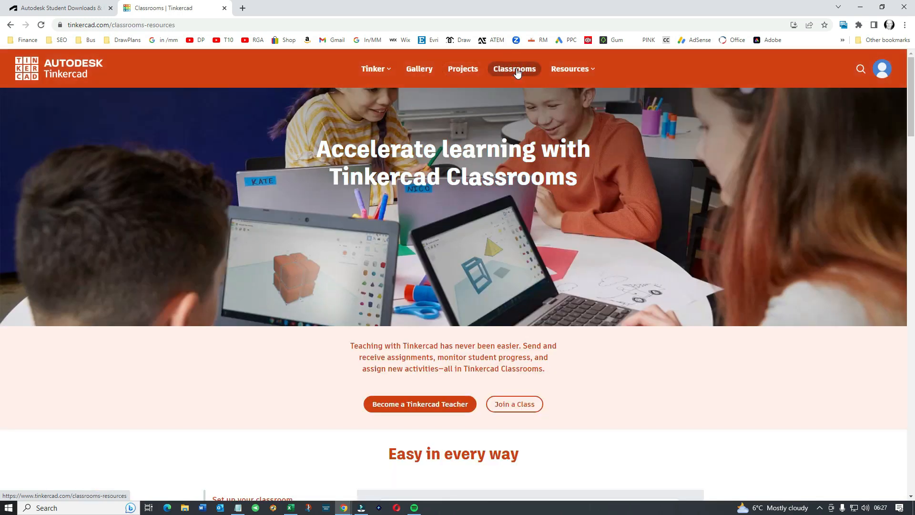
mouse_move(434, 250)
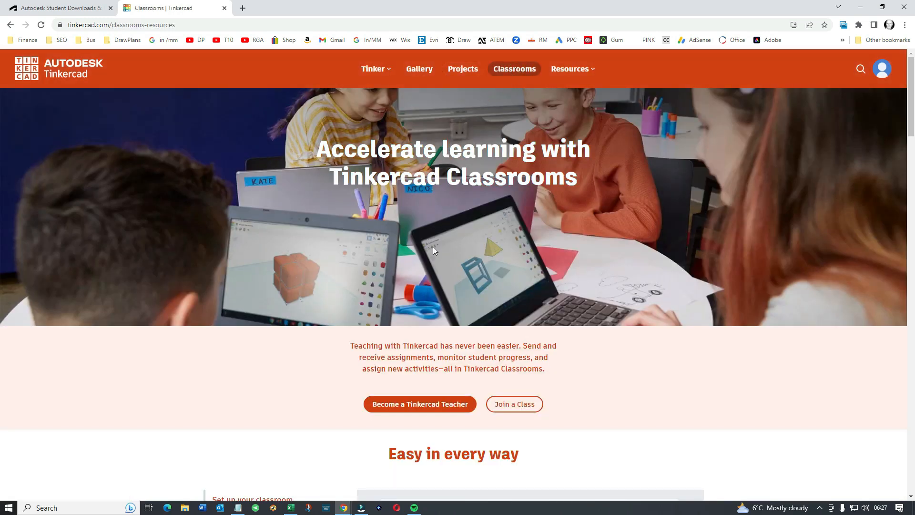
mouse_move(514, 403)
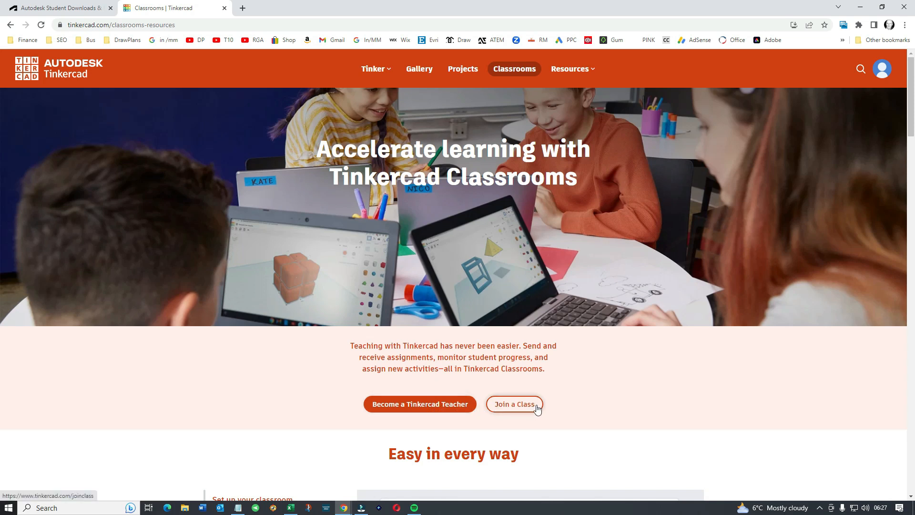
mouse_move(410, 358)
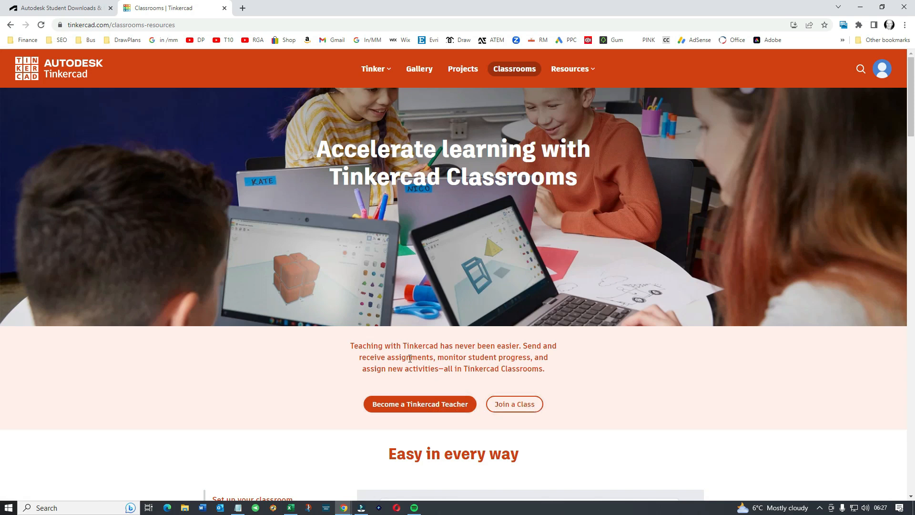
mouse_move(508, 371)
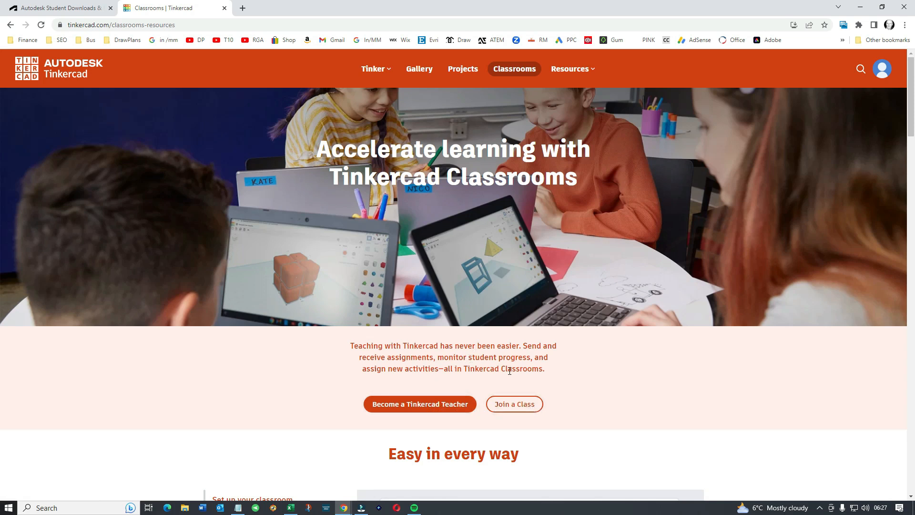
mouse_move(572, 68)
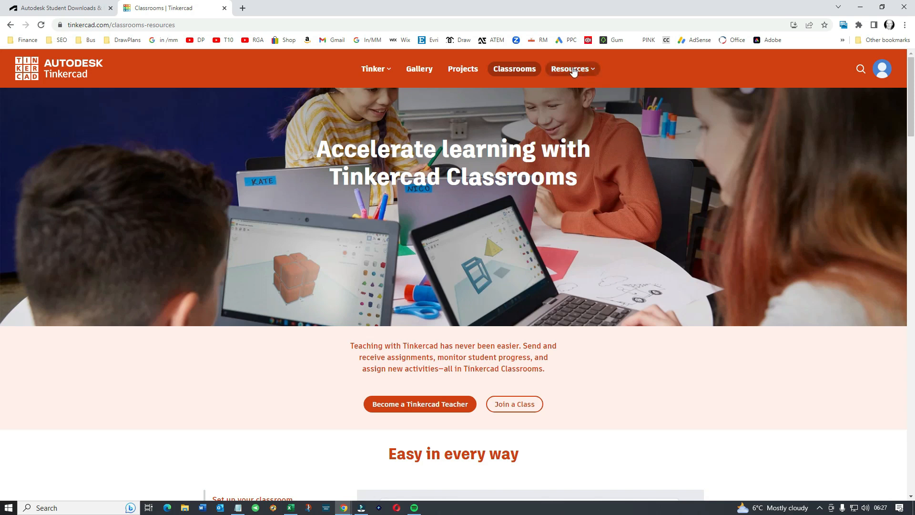
Expand the Resources menu to list Blog, Tips & Tricks, Learning Center, Lesson Plans and Help Center.
left_click(569, 69)
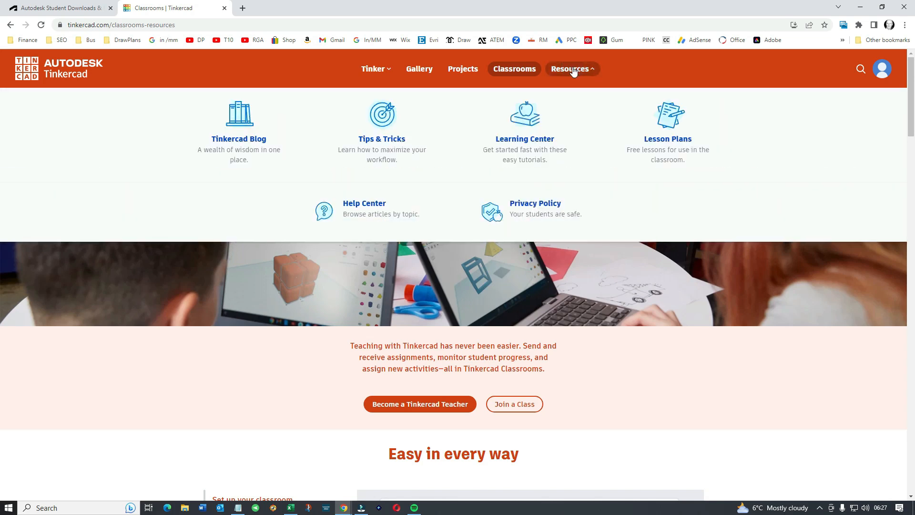
mouse_move(575, 125)
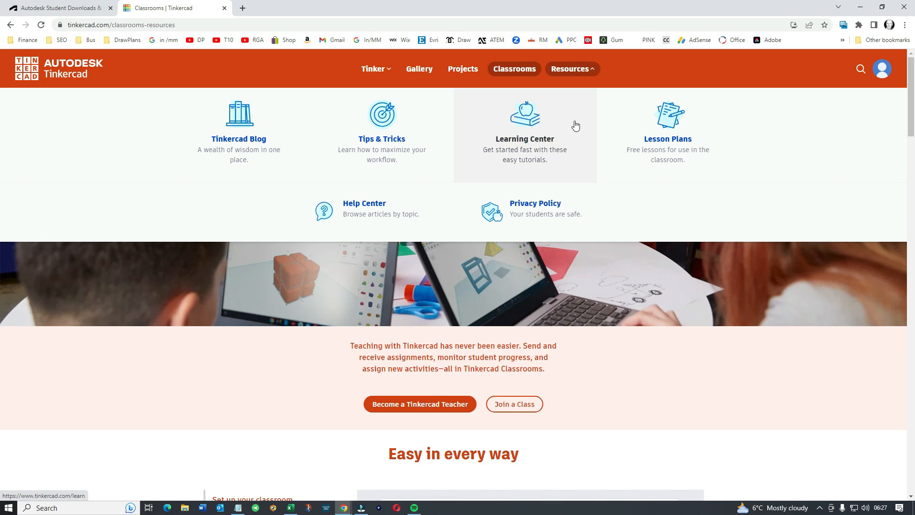
mouse_move(238, 125)
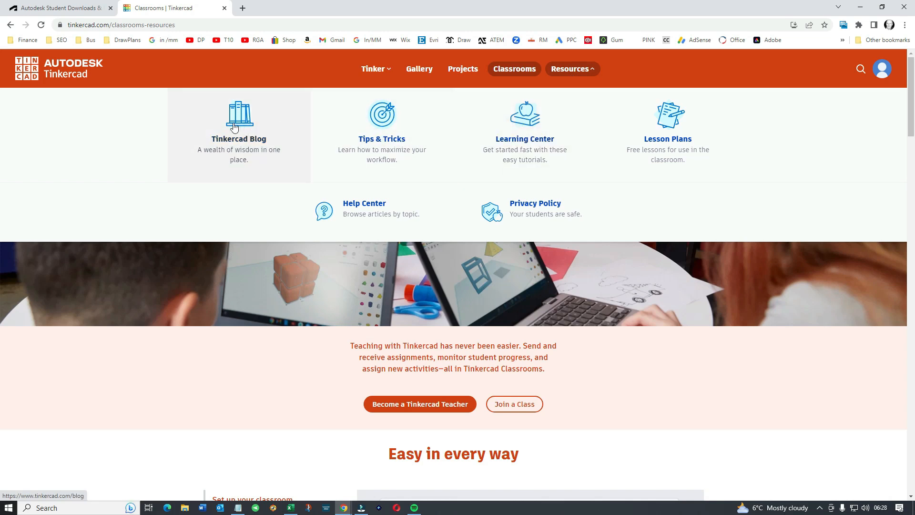
mouse_move(382, 138)
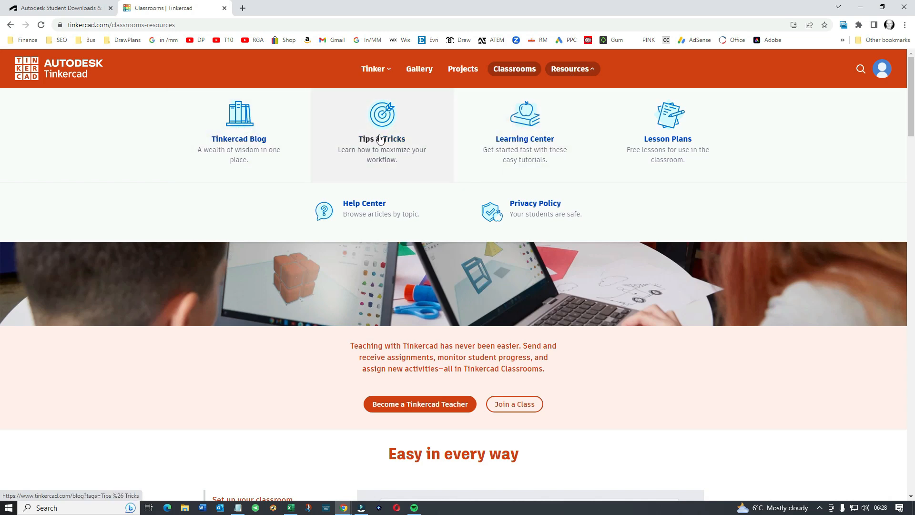
mouse_move(524, 138)
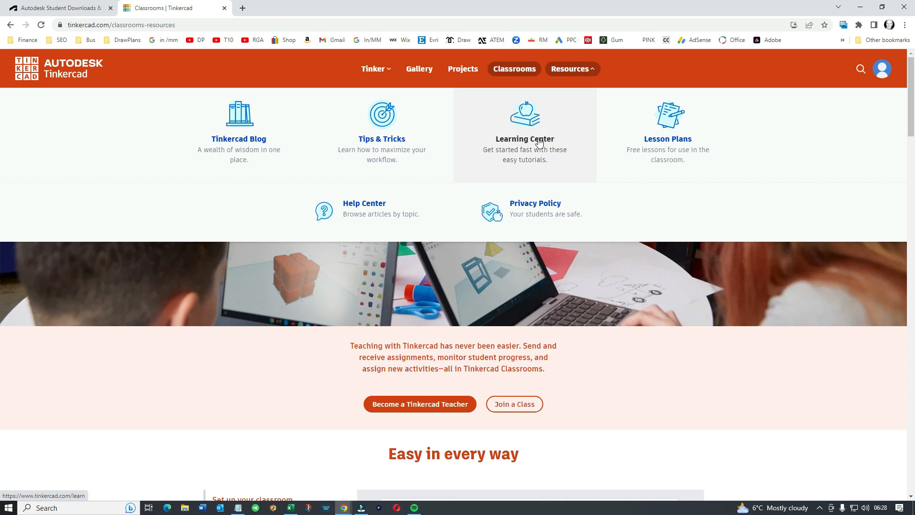
mouse_move(667, 134)
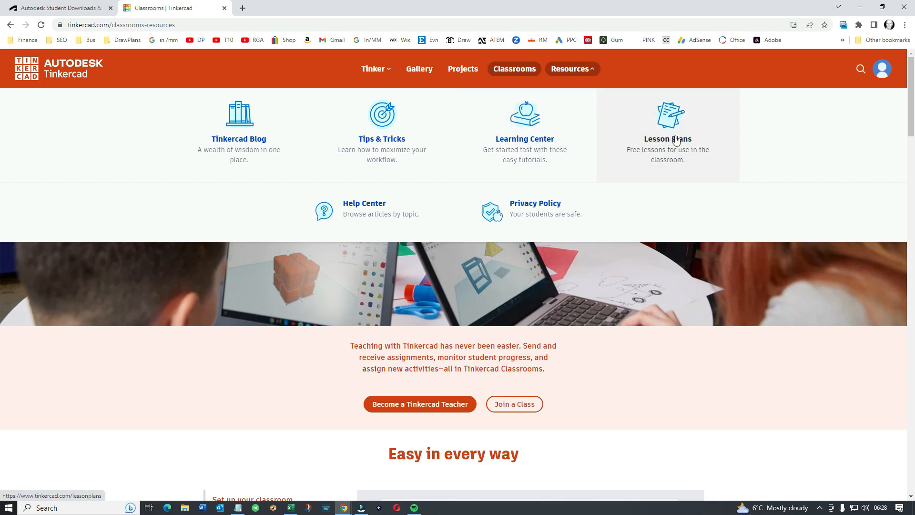
mouse_move(535, 208)
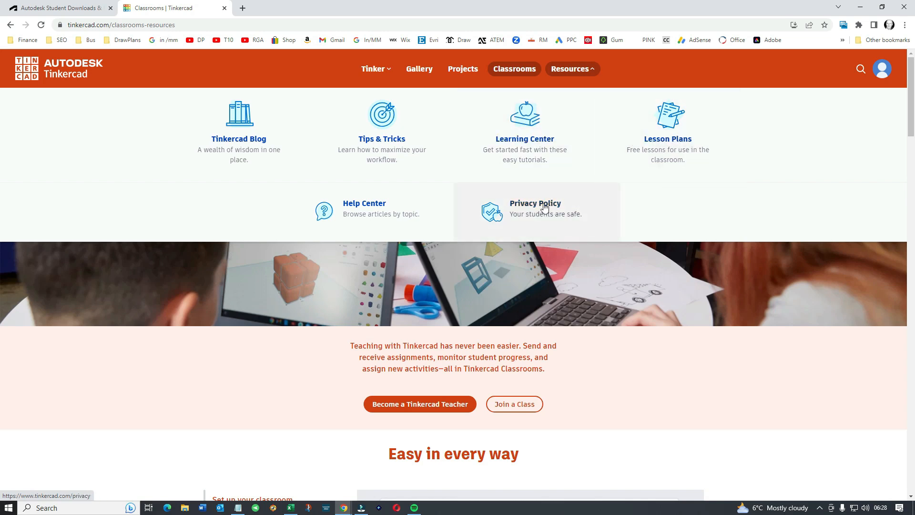
mouse_move(371, 211)
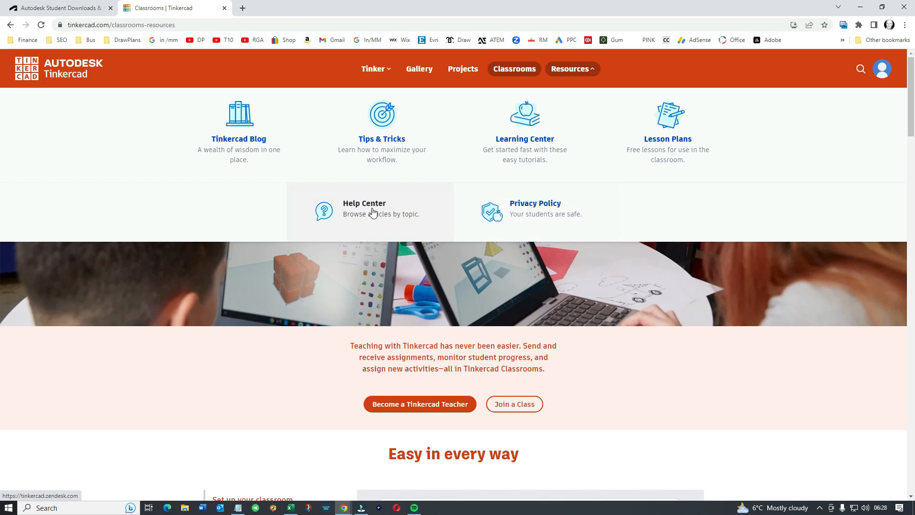
mouse_move(229, 218)
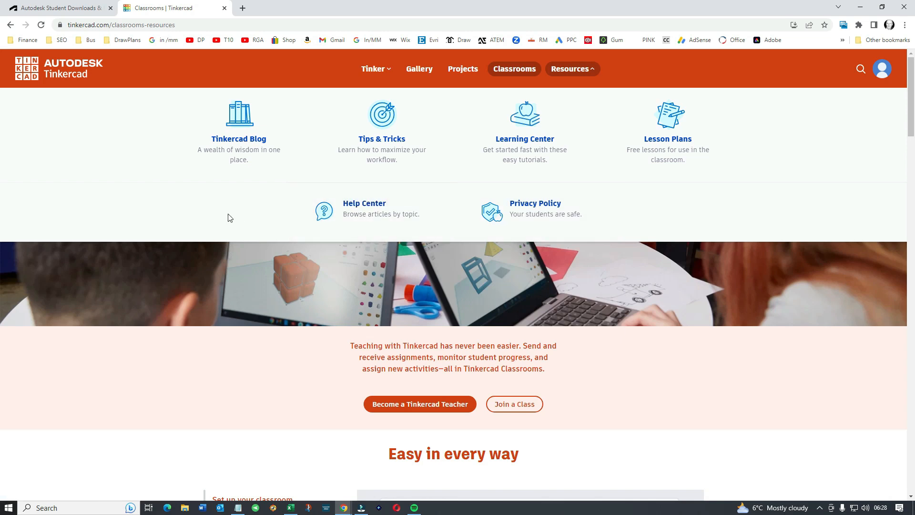
mouse_move(69, 68)
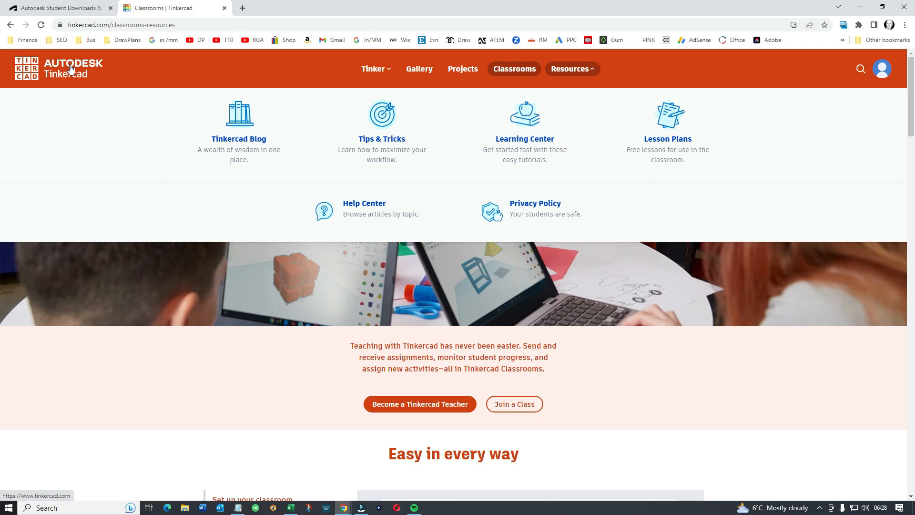
Scroll the Classrooms page down to Classroom tools and back up to the top.
scroll("down", 3)
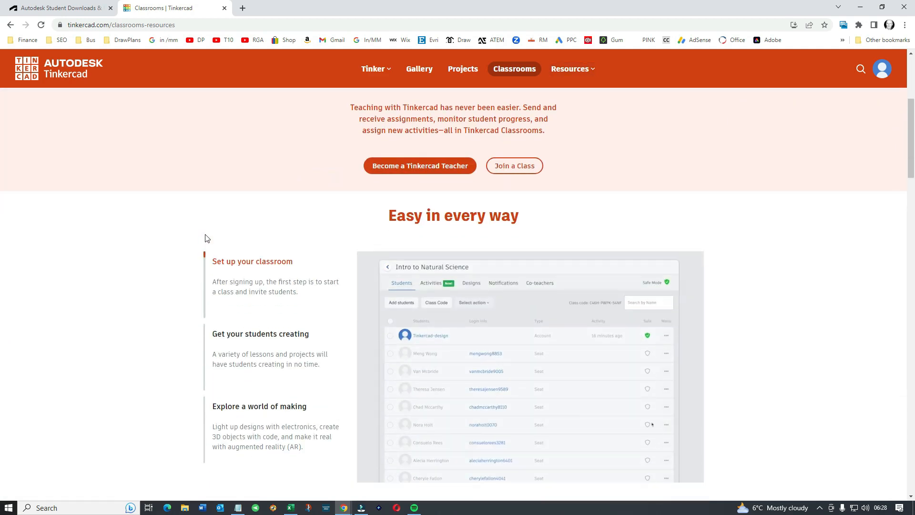
scroll("down", 3)
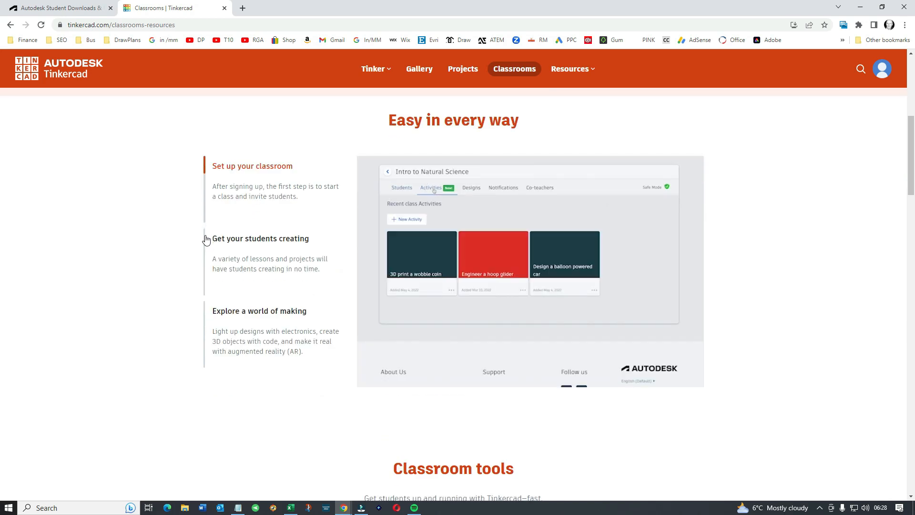
scroll("down", 3)
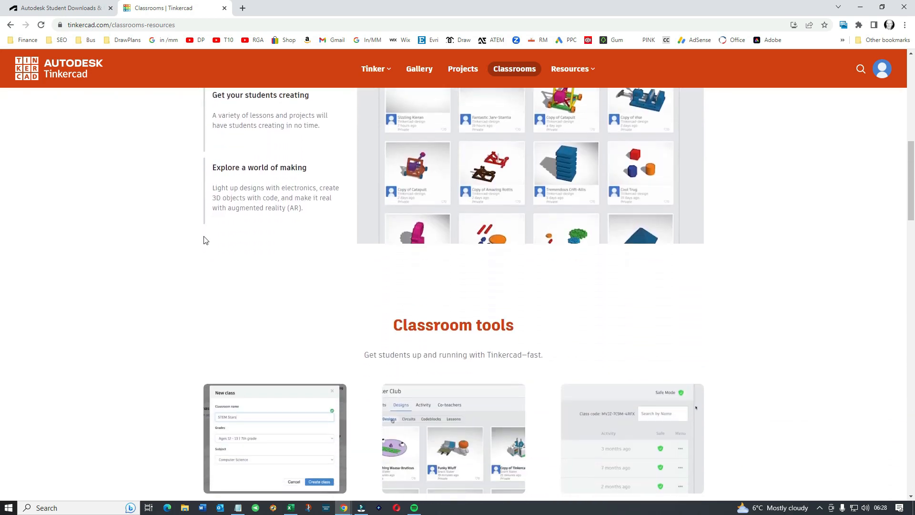
scroll("down", 3)
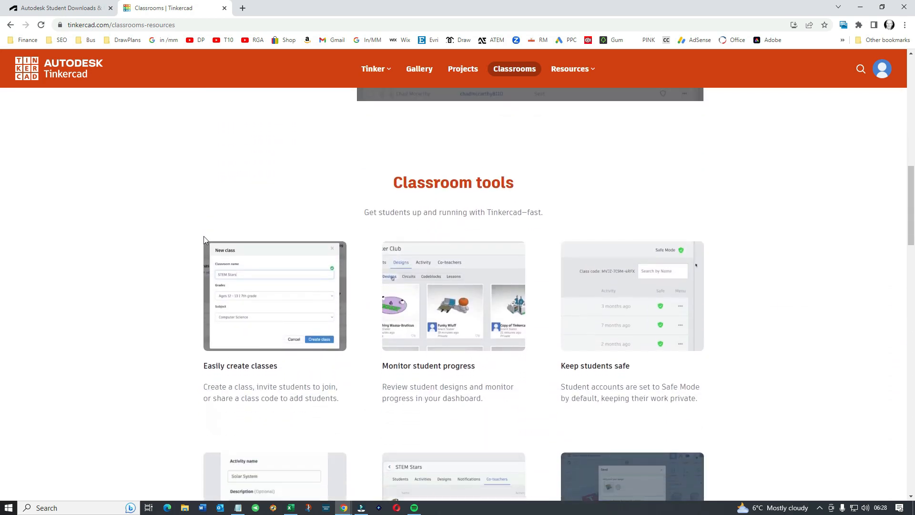
scroll("up", 3)
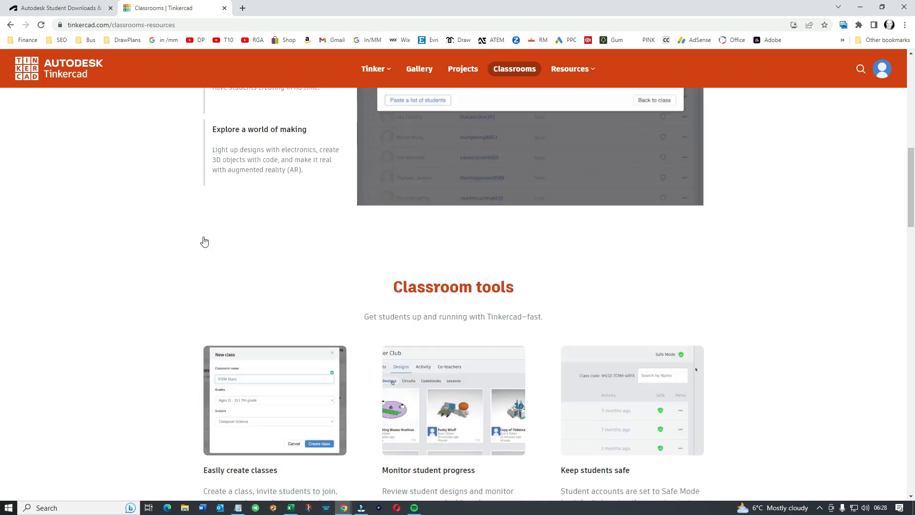
scroll("up", 3)
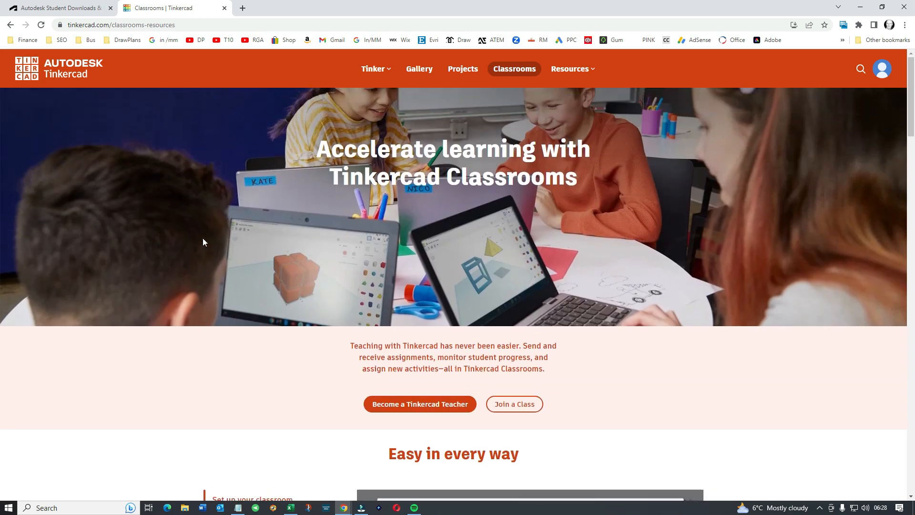
mouse_move(658, 218)
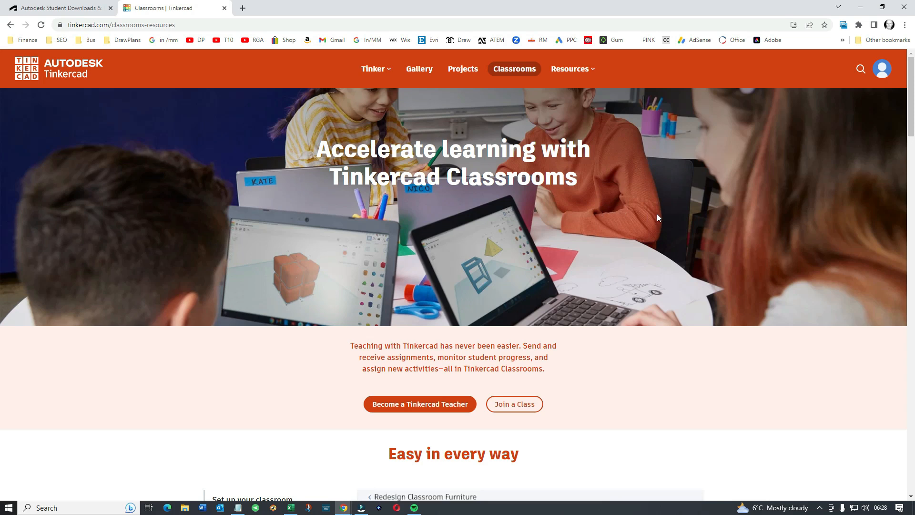
mouse_move(677, 180)
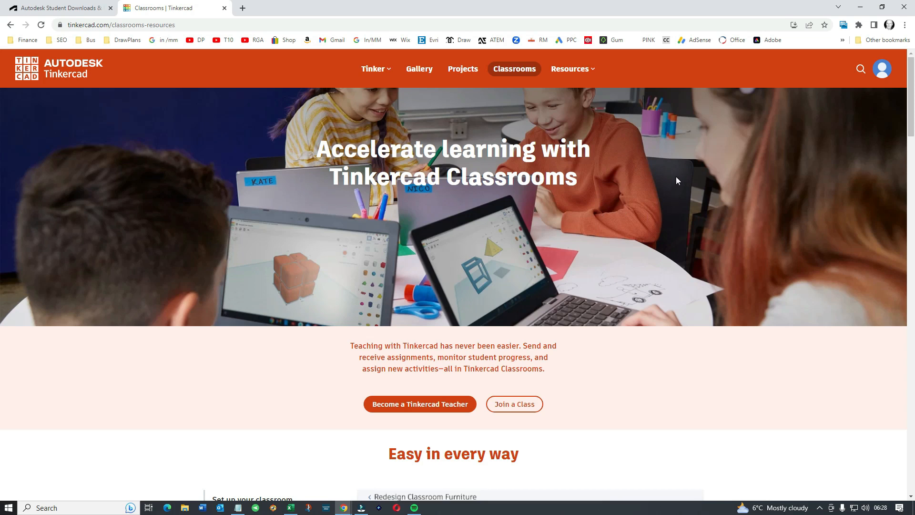